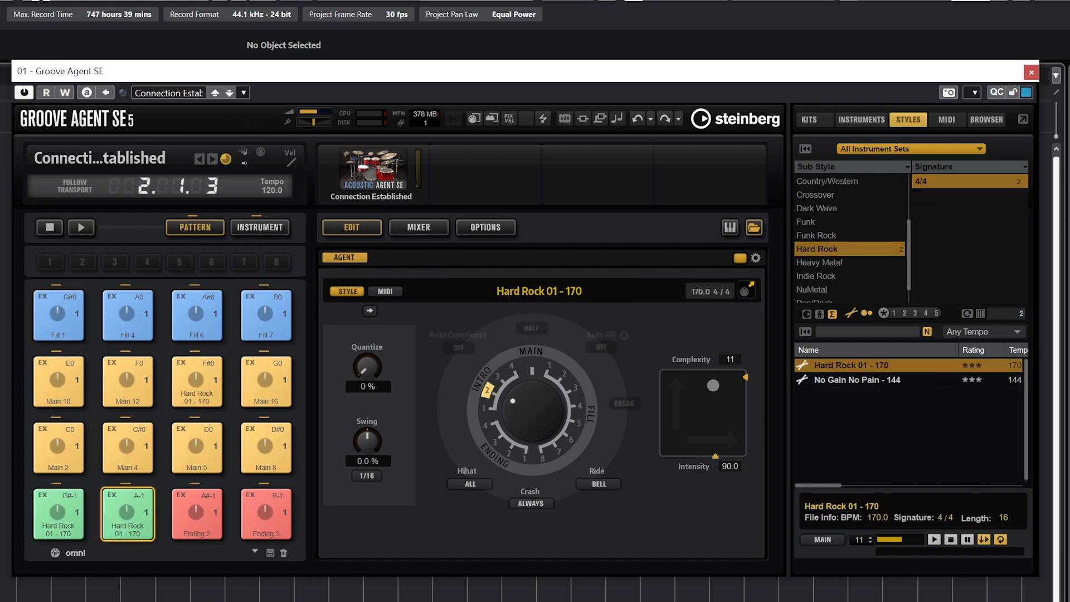
Step: Close the Groove Agent SE window to return to the empty Cubase project
click(58, 447)
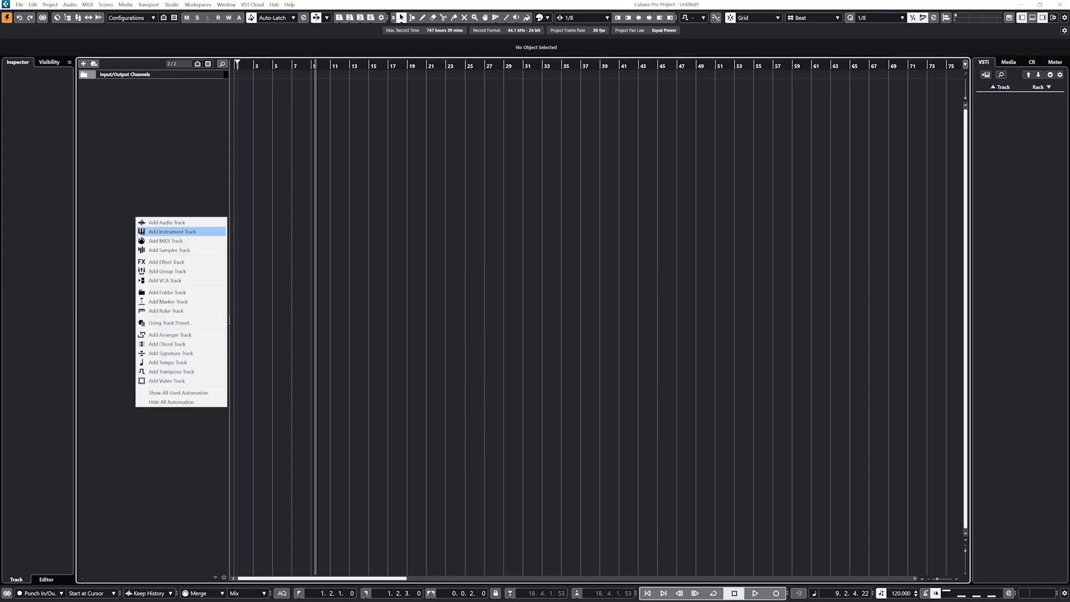
Step: Add an instrument track named Drums running Groove Agent SE
click(173, 231)
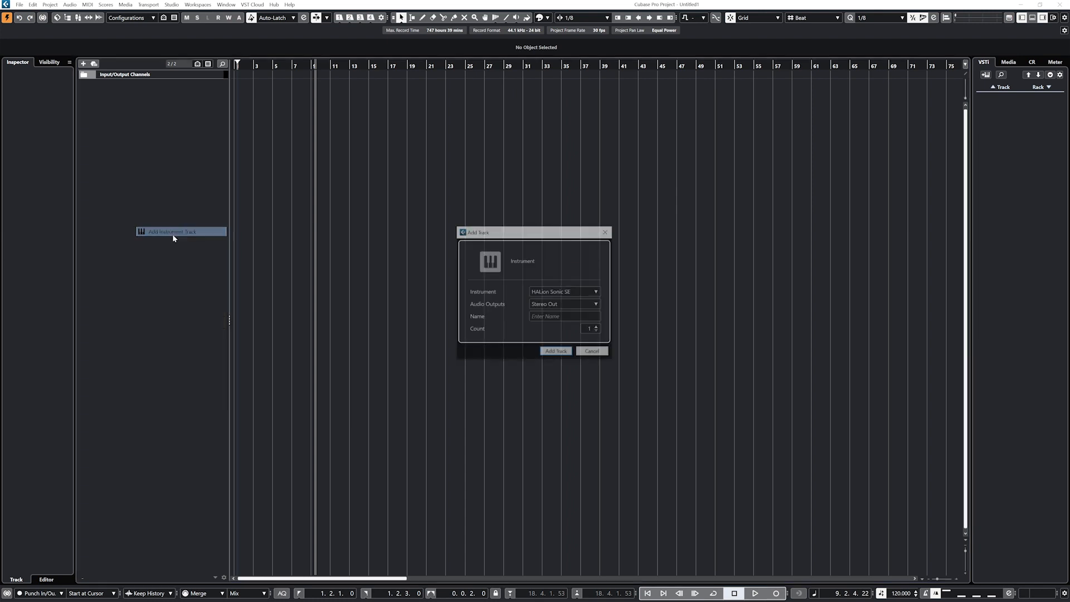
click(594, 291)
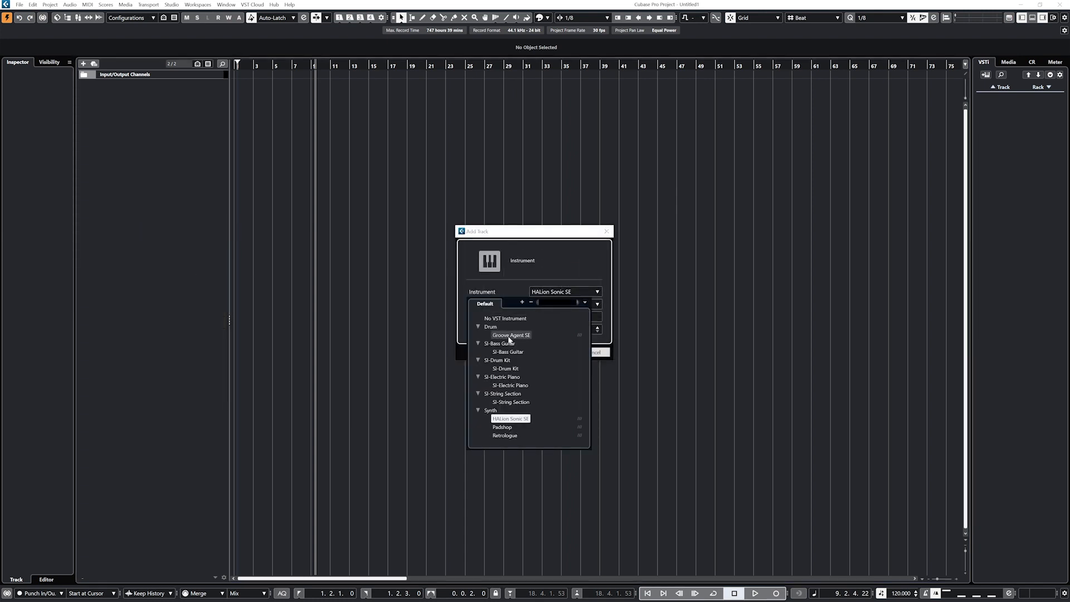
click(511, 335)
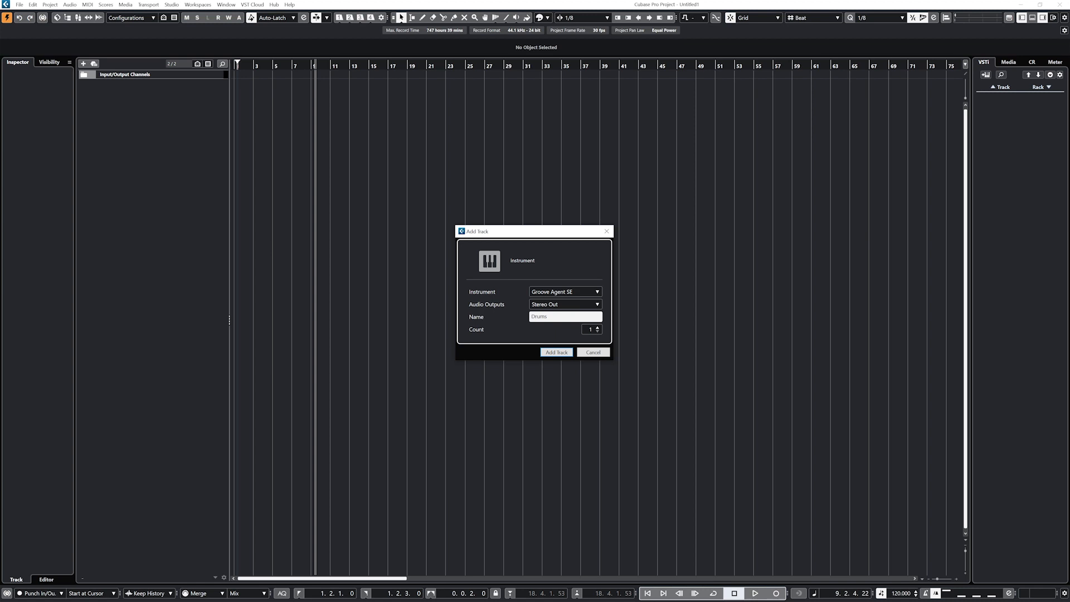
click(592, 352)
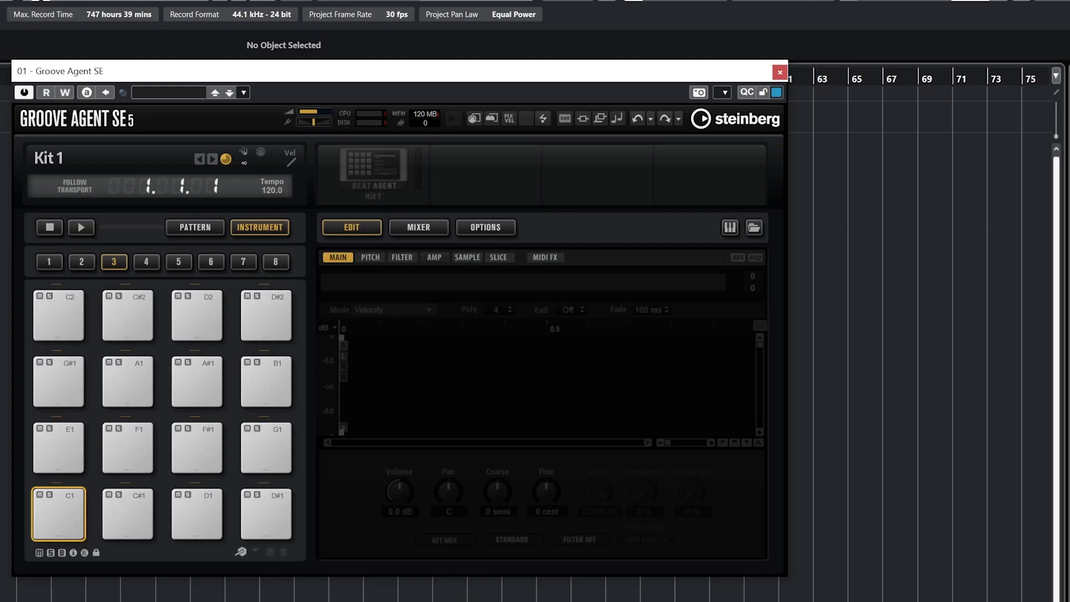
Step: Bring up the kit preset browser from the plugin header
click(45, 92)
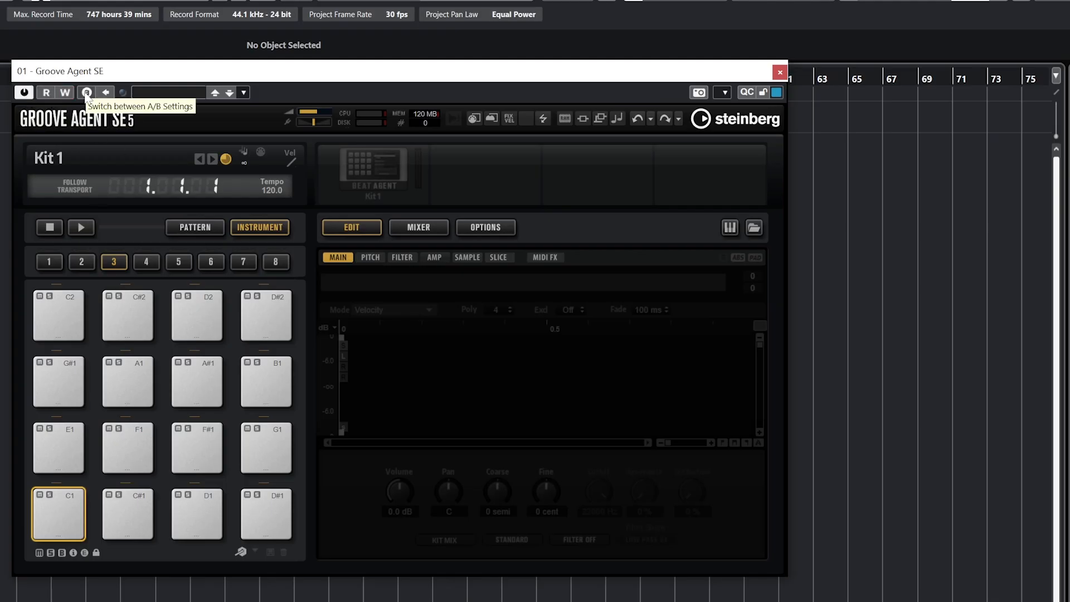
mouse_move(104, 92)
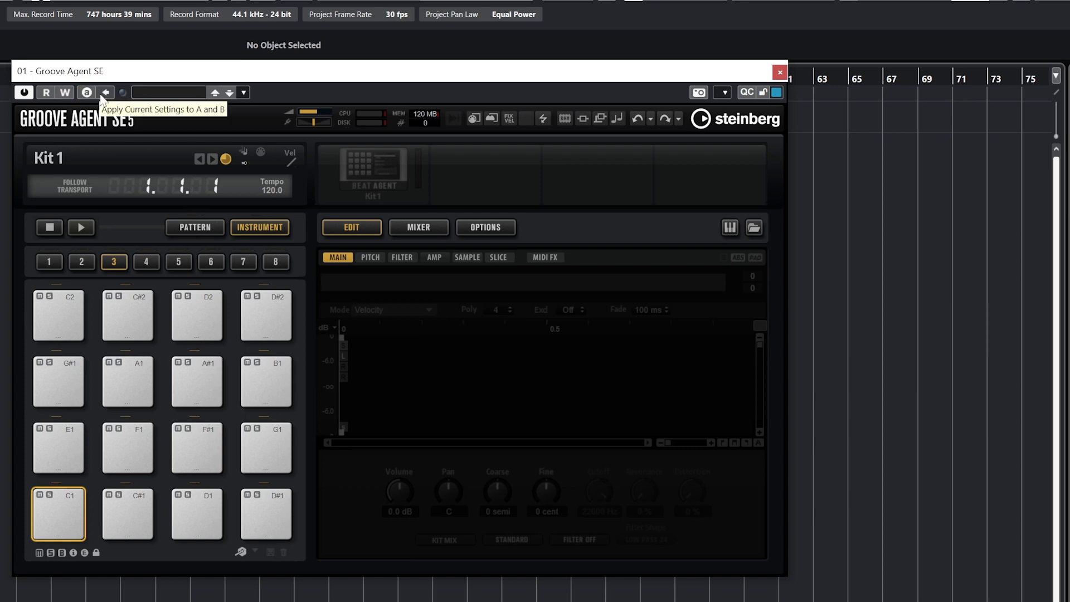
mouse_move(184, 104)
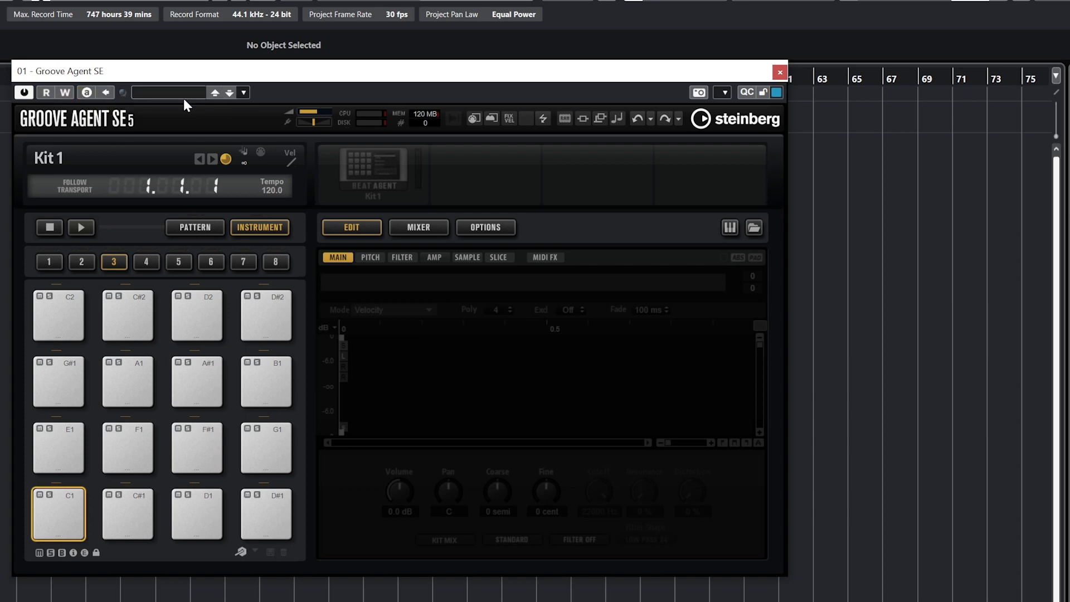
click(243, 92)
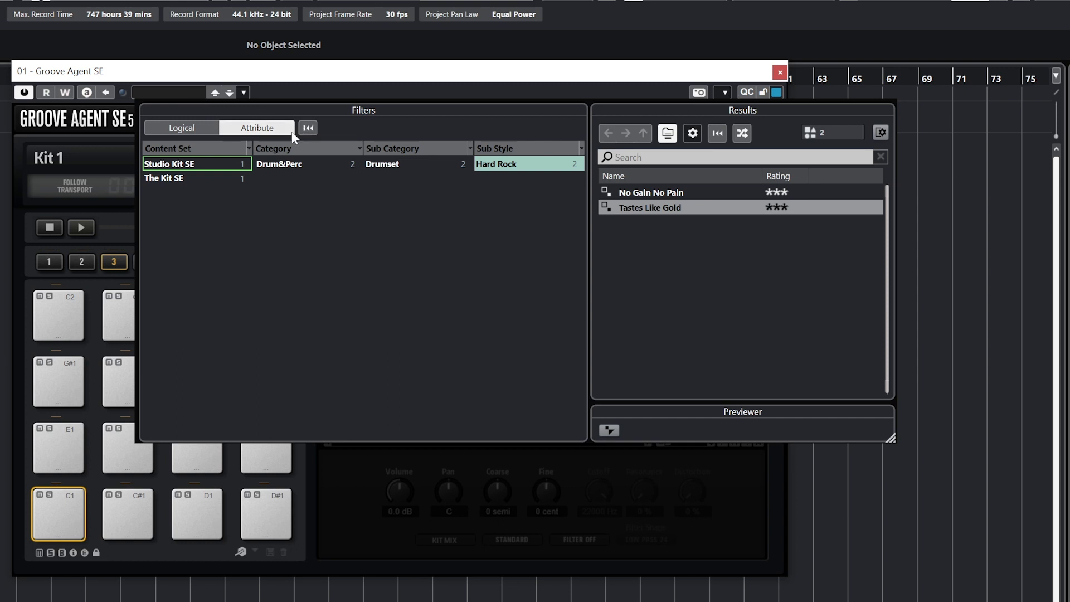
mouse_move(274, 152)
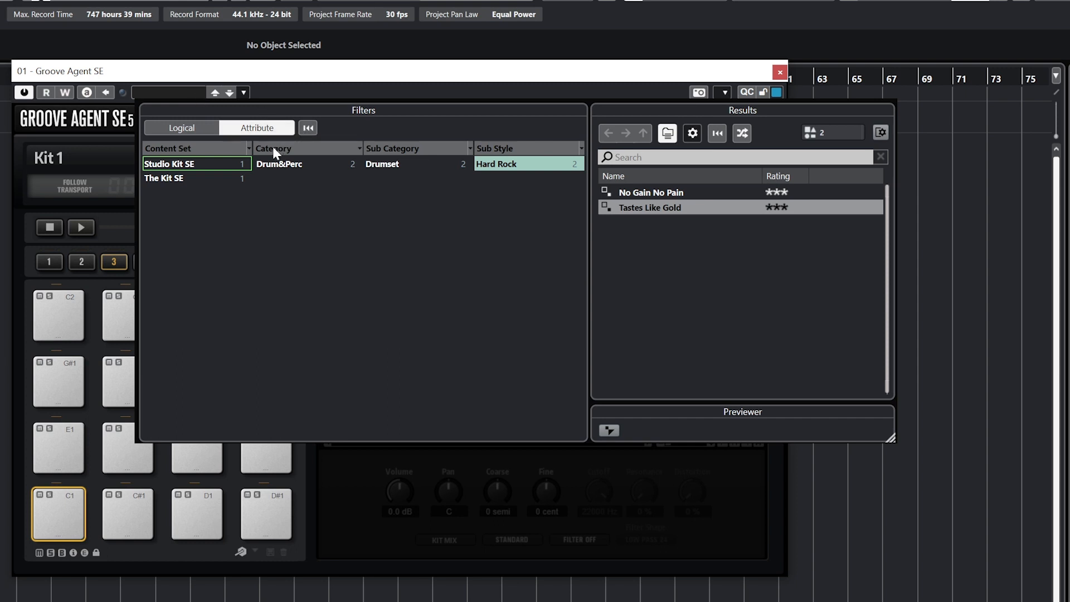
Step: Reset the filters, narrow to Classic Rock and load the Connection Established kit
click(307, 128)
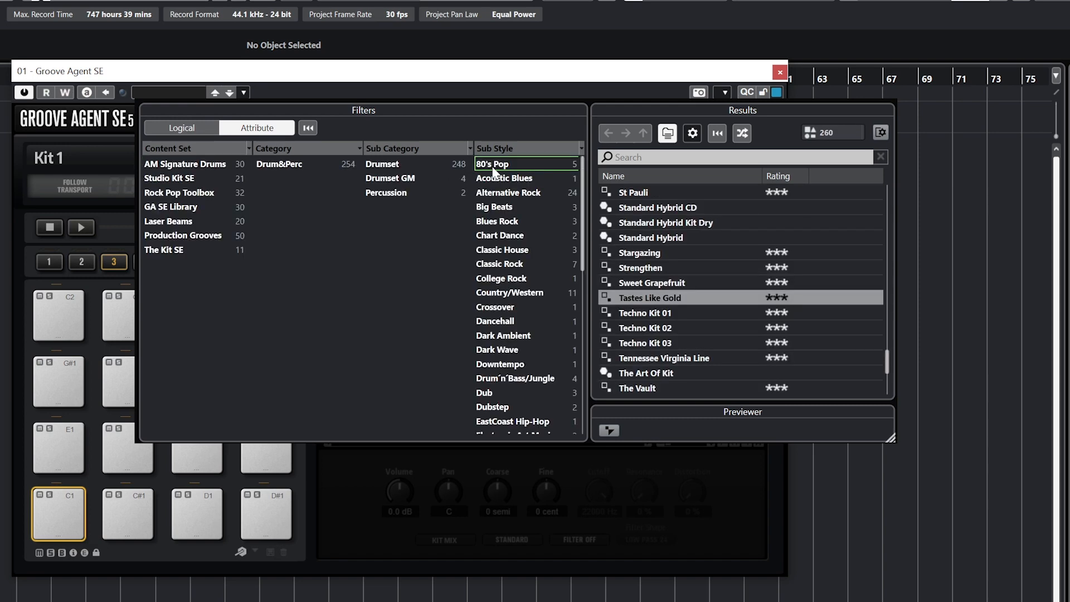
click(499, 263)
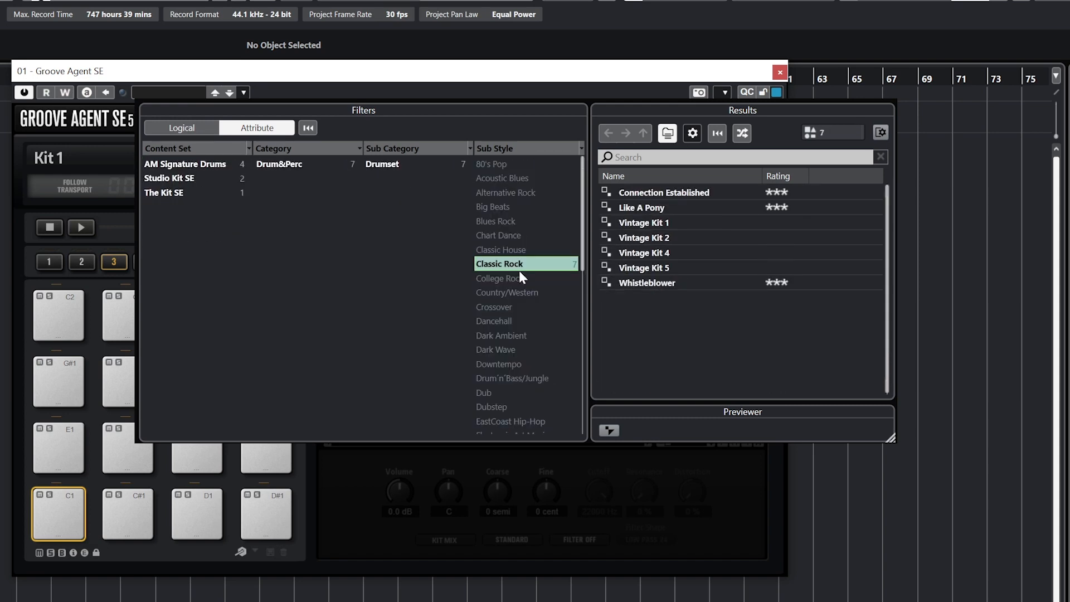
mouse_move(652, 201)
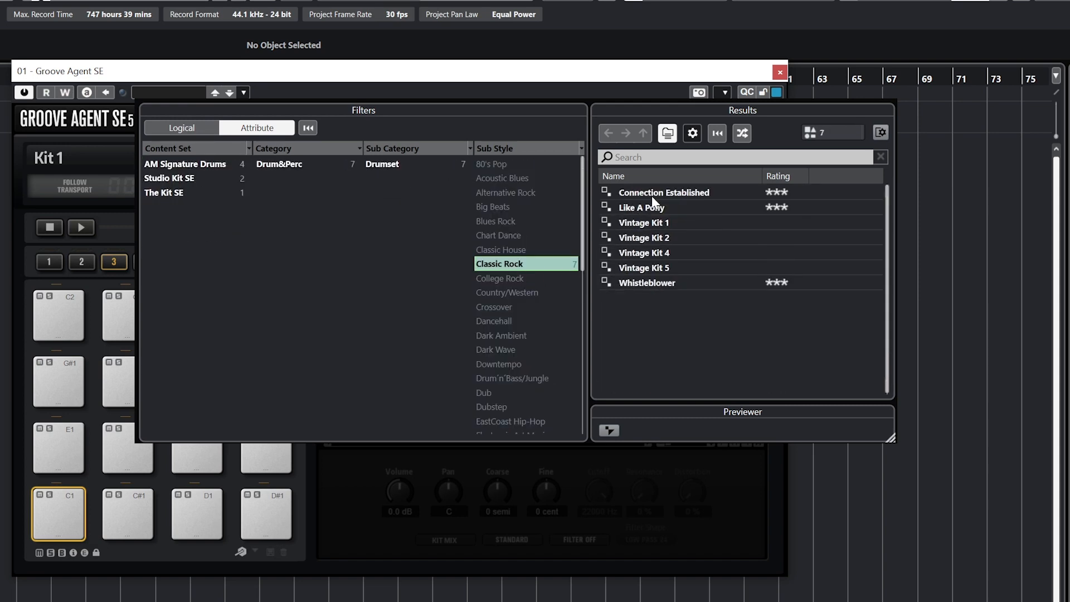
double_click(664, 192)
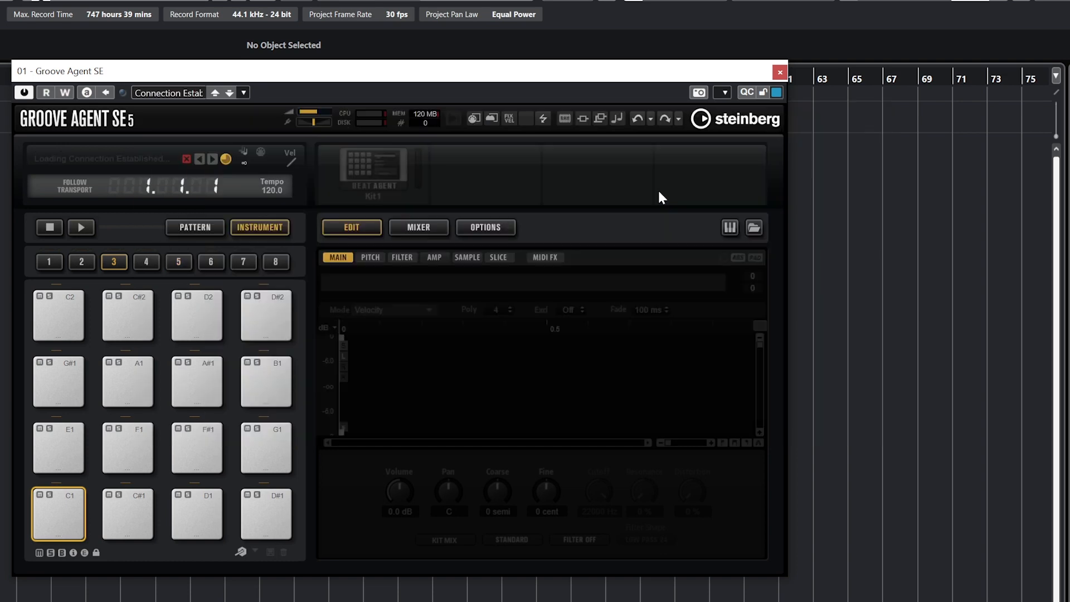
mouse_move(591, 268)
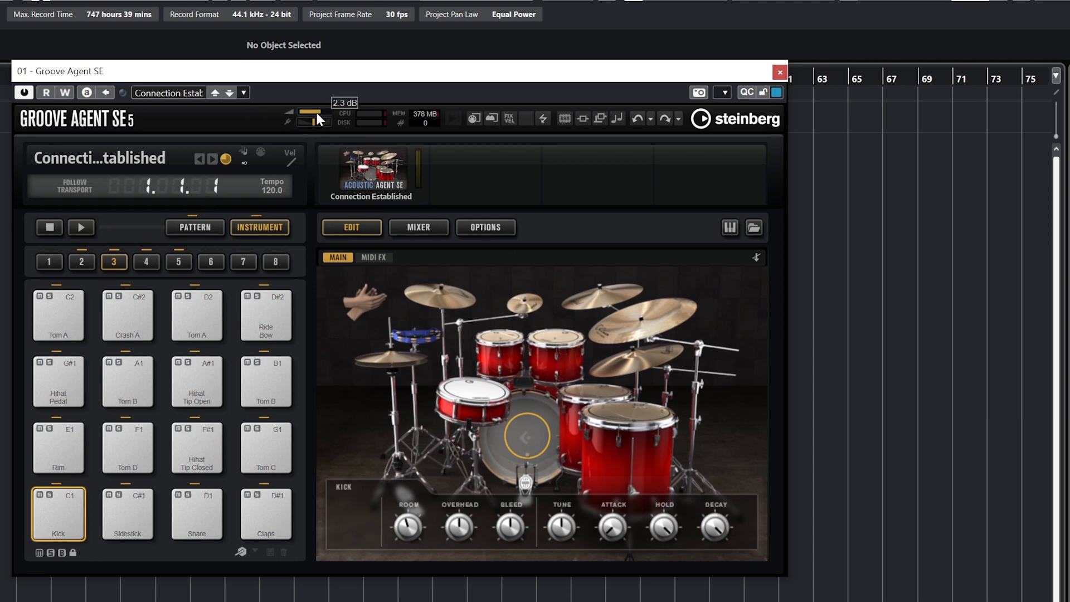
Step: Audition the Kick (C1) and Tom A (D2) pads of the loaded kit
click(197, 315)
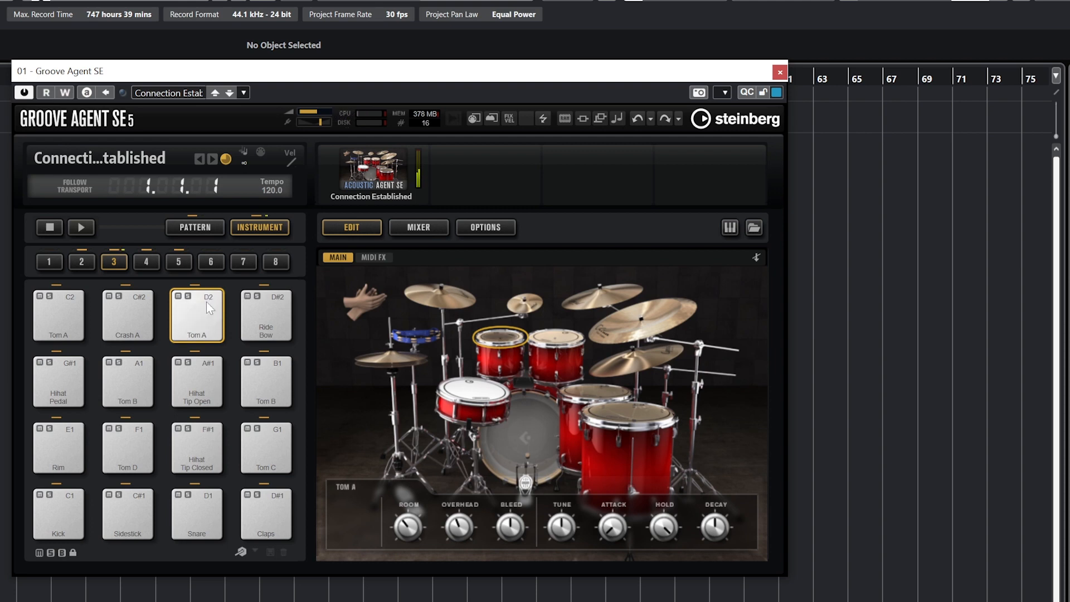
click(58, 513)
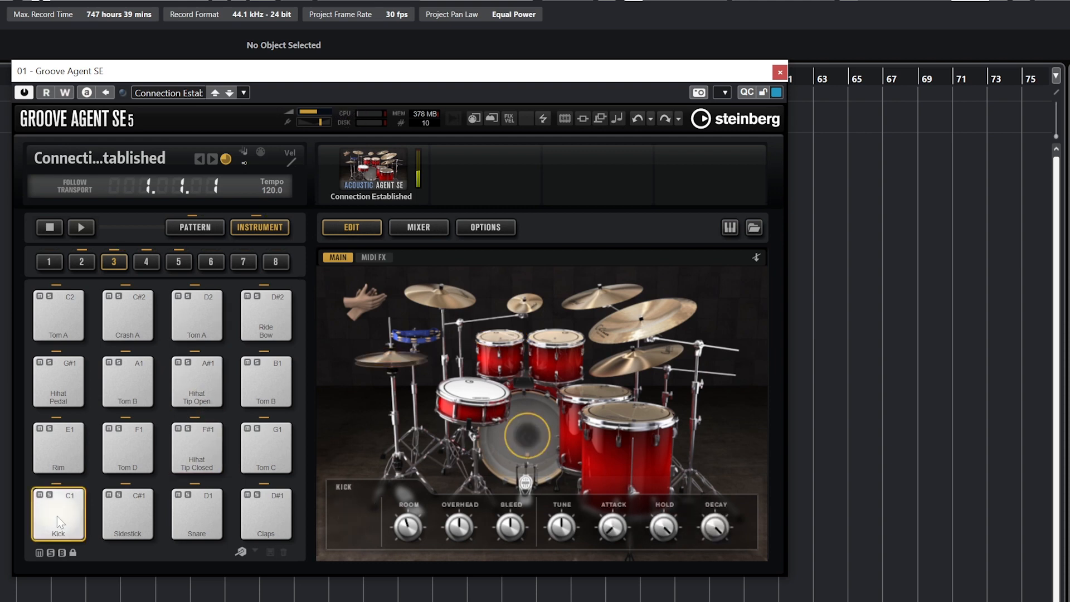
click(197, 315)
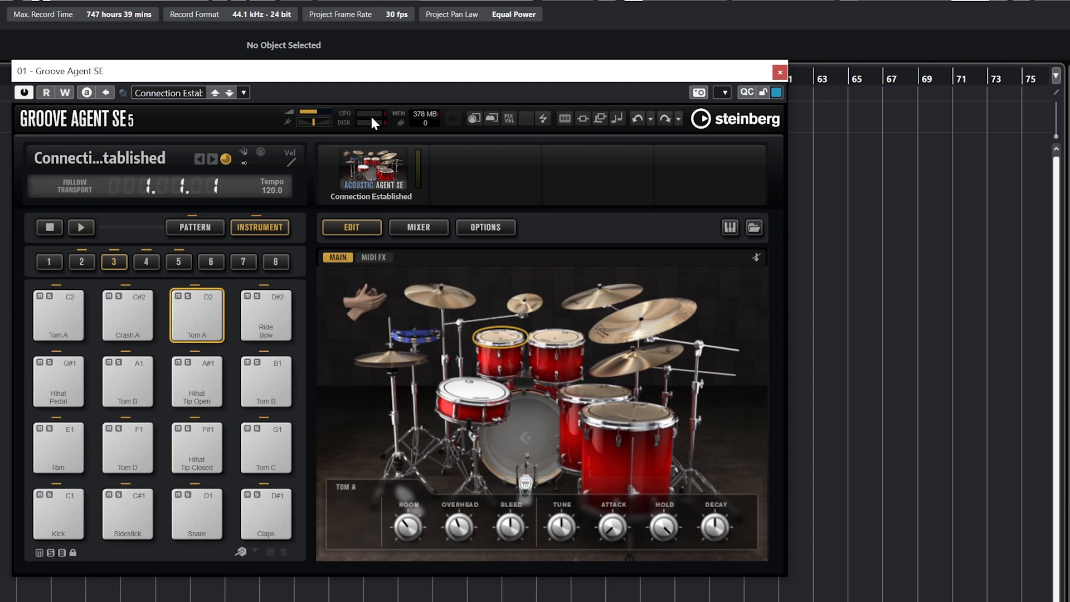
mouse_move(371, 128)
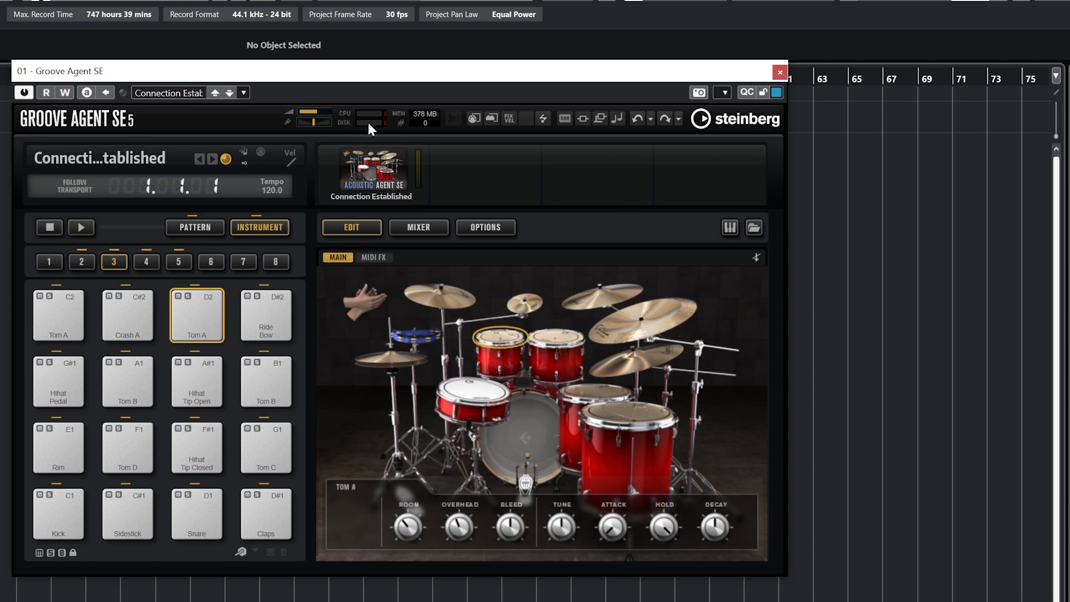
mouse_move(369, 131)
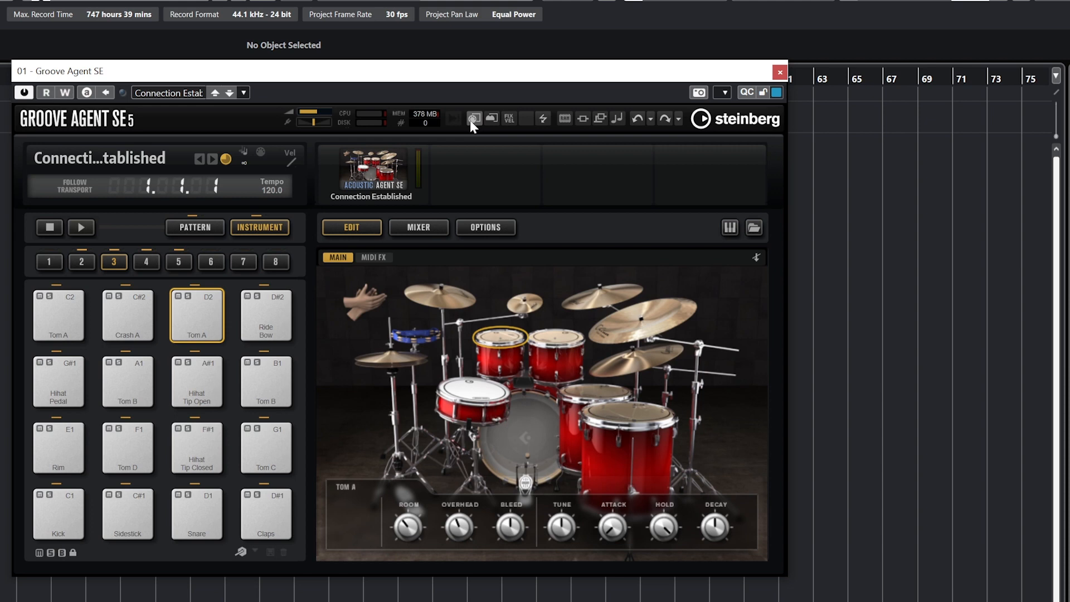
mouse_move(492, 118)
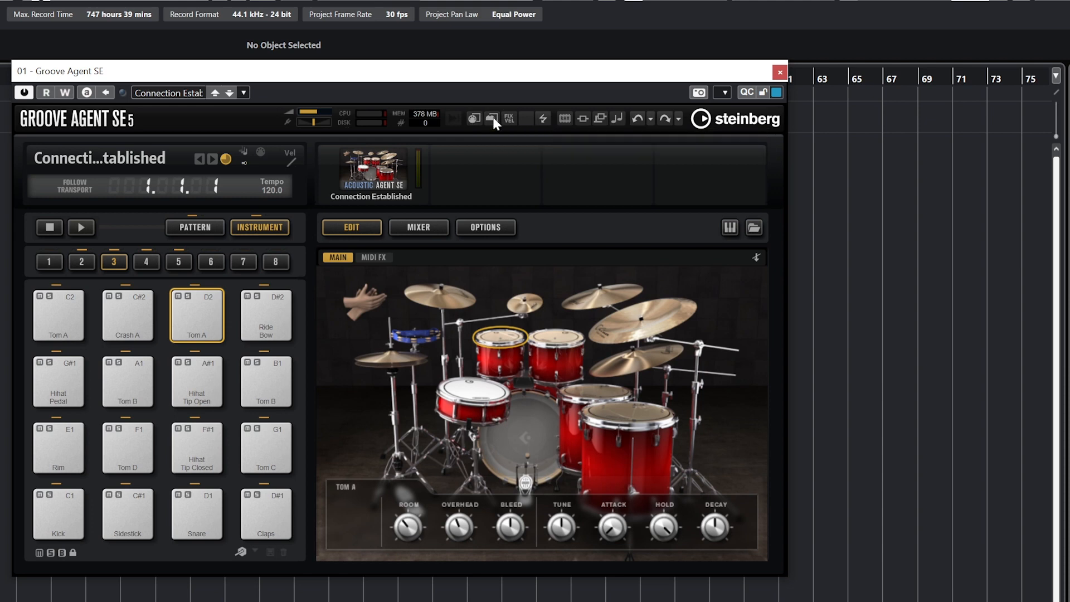
mouse_move(509, 122)
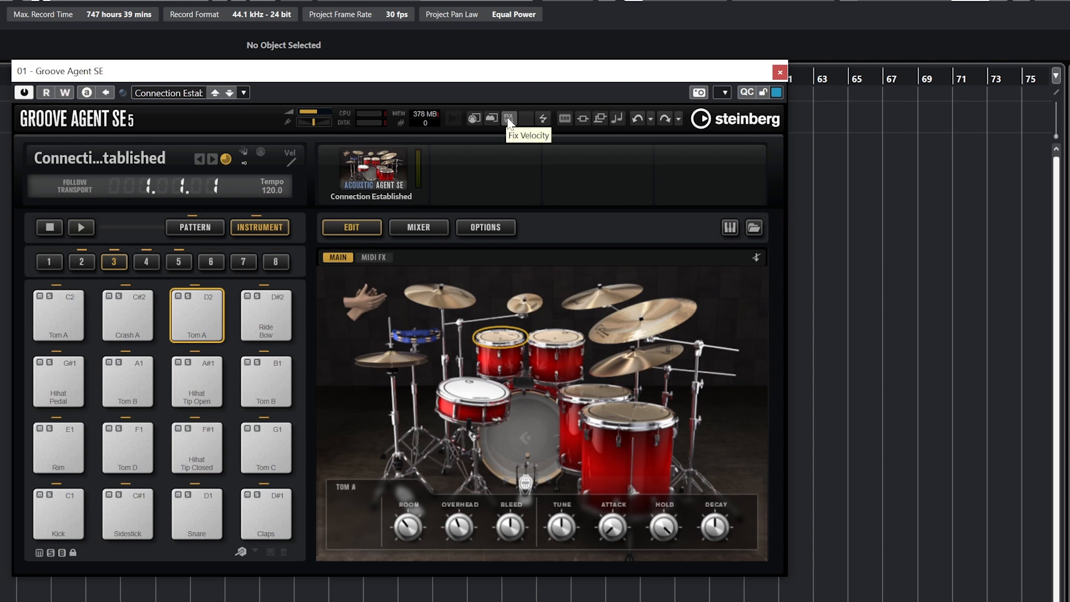
Step: Switch on fixed velocity so every hit plays at 127
click(508, 118)
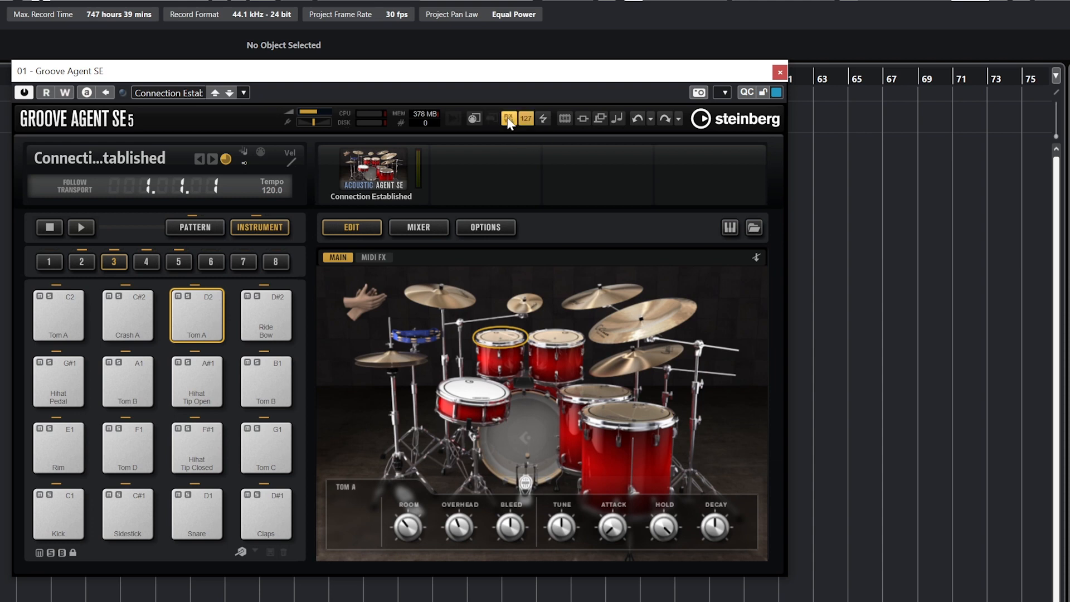
mouse_move(565, 118)
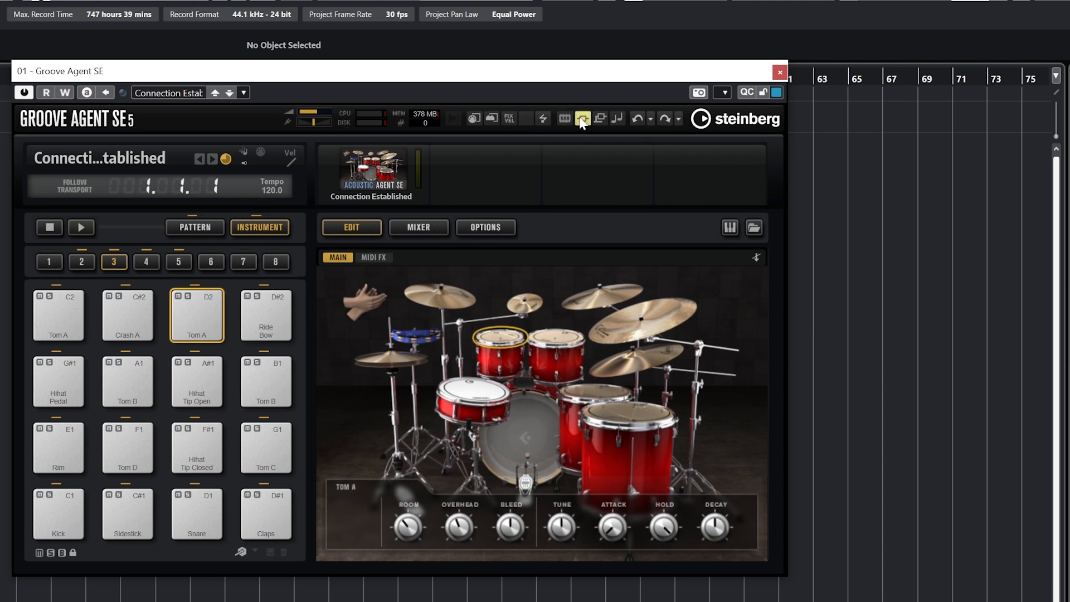
mouse_move(599, 118)
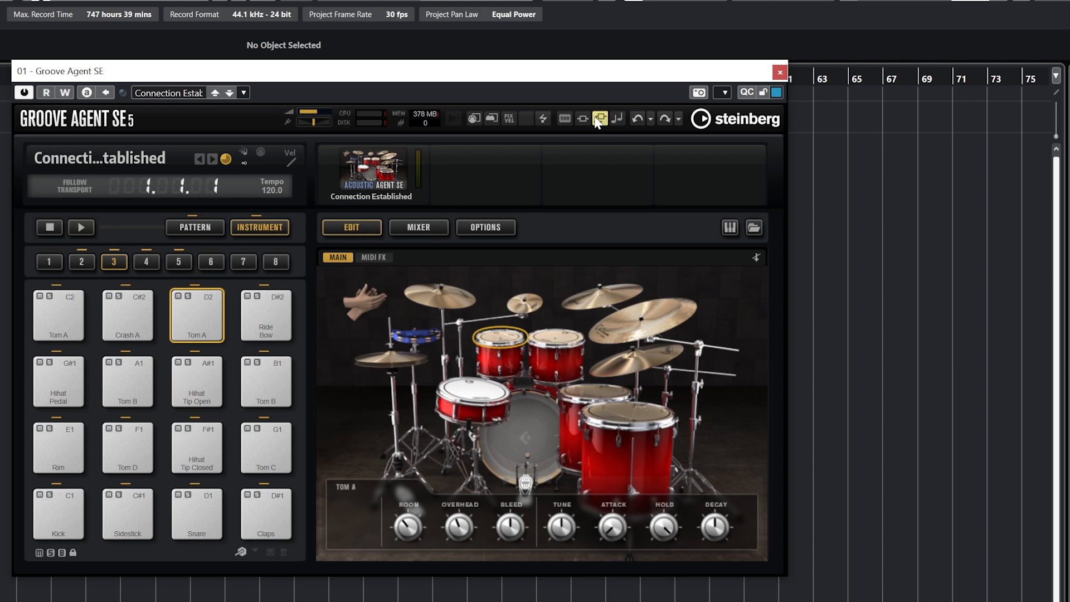
mouse_move(615, 118)
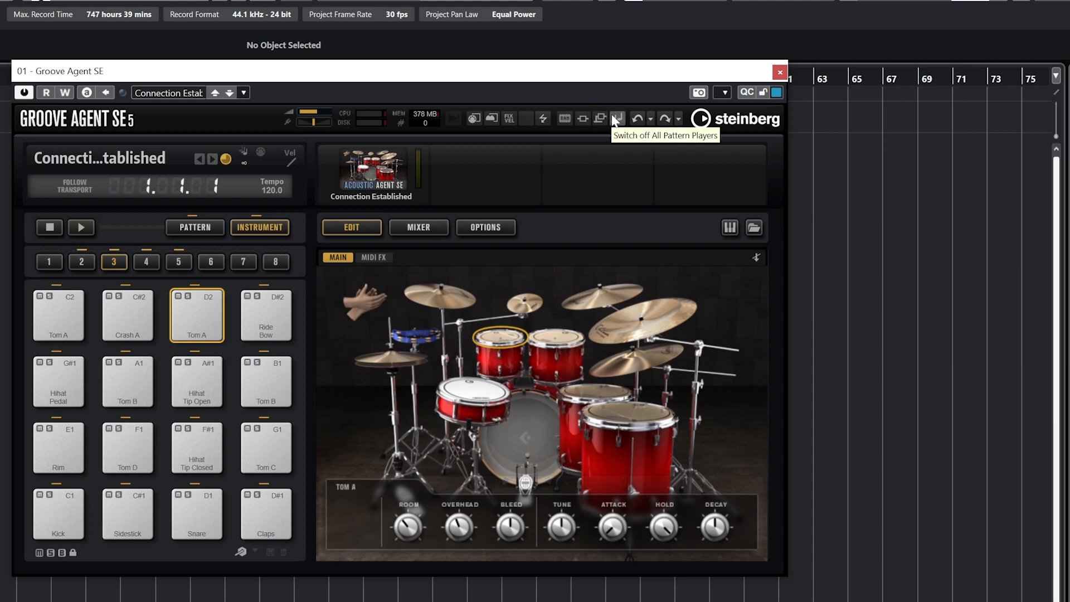
mouse_move(601, 119)
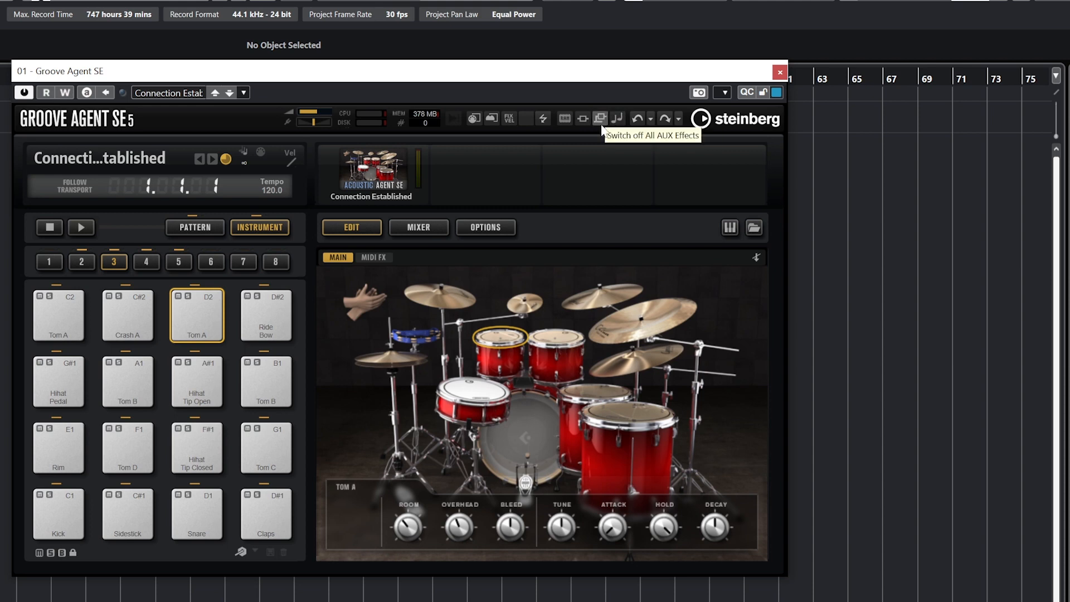
mouse_move(665, 152)
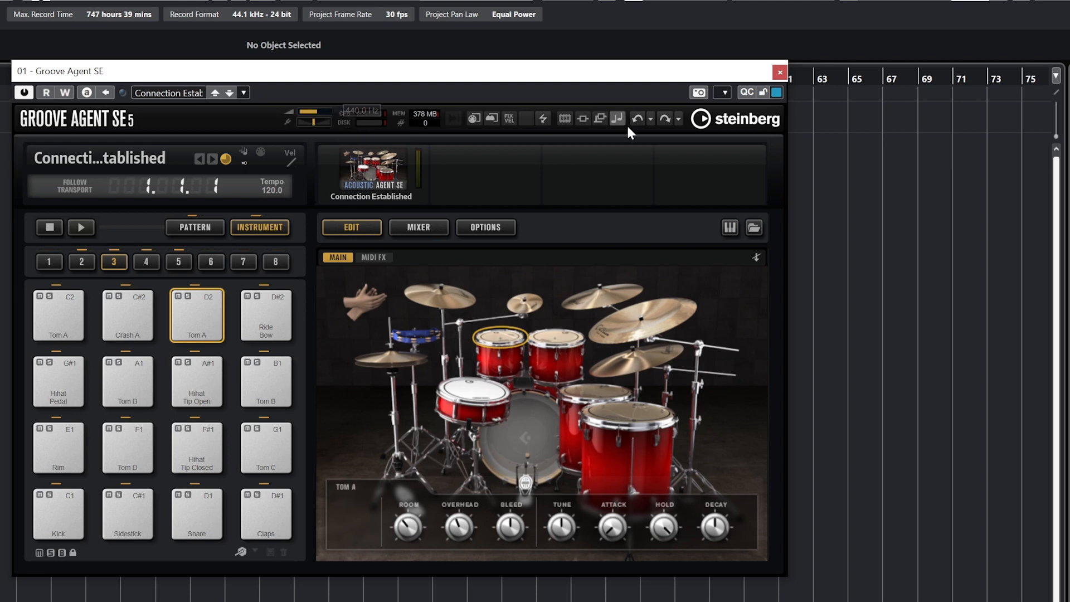
mouse_move(638, 118)
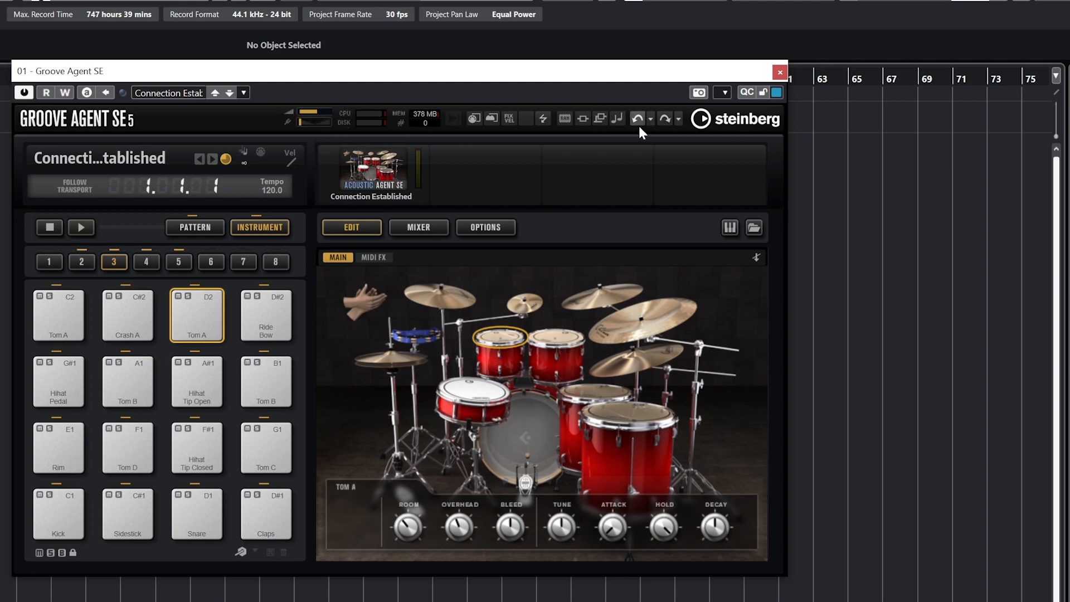
mouse_move(580, 149)
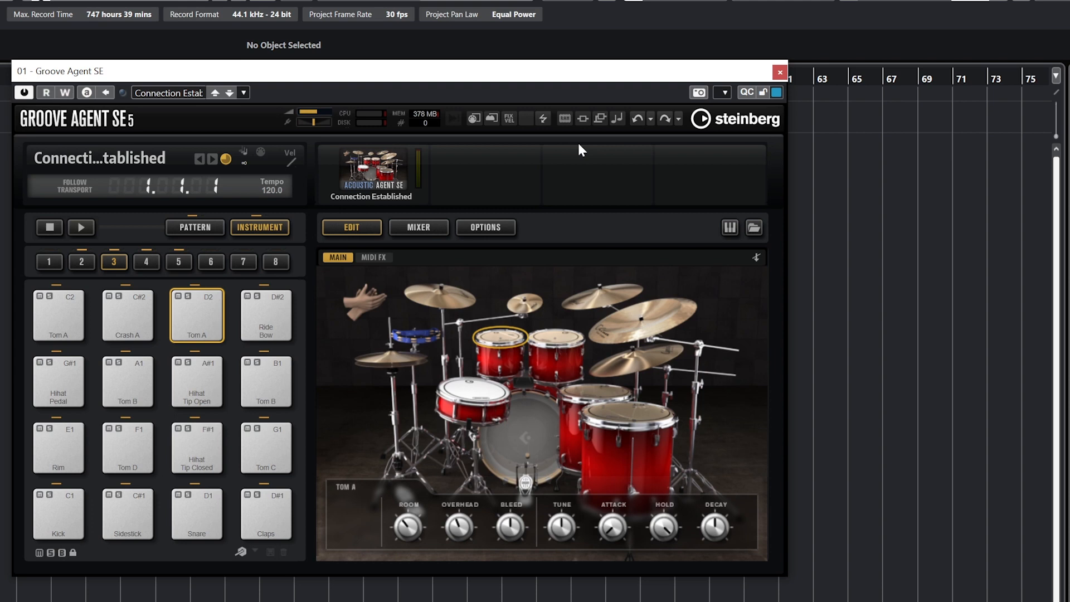
mouse_move(657, 270)
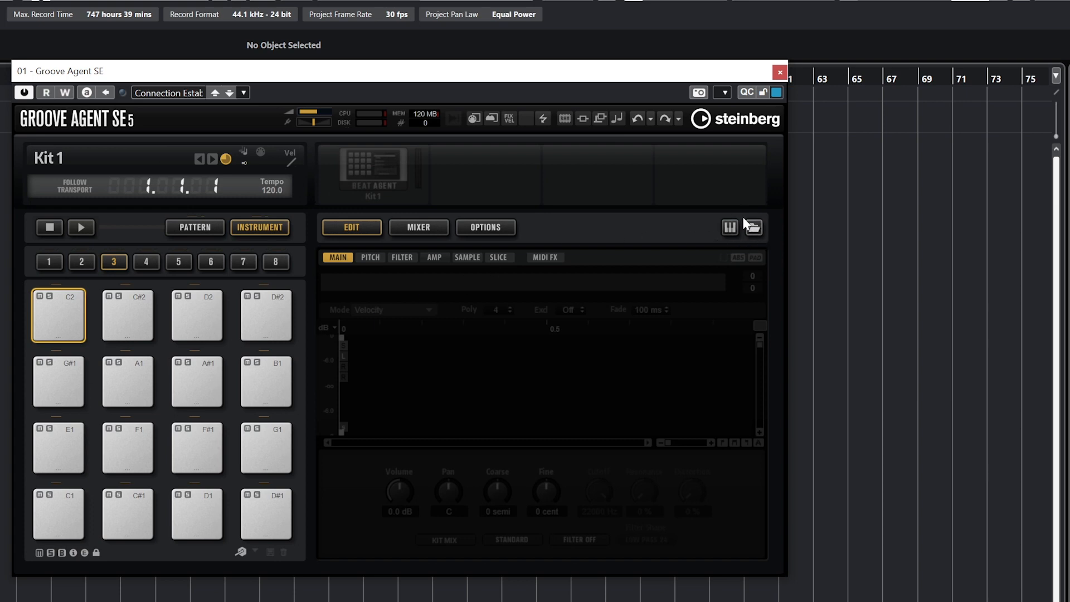
Step: Open the kit loading panel for the empty Kit 1
click(753, 227)
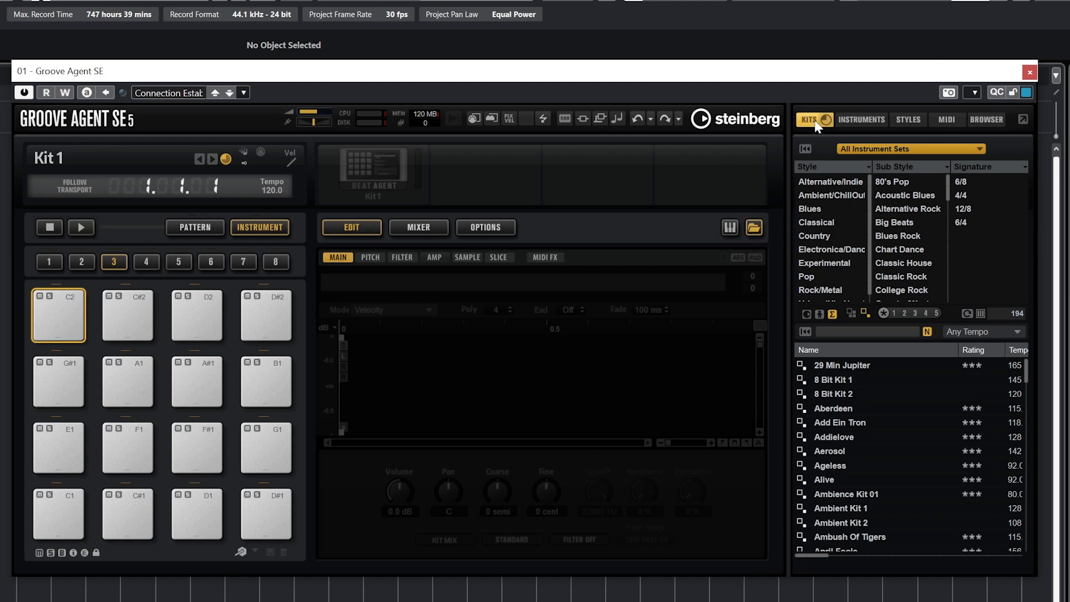
Step: Look through the Styles and Browser tabs, then return to the instrument set overview
click(861, 119)
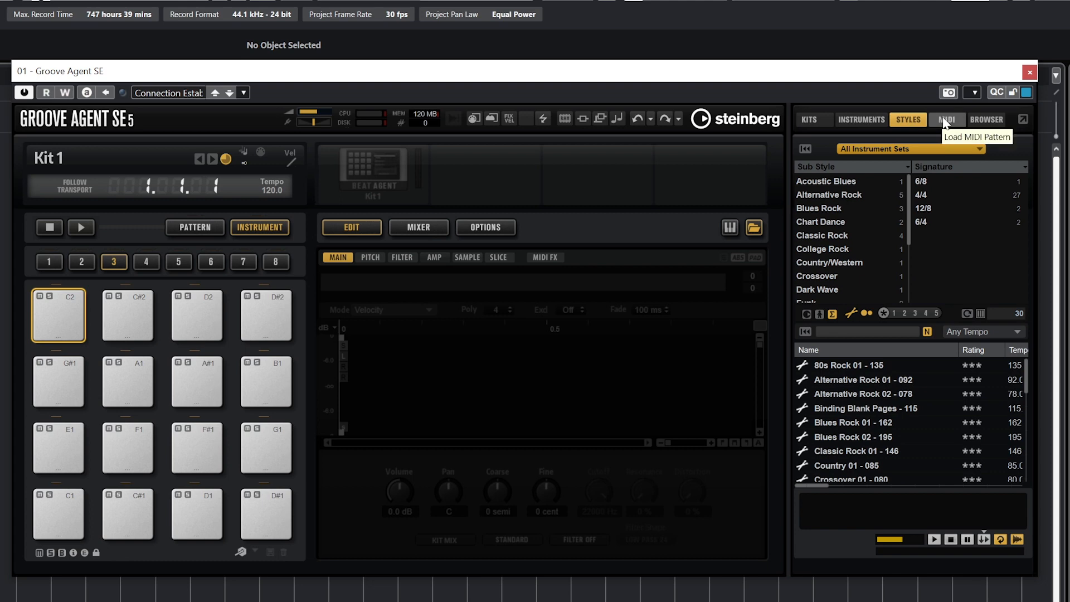
click(986, 119)
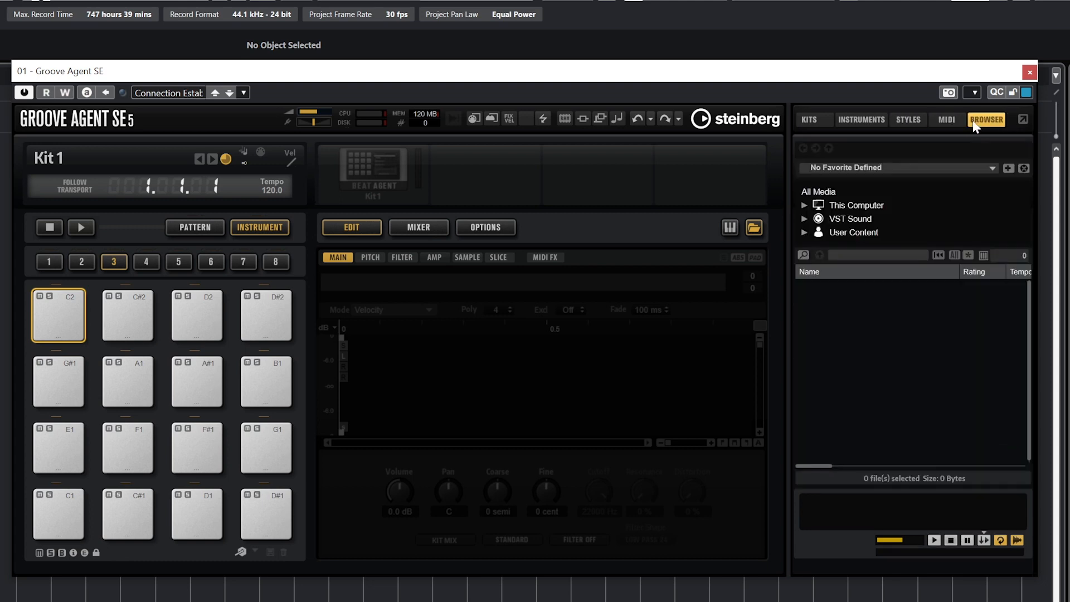
click(810, 119)
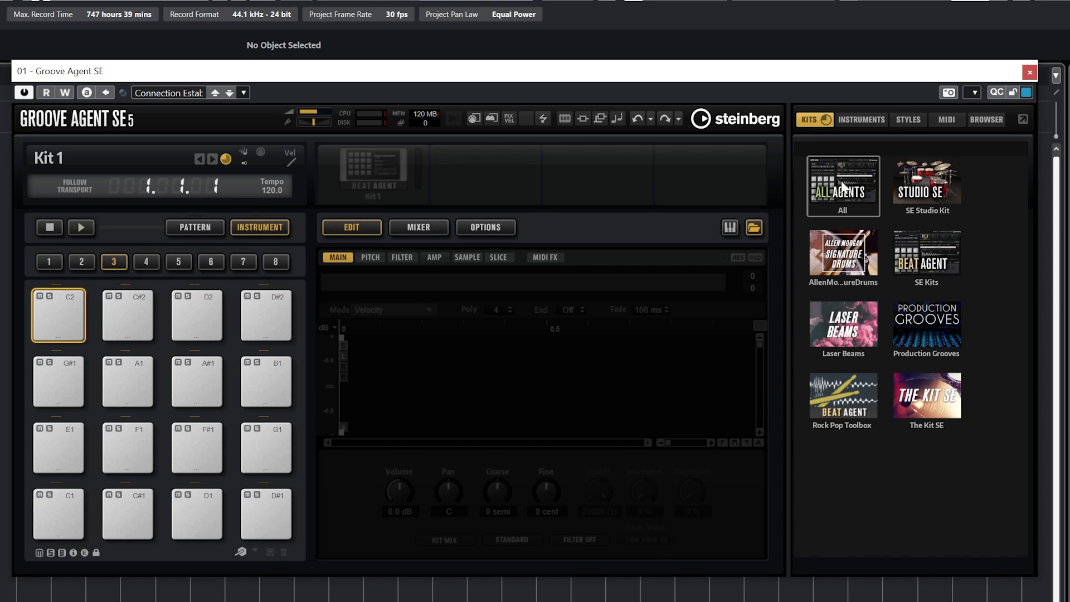
Step: List kits from all instrument sets and filter to Rock/Metal Blues Rock
click(909, 119)
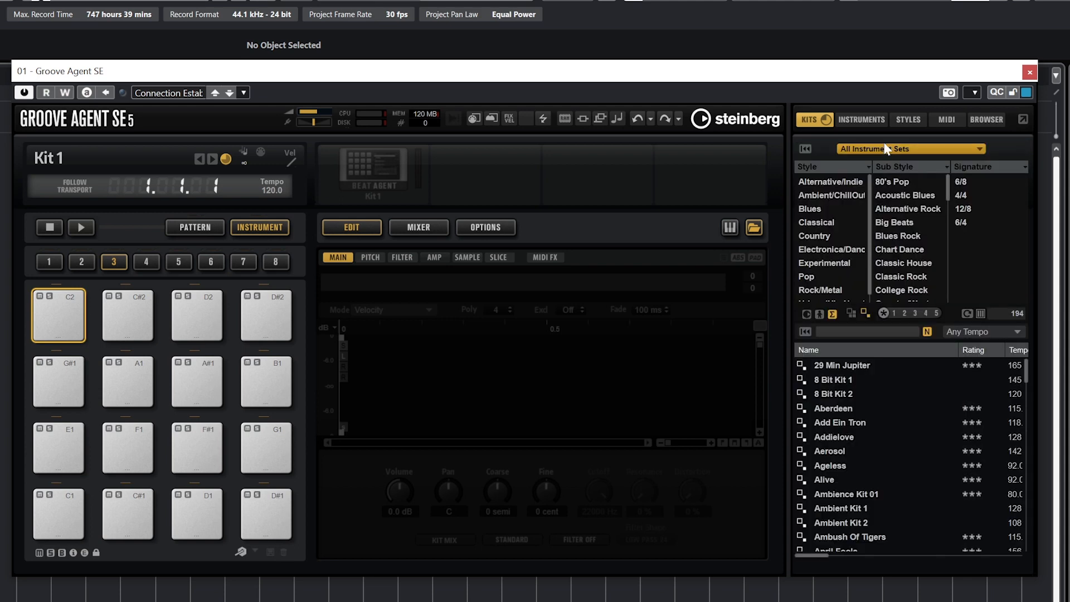
click(909, 149)
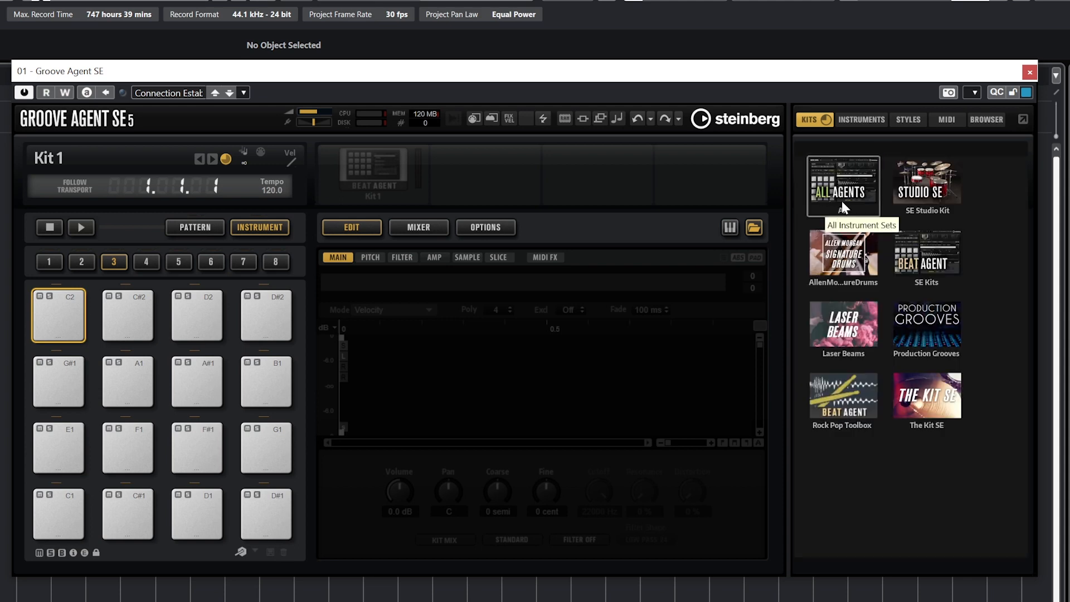
mouse_move(986, 233)
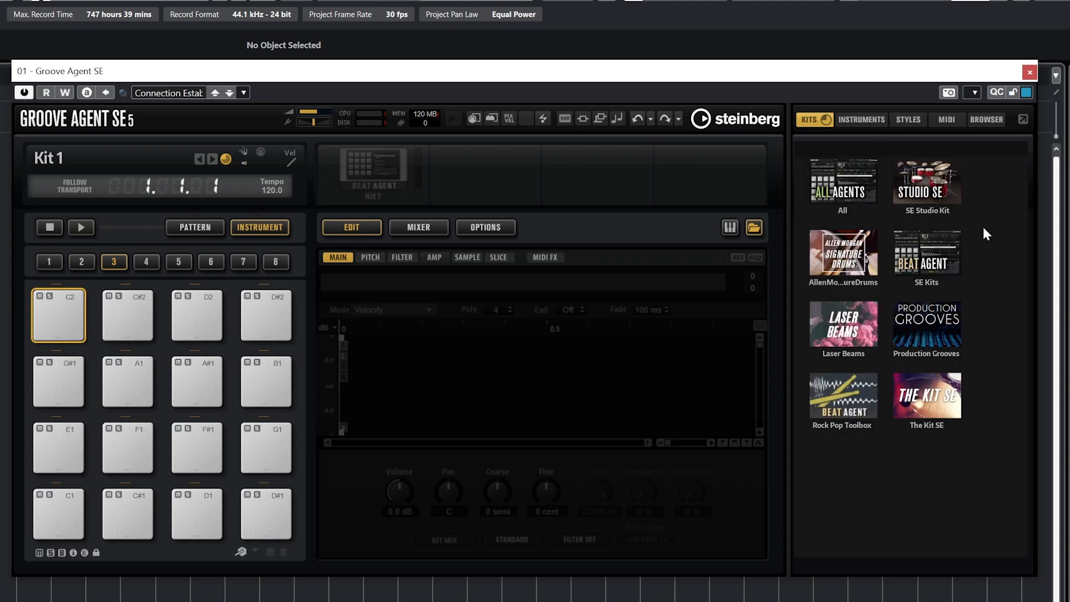
mouse_move(926, 256)
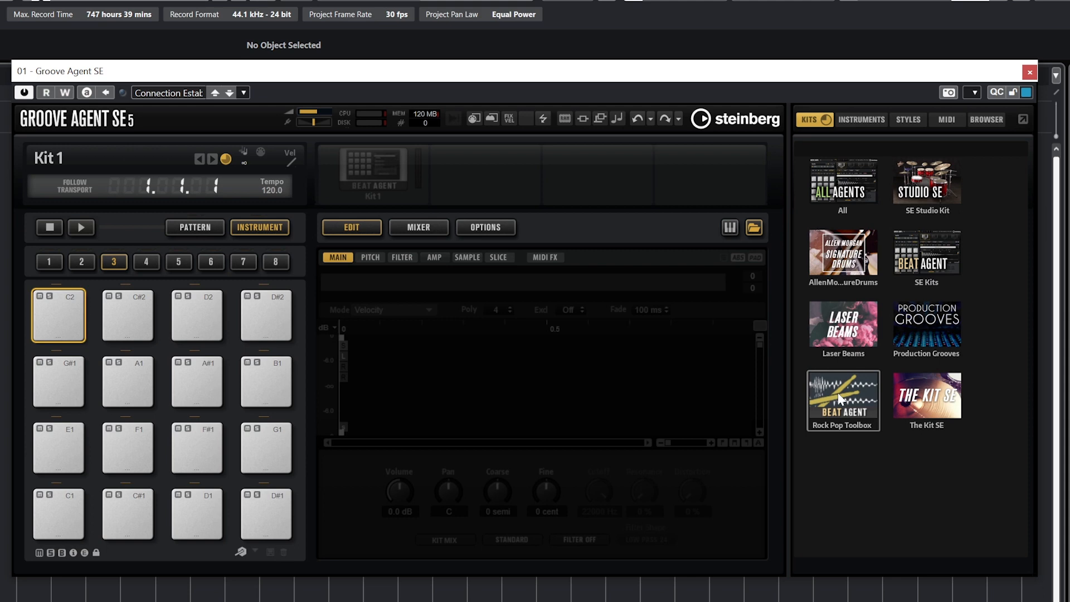
mouse_move(926, 396)
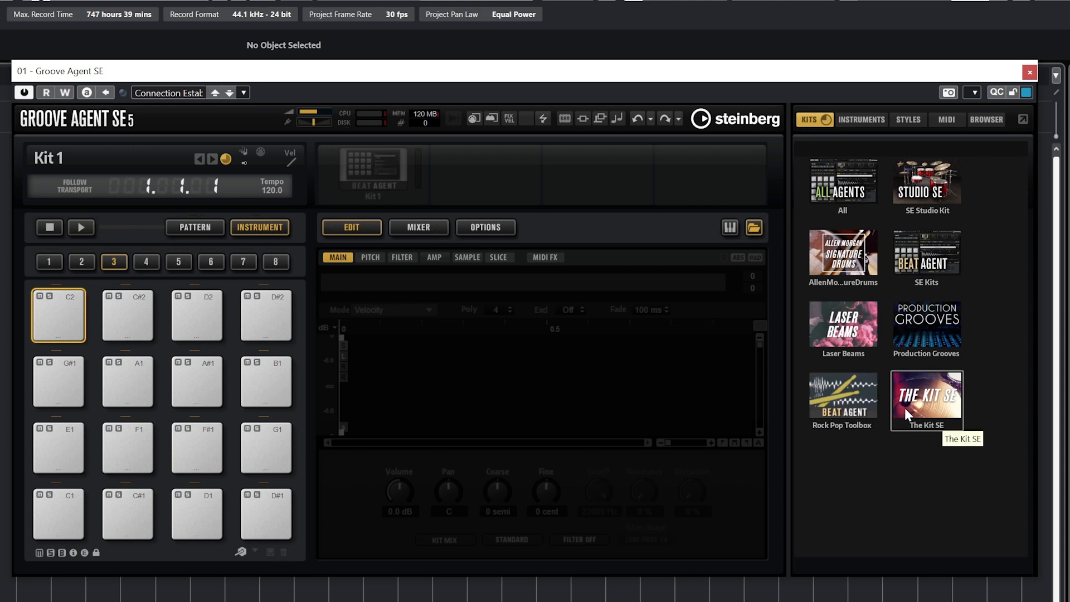
mouse_move(843, 179)
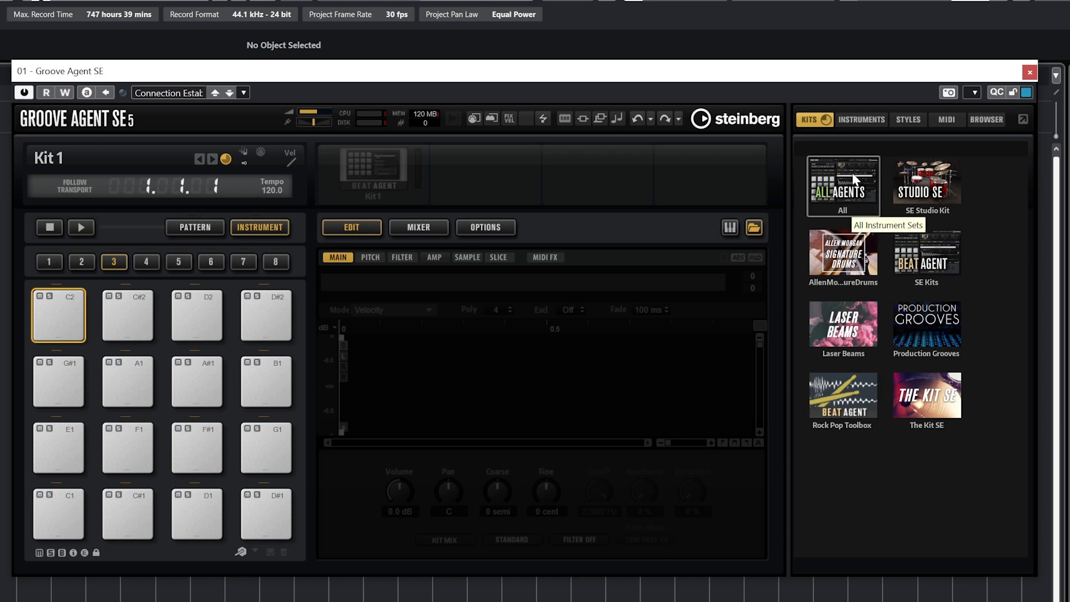
click(842, 179)
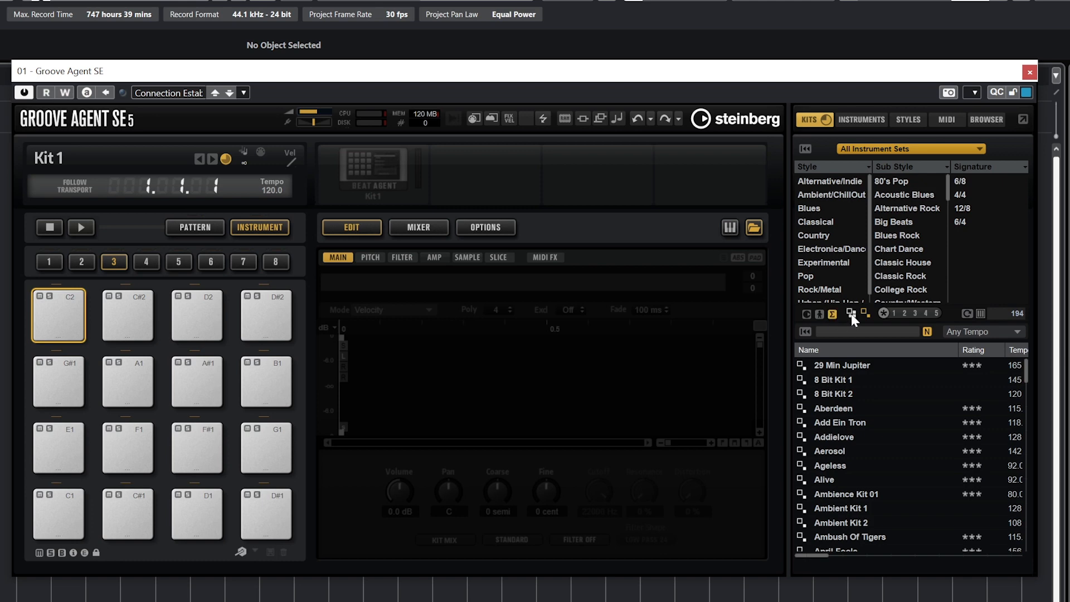
click(918, 313)
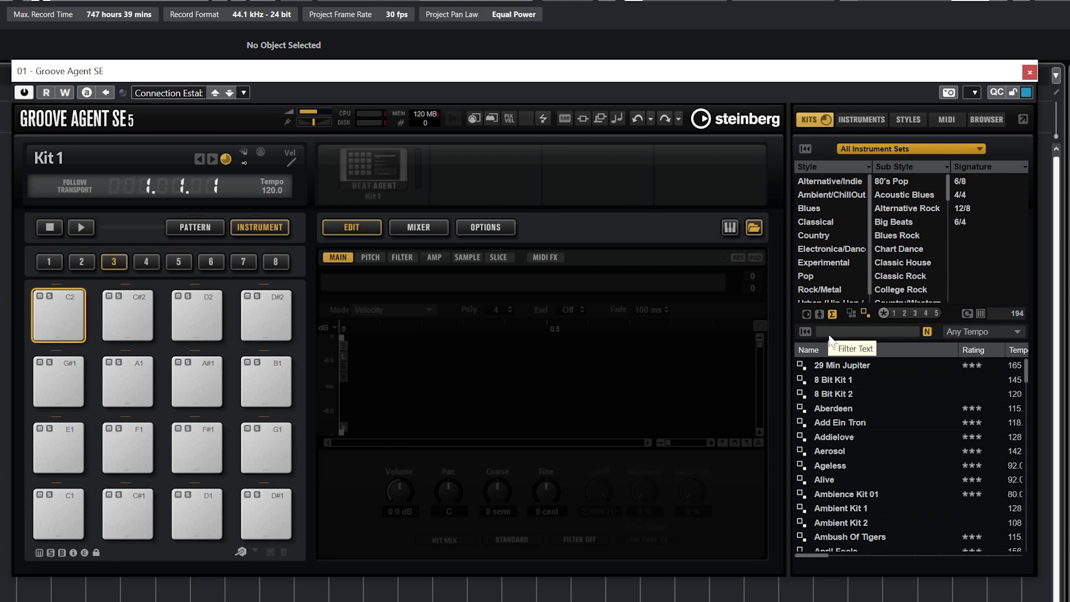
mouse_move(888, 259)
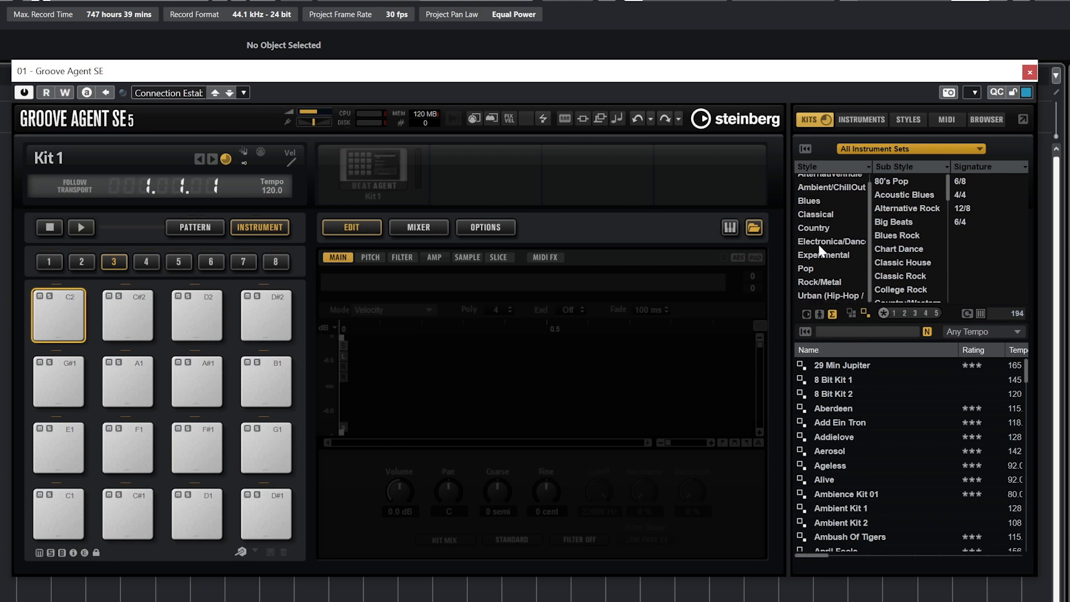
click(828, 282)
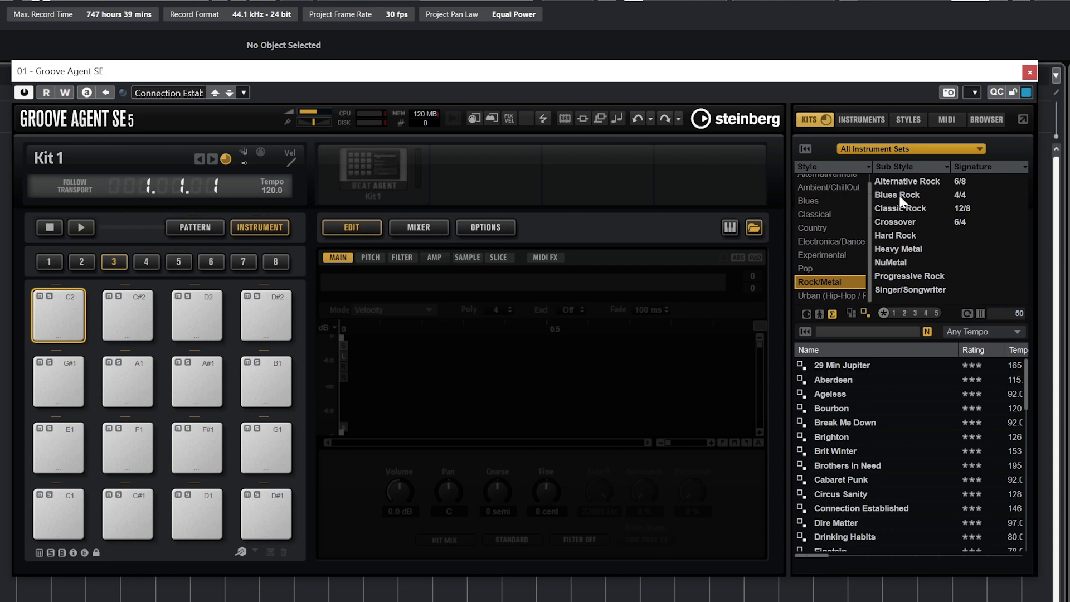
click(897, 194)
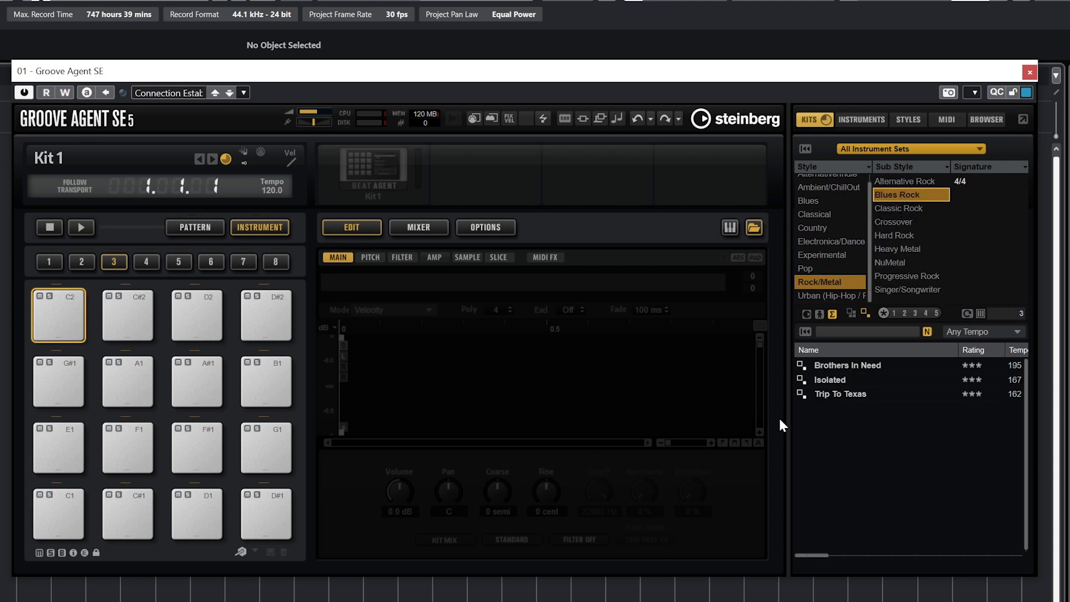
mouse_move(735, 438)
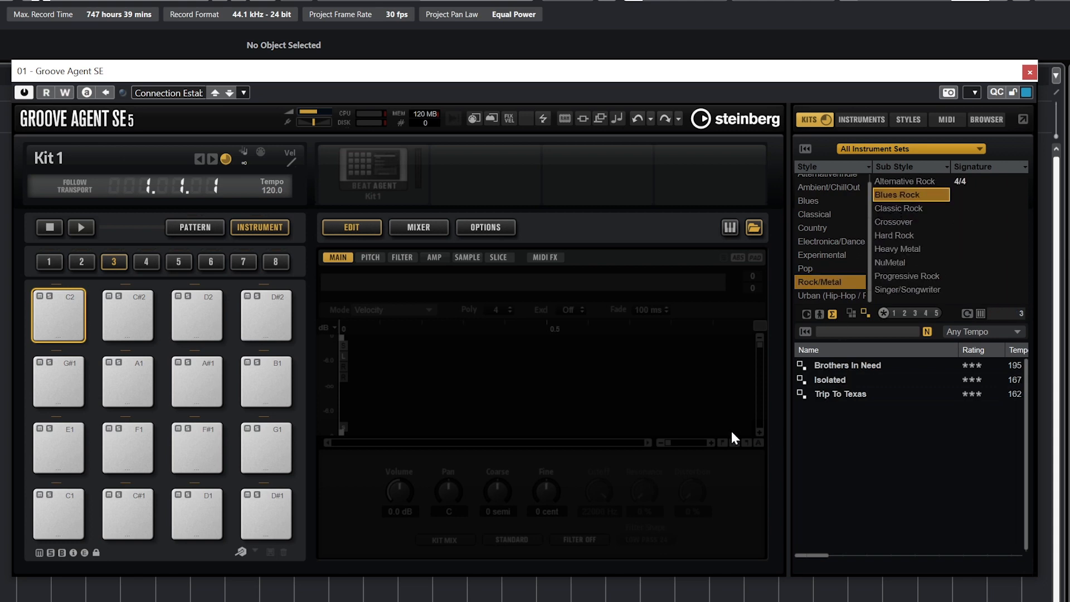
mouse_move(991, 368)
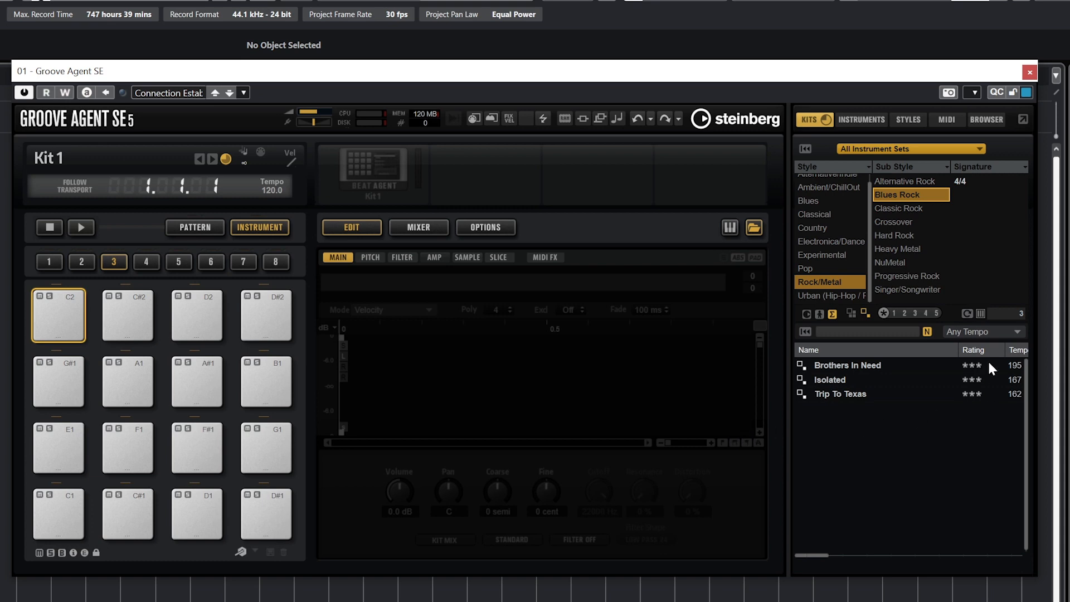
Step: Load the Trip To Texas kit and audition its ride and snare sounds
double_click(847, 394)
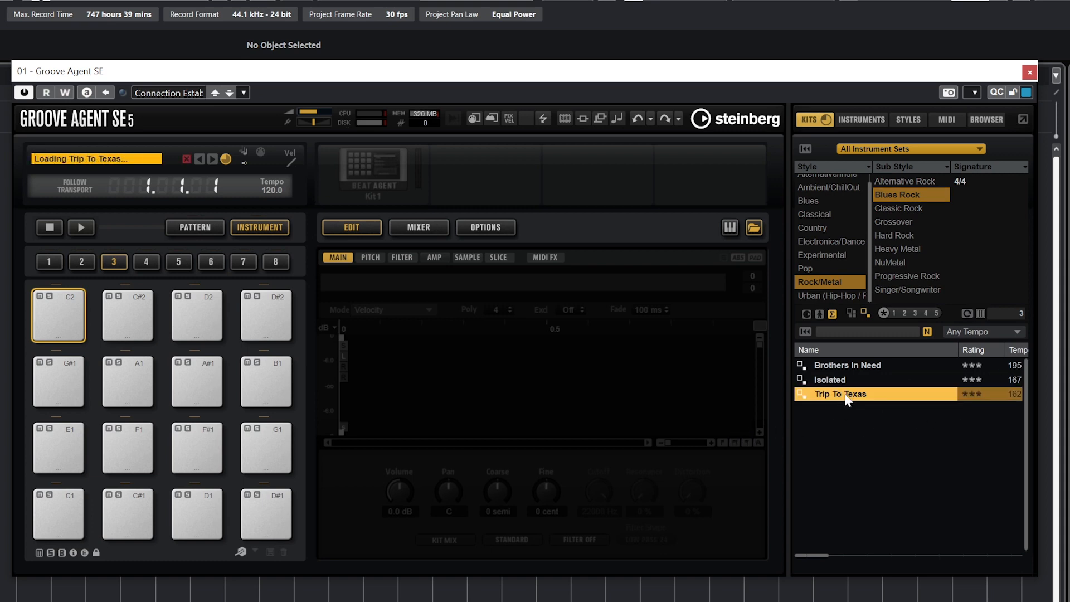
double_click(840, 394)
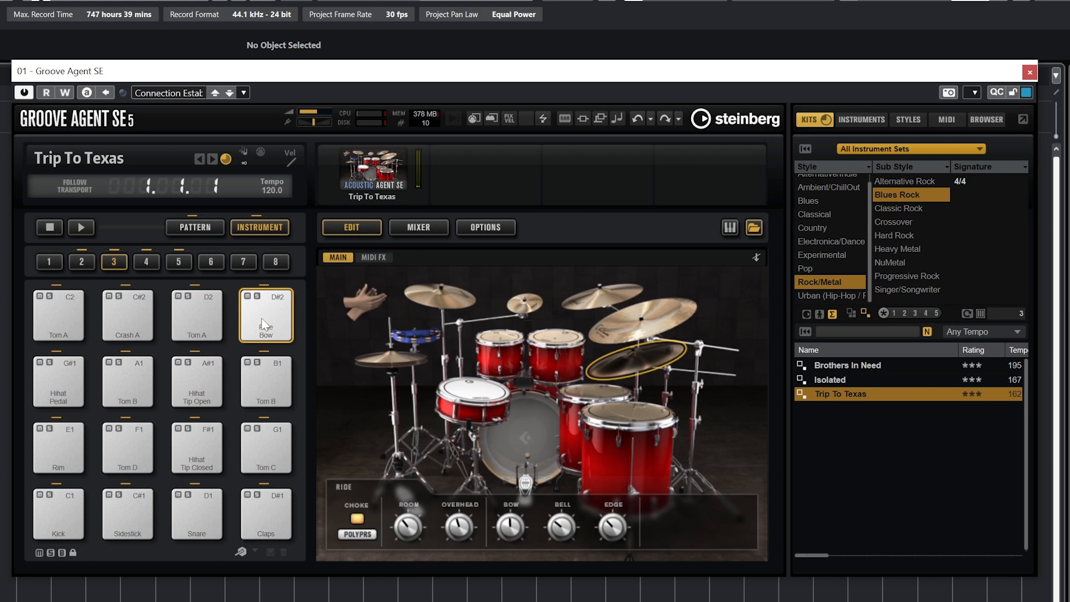
click(197, 514)
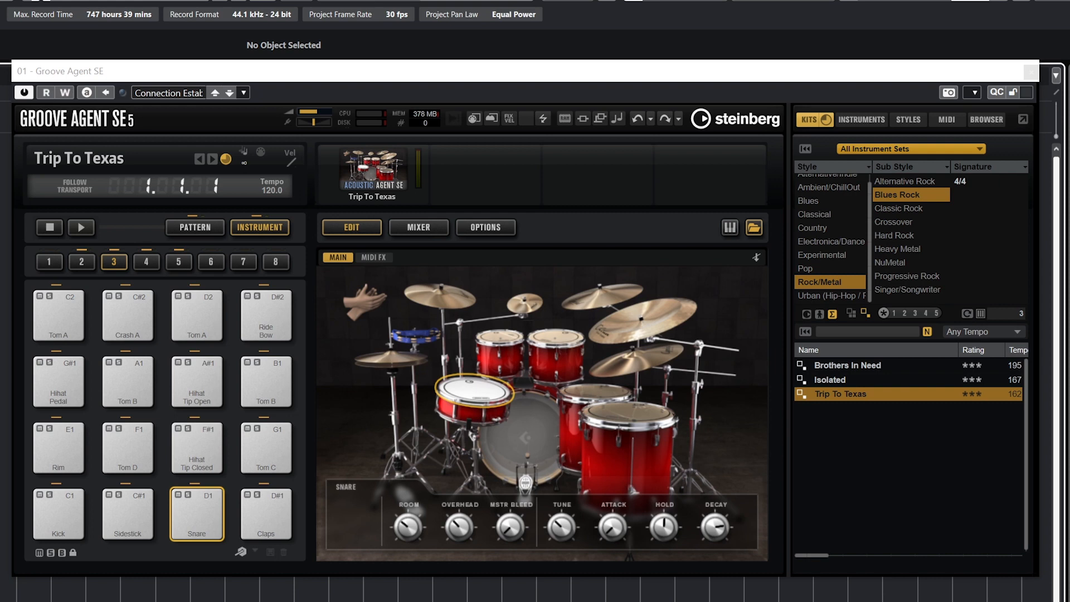
mouse_move(198, 232)
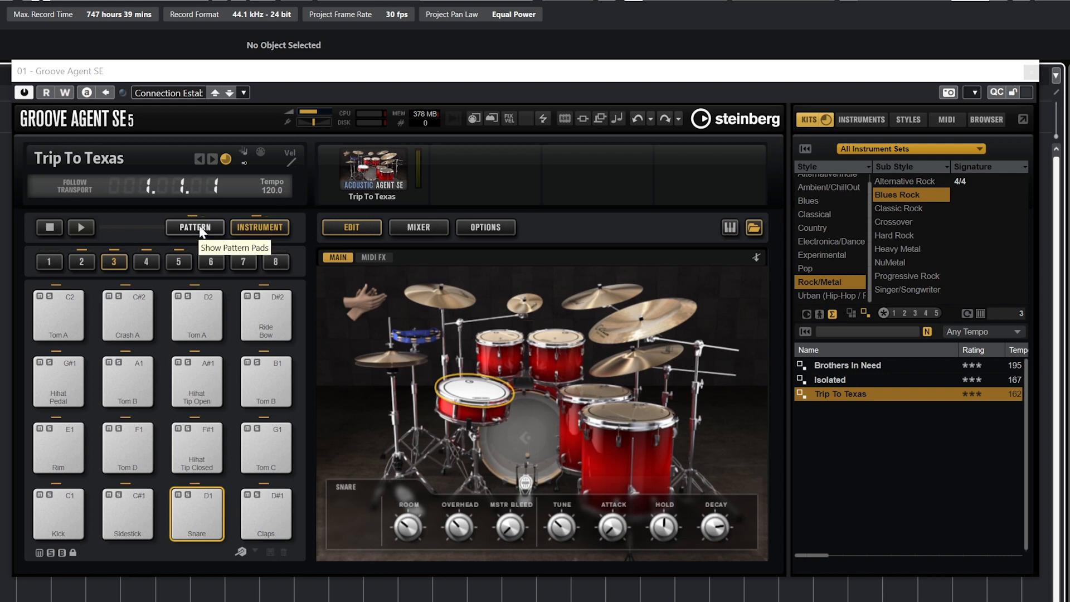
Step: Show the pattern pads and start the Intro 1 pattern playing
click(195, 227)
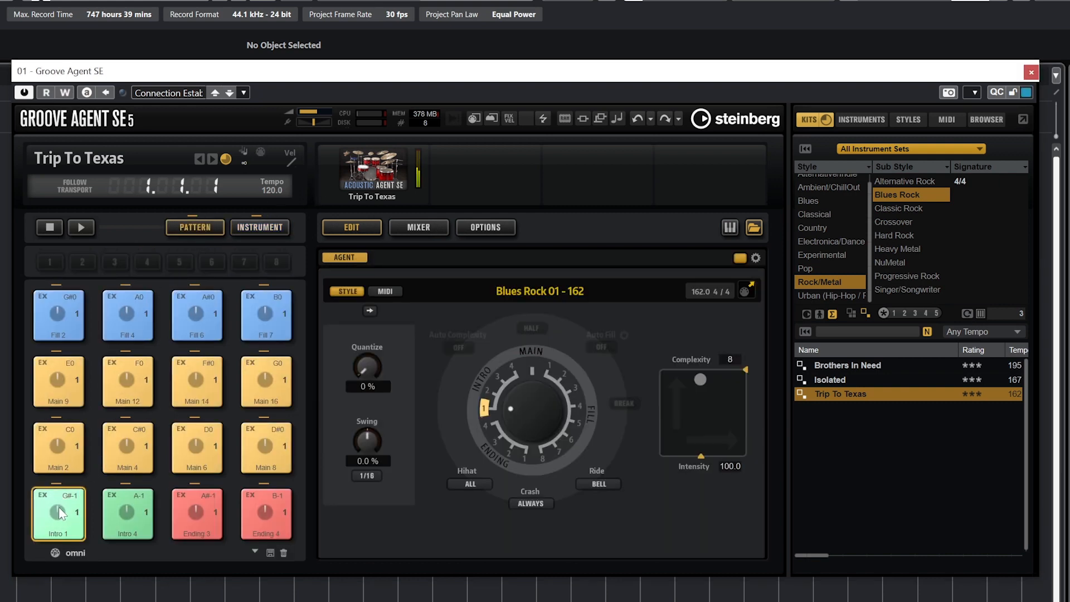
click(58, 511)
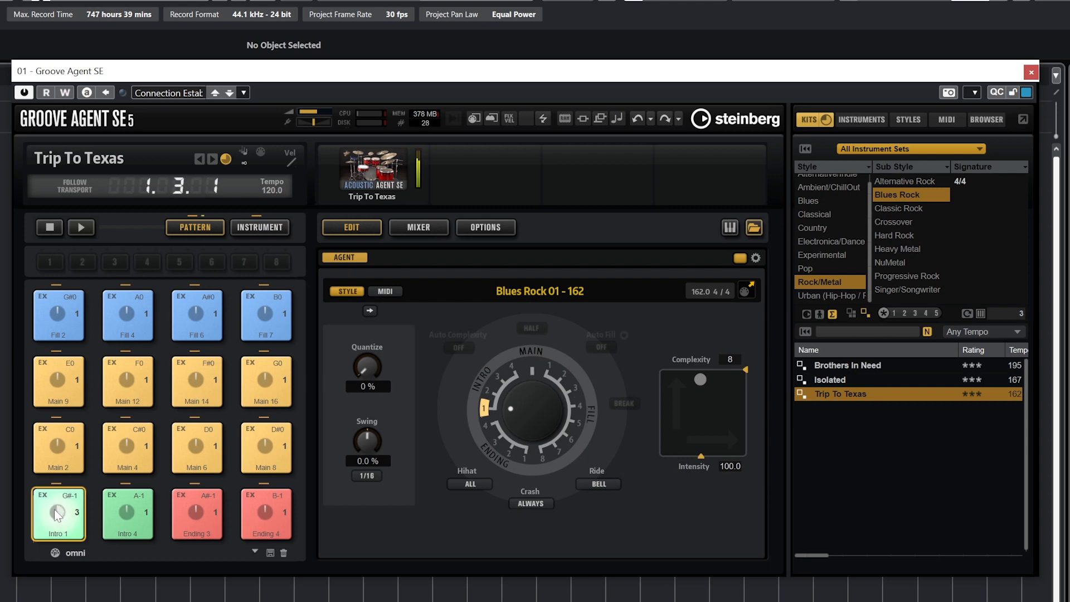
click(80, 227)
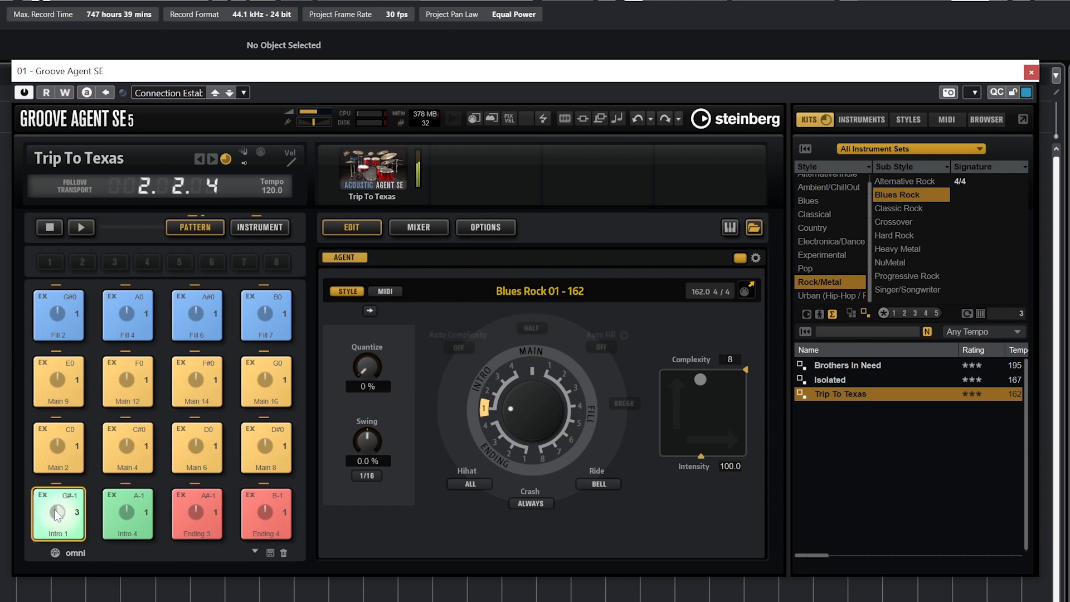
Step: Audition closed hihat, hihat shank, ride bell, cowbell tip and open hihat tip across pad groups
click(259, 227)
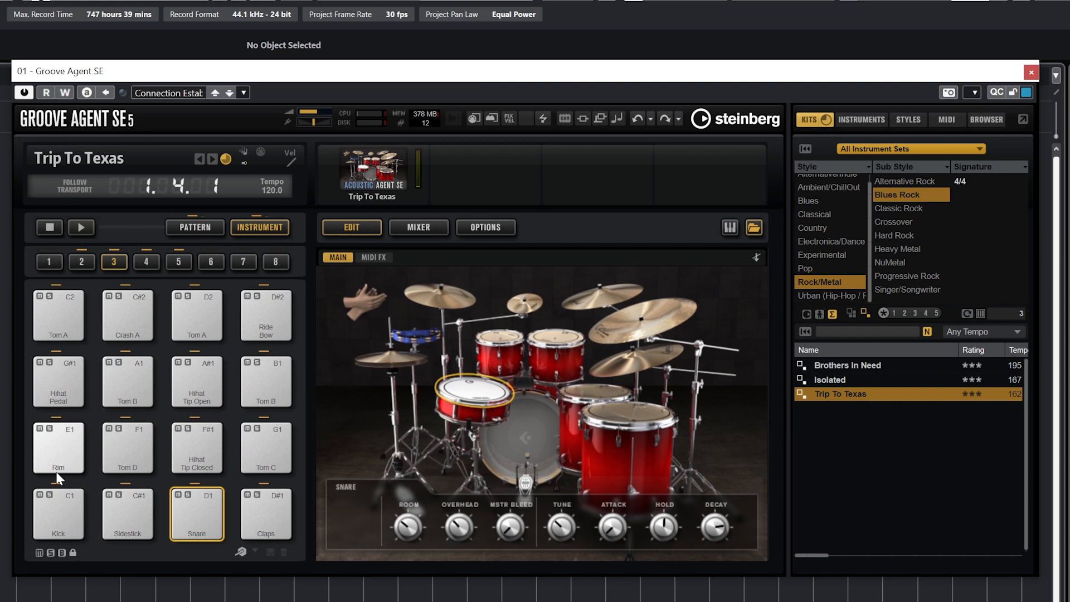
click(197, 447)
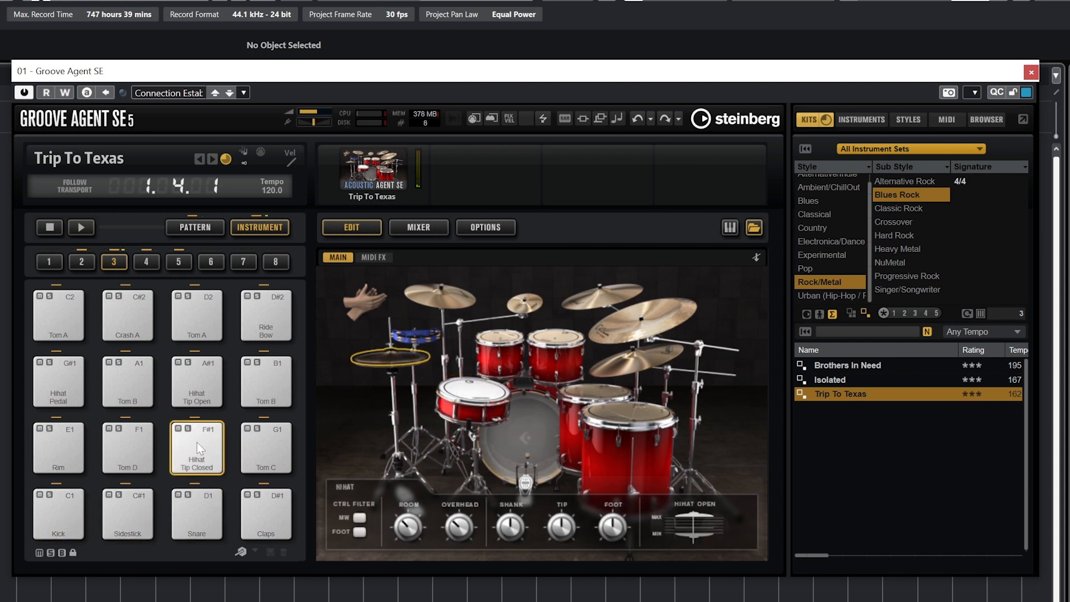
click(146, 262)
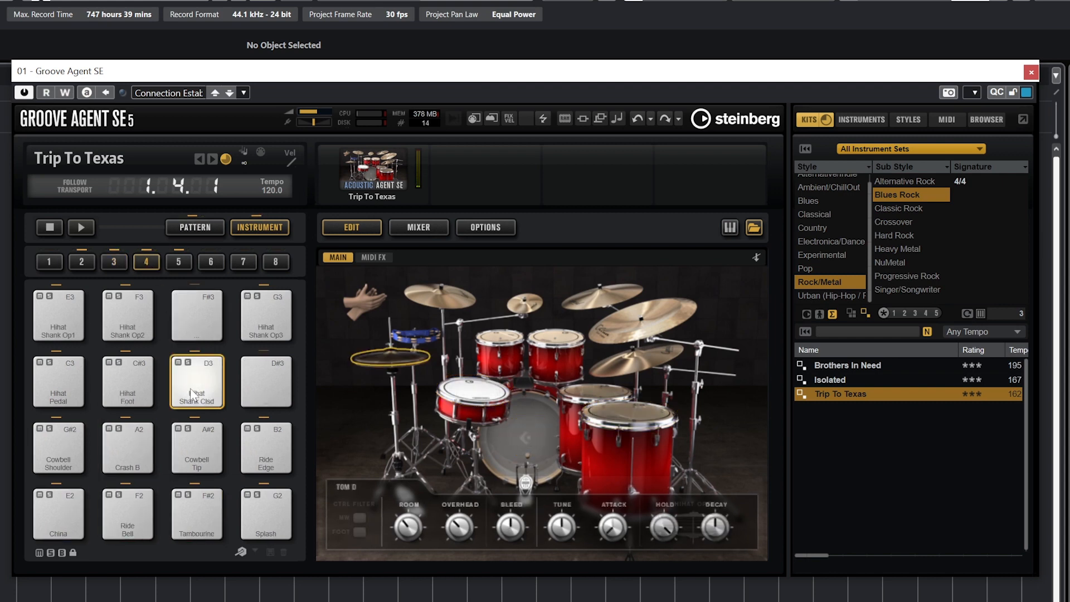
click(128, 514)
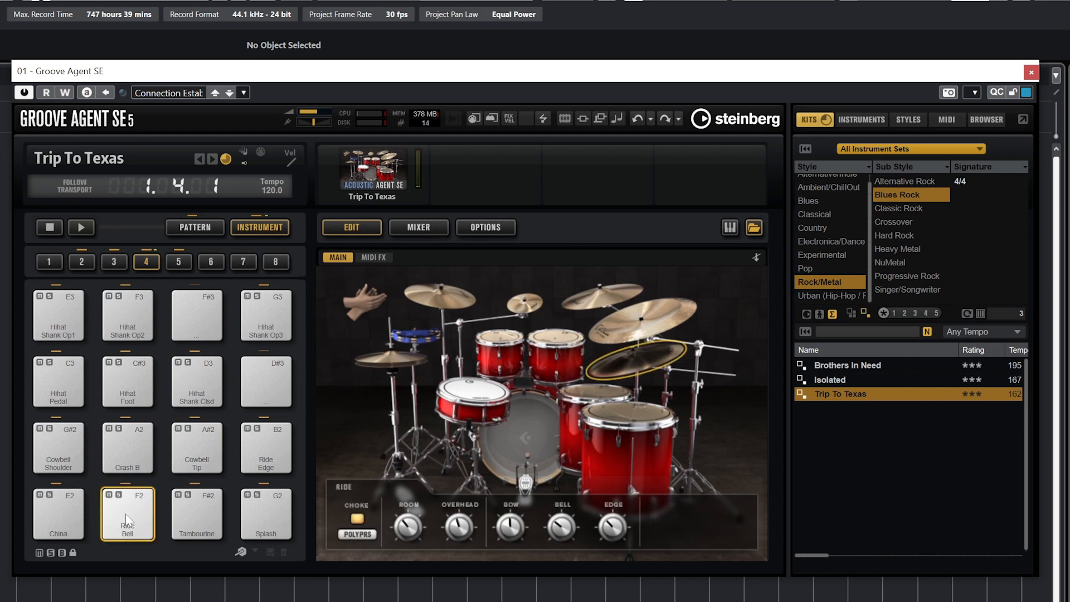
click(198, 447)
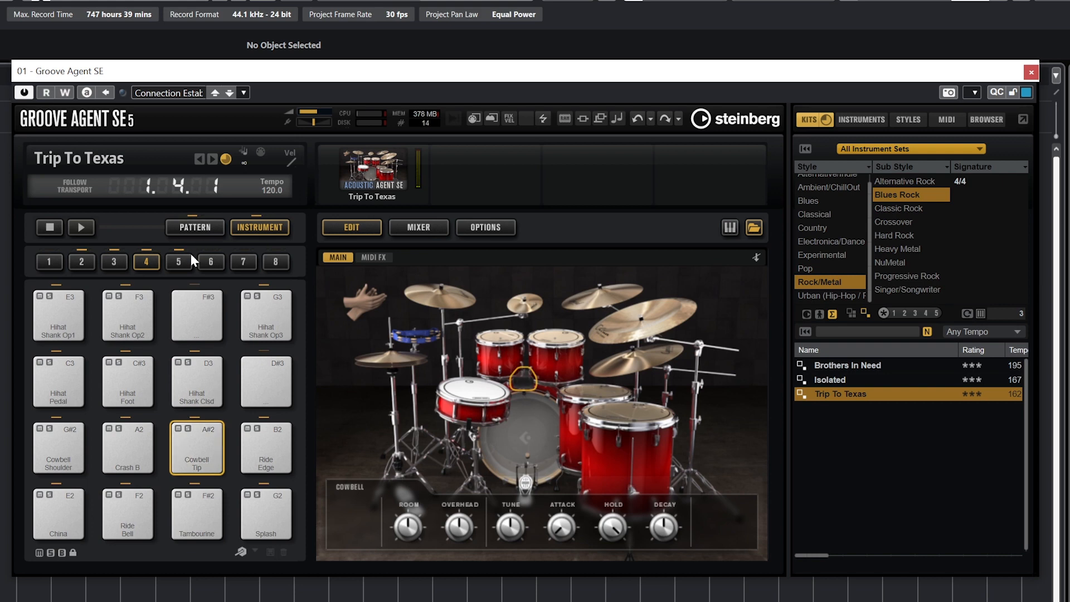
click(179, 262)
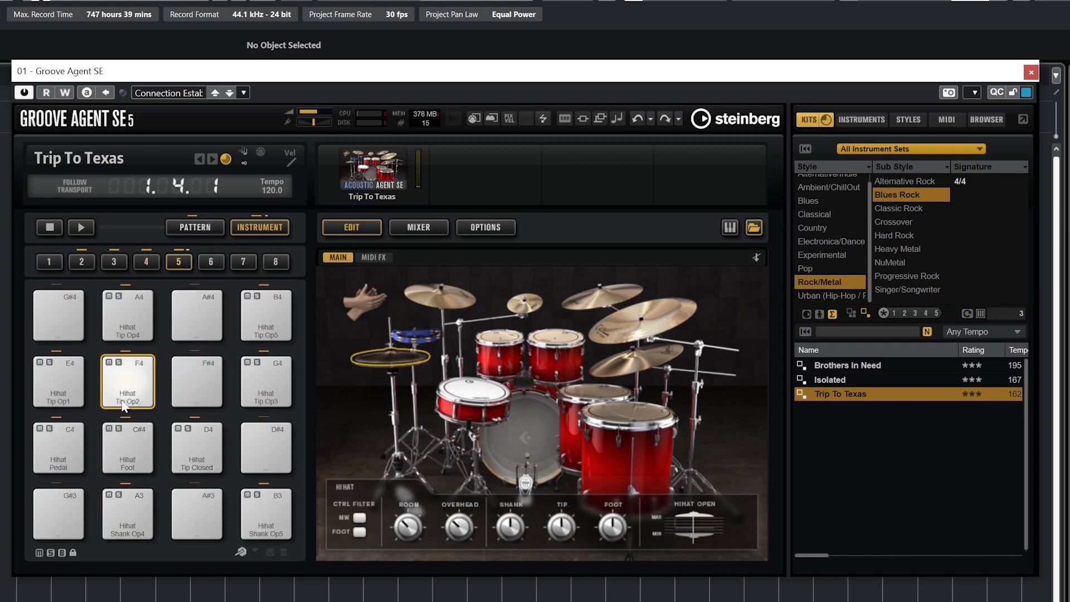
click(114, 261)
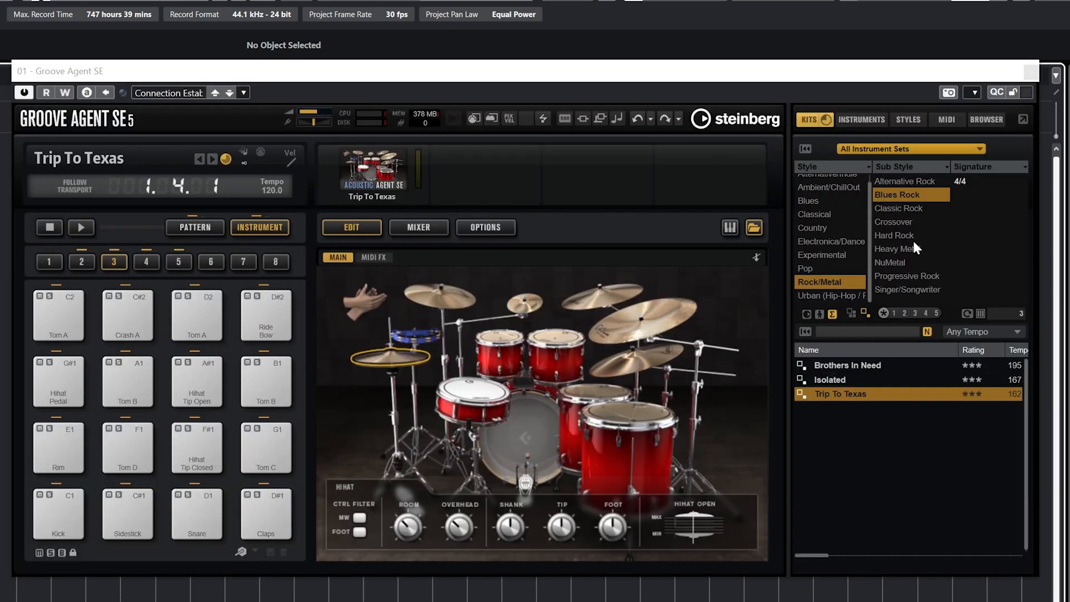
Step: Filter kits to the Hard Rock sub style and load Tastes Like Gold
click(910, 234)
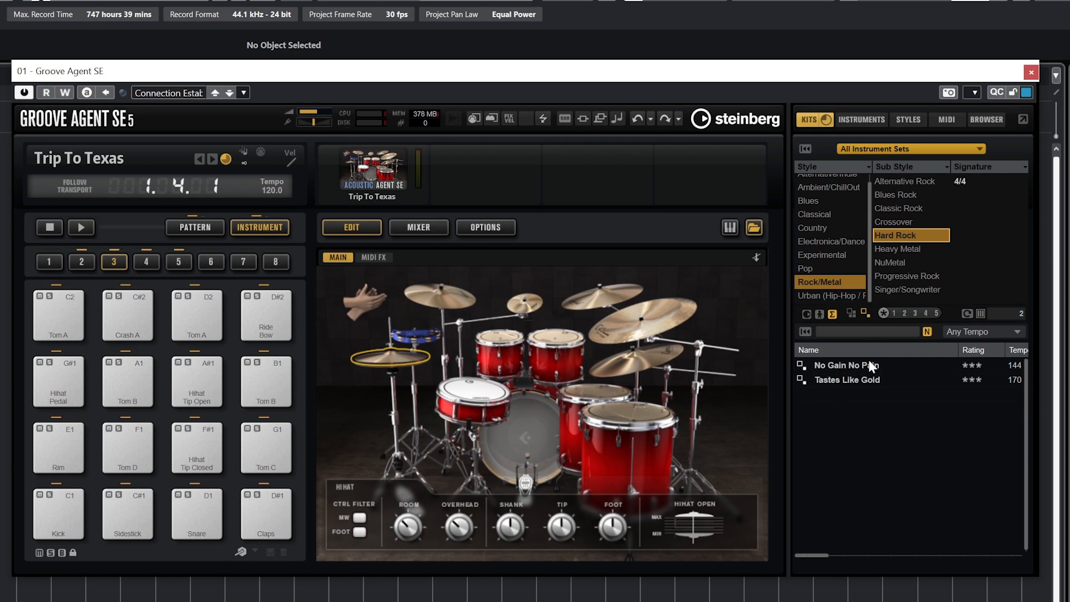
click(849, 380)
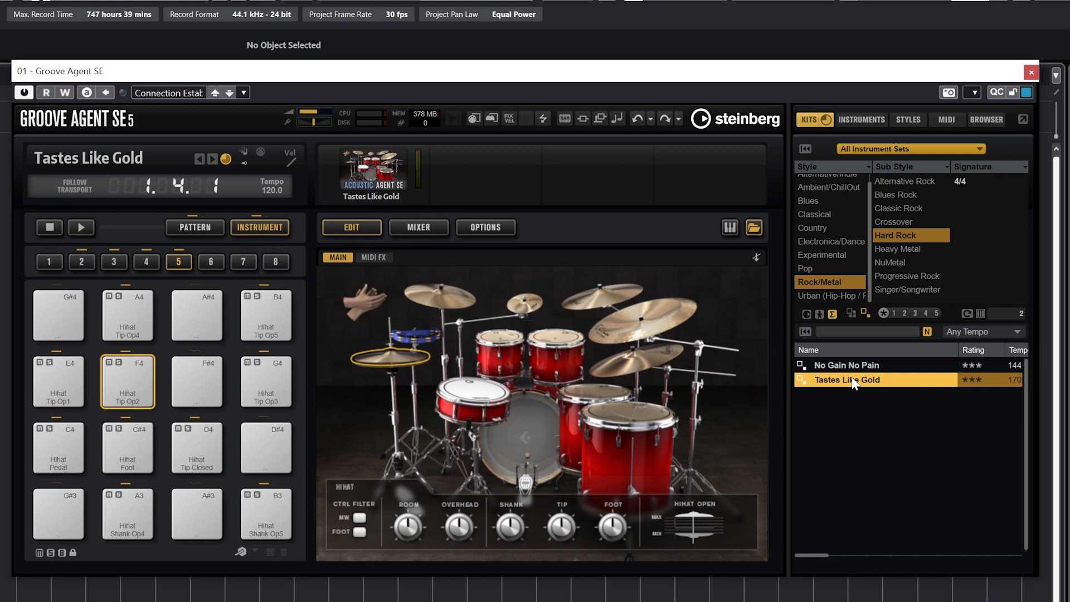
mouse_move(849, 384)
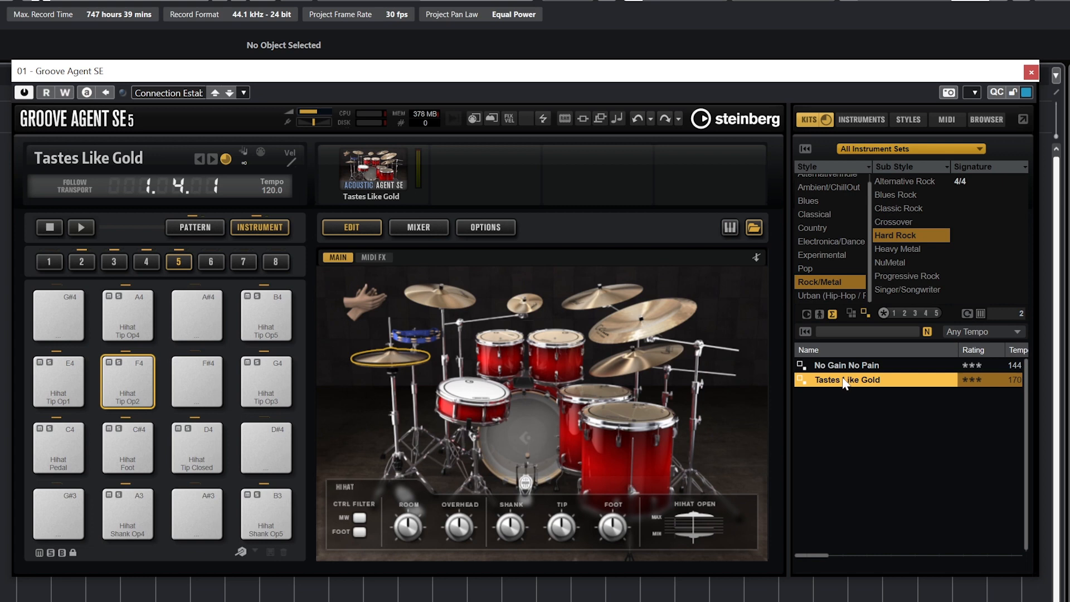
mouse_move(846, 376)
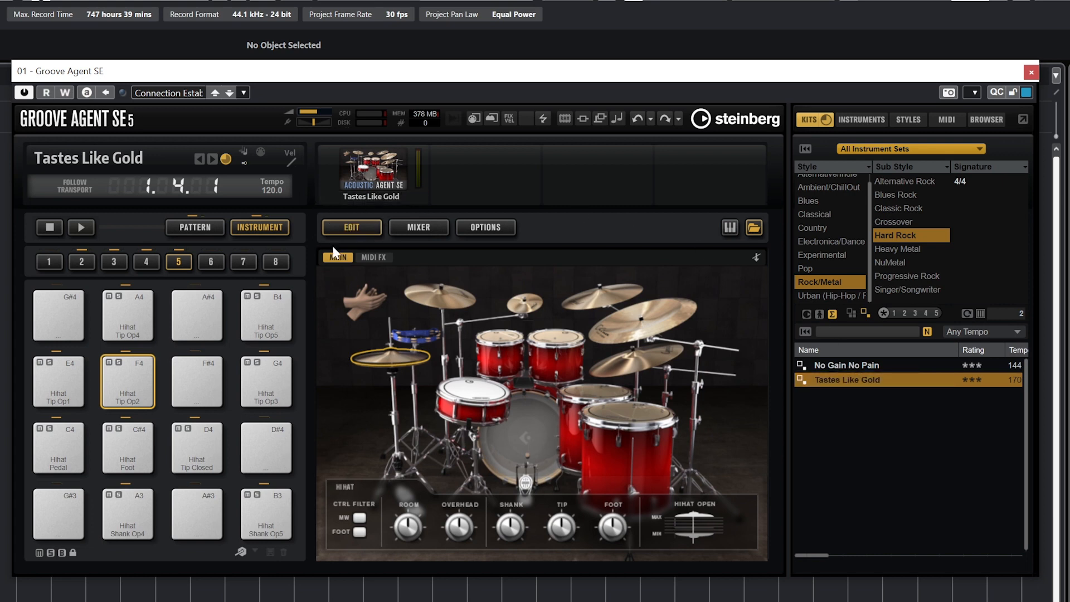
mouse_move(401, 368)
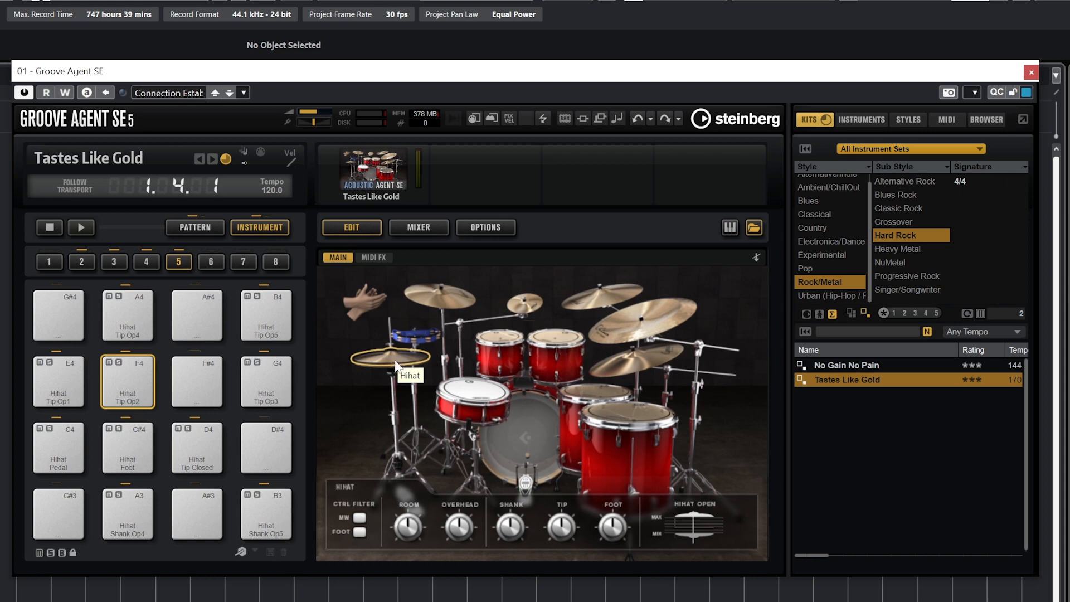
mouse_move(361, 387)
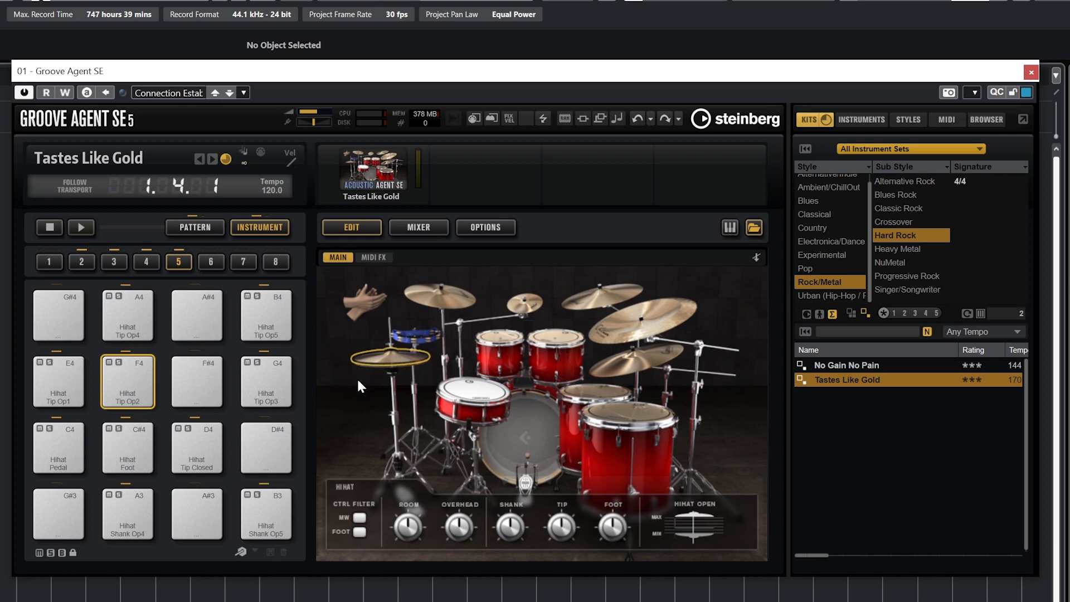
Step: Show the kick/snare pad group, select the Snare and audition it with its controls displayed
click(114, 262)
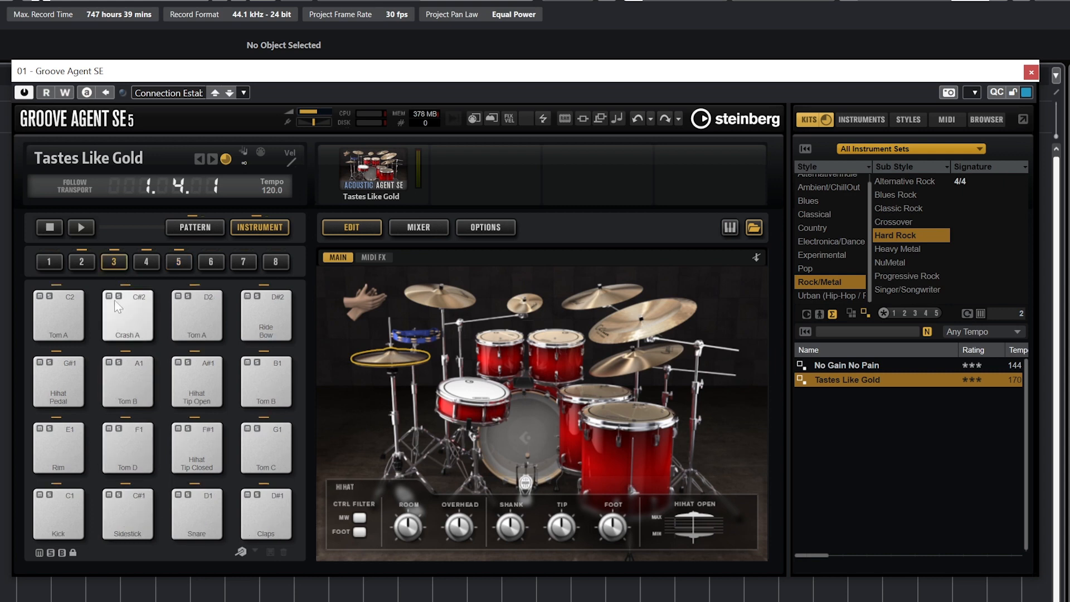
click(197, 513)
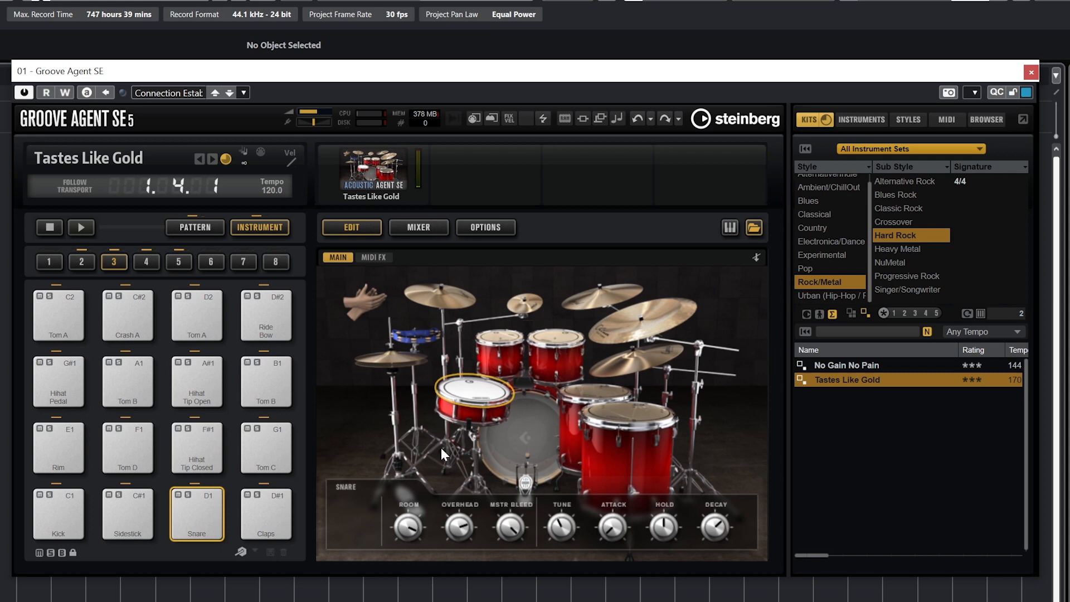
click(196, 513)
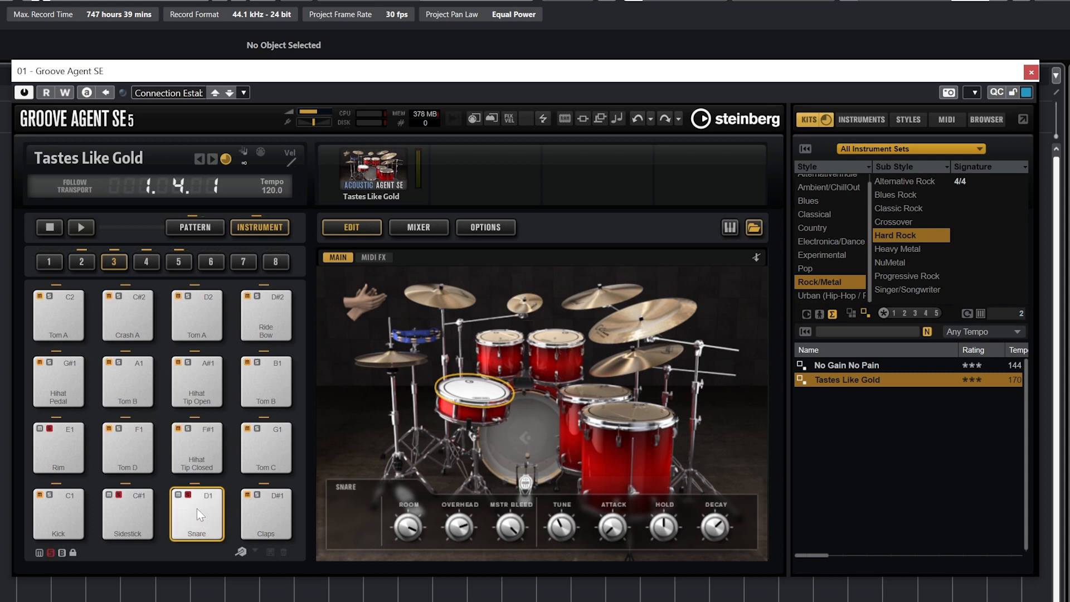
click(197, 514)
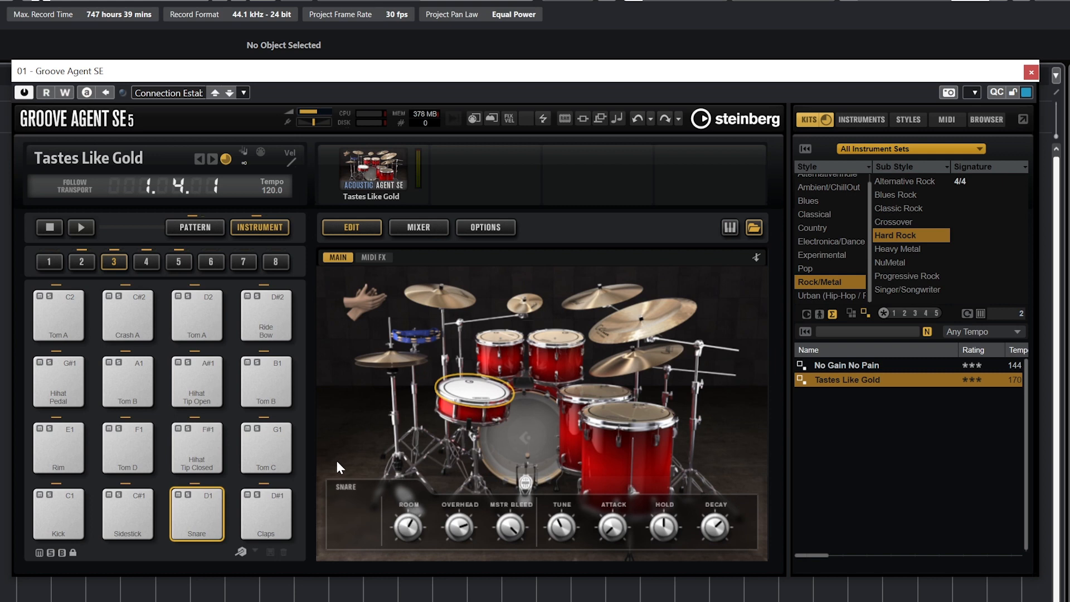
mouse_move(231, 495)
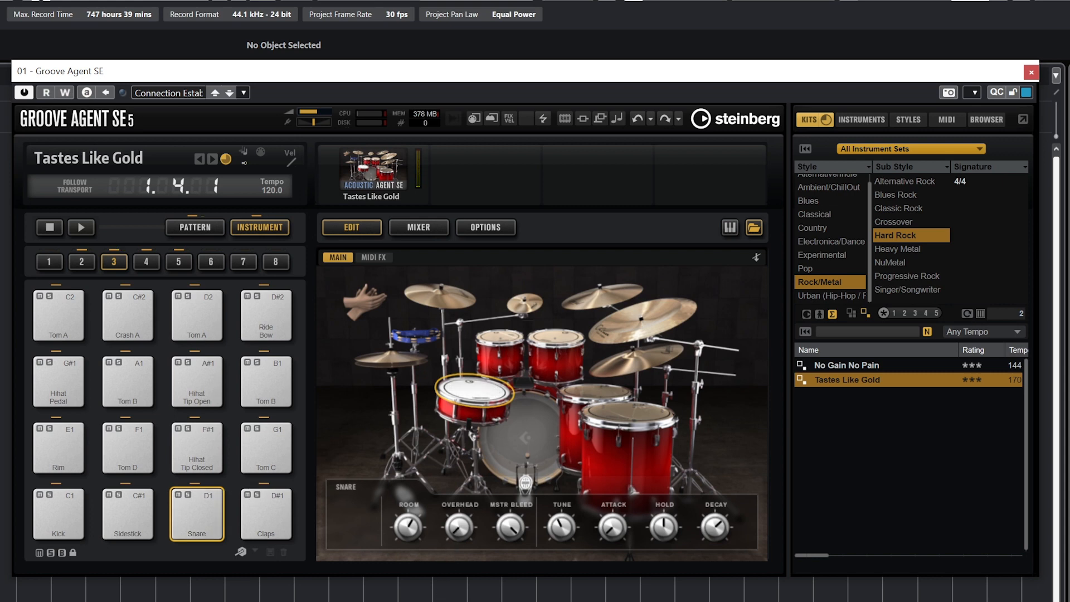
mouse_move(238, 523)
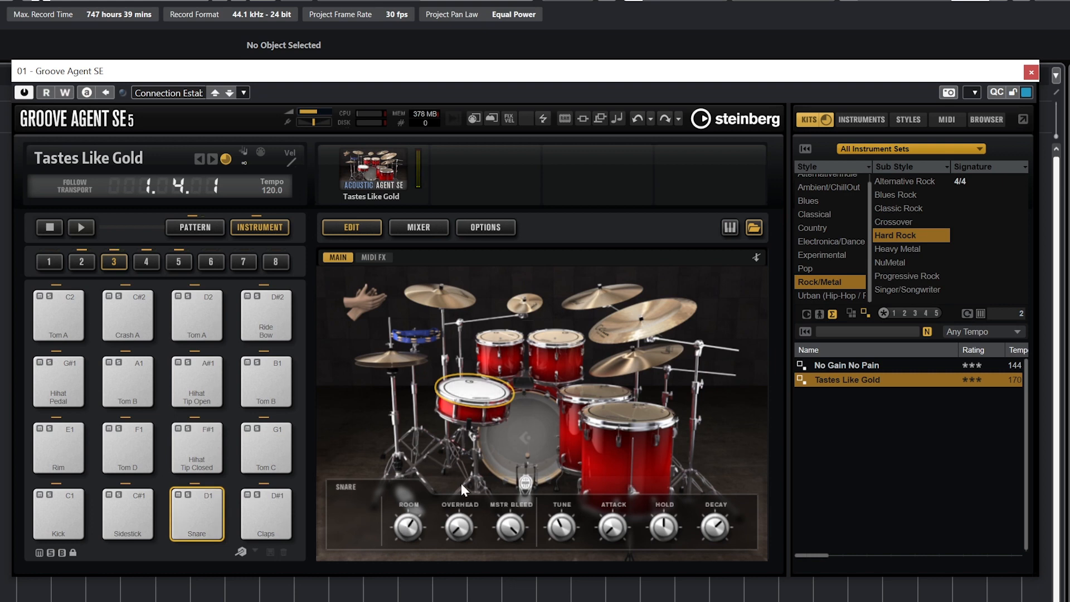
Step: Audition the snare a few times and bring up its MIDI effects settings
click(197, 513)
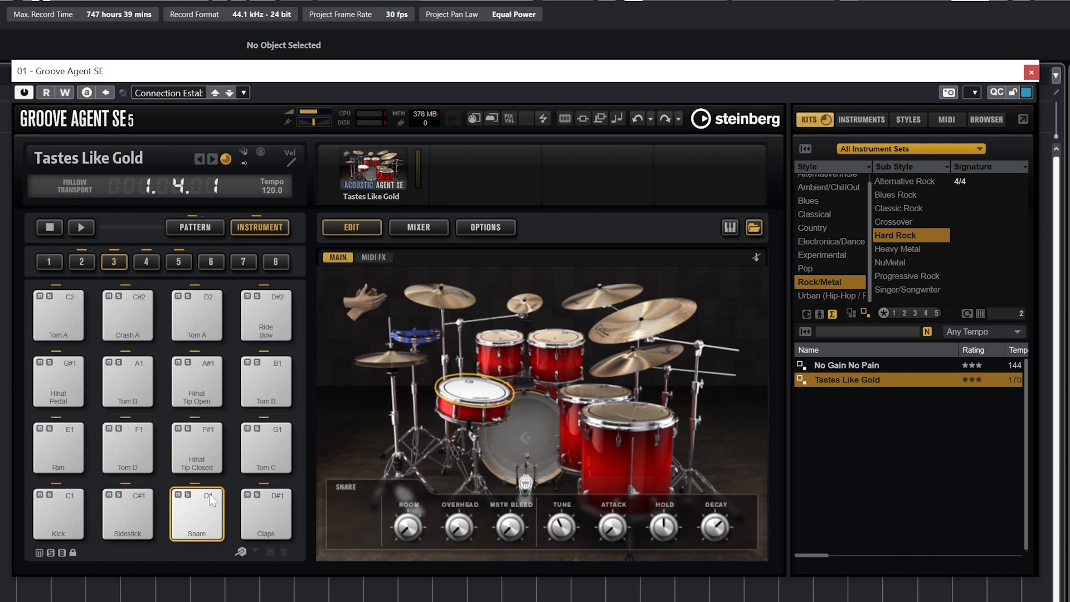
mouse_move(532, 442)
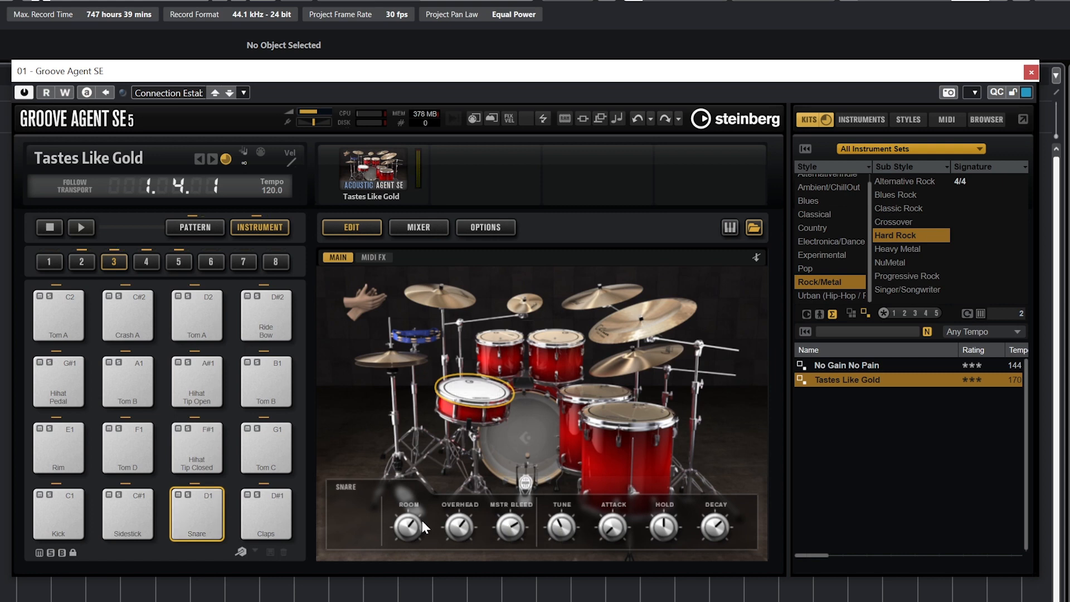
mouse_move(365, 524)
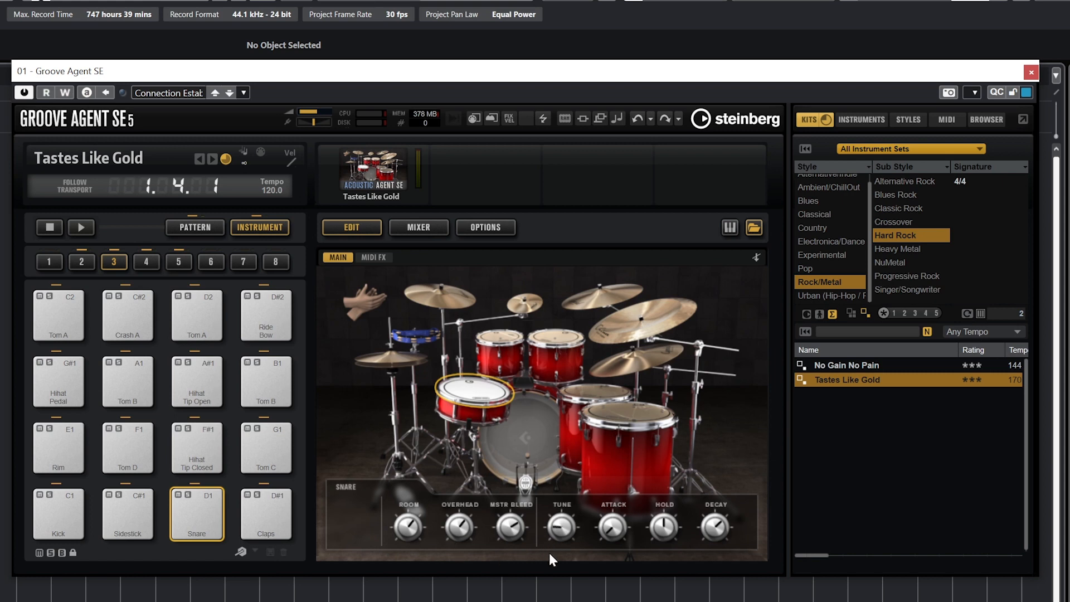
mouse_move(572, 479)
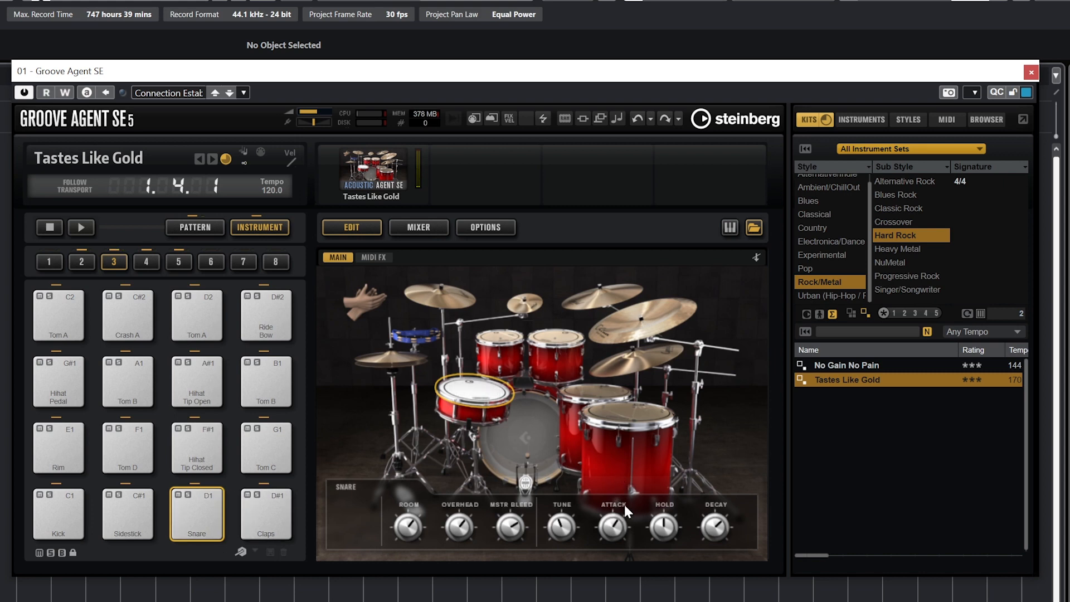
click(196, 513)
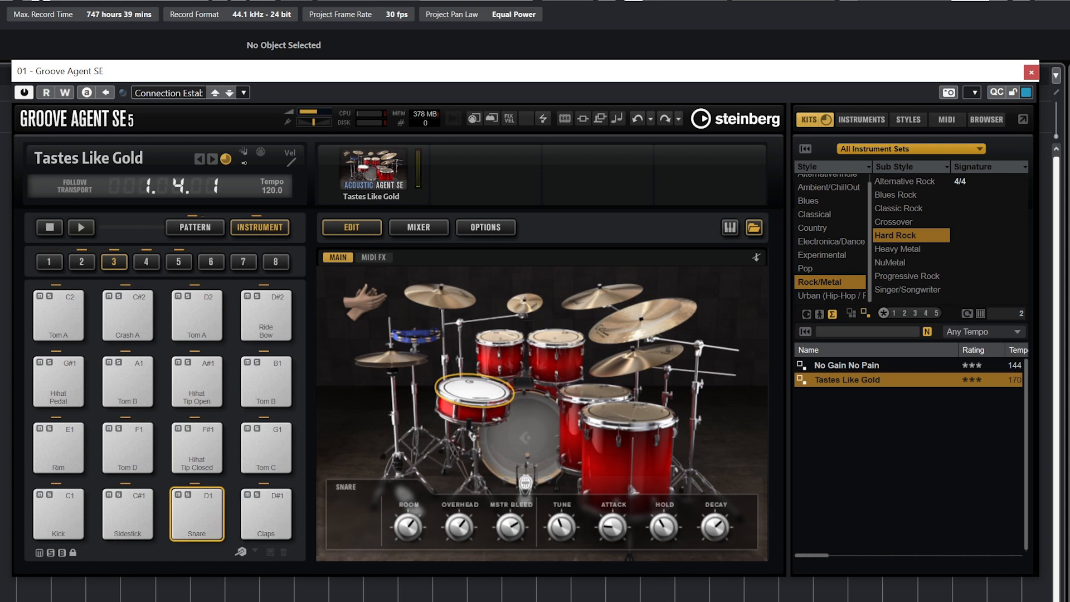
mouse_move(712, 587)
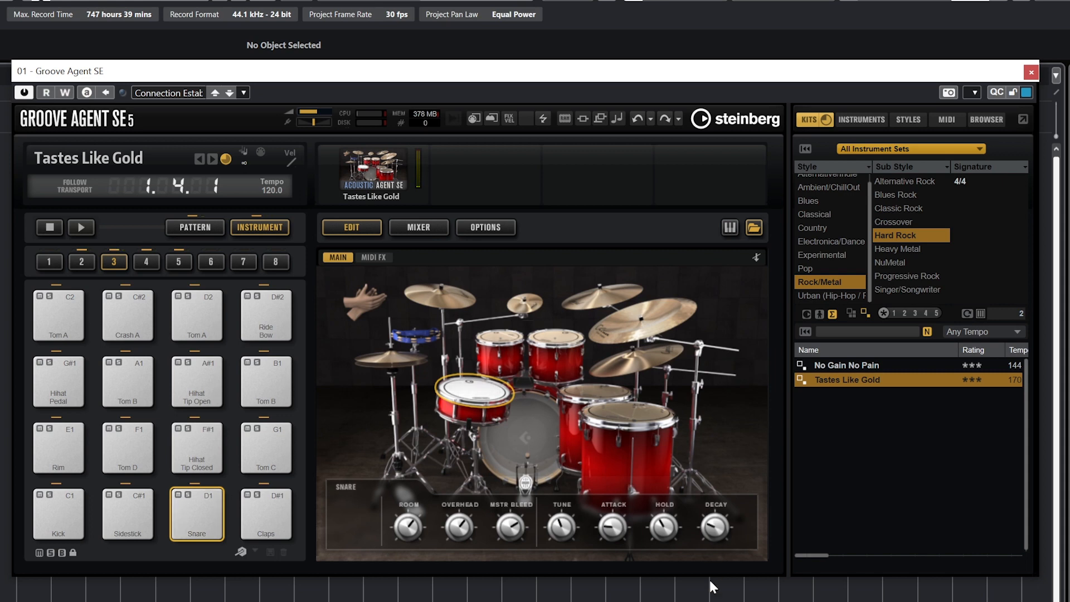
click(197, 513)
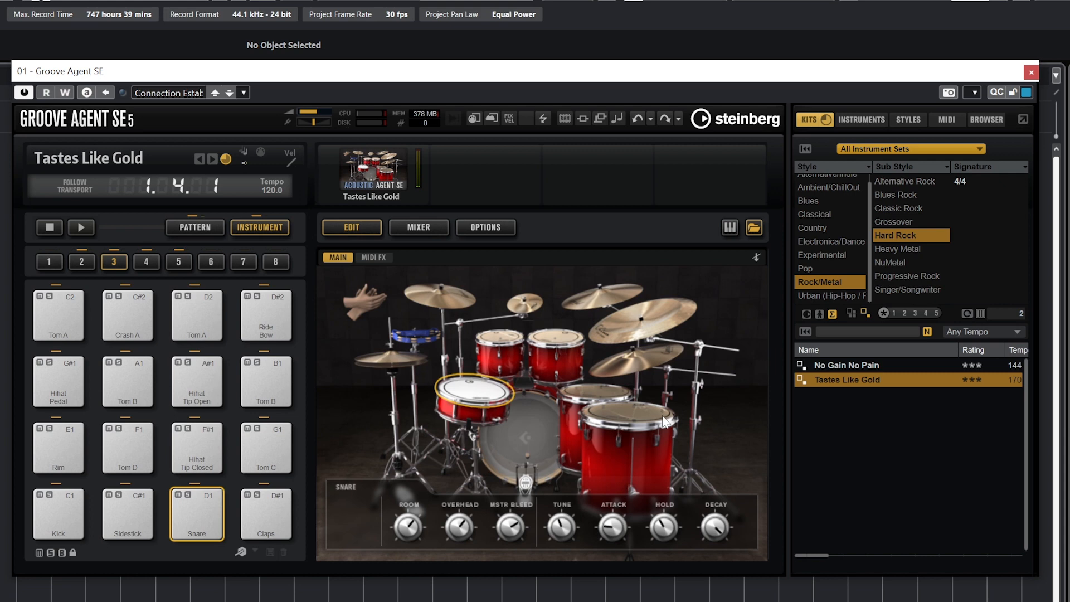
click(197, 514)
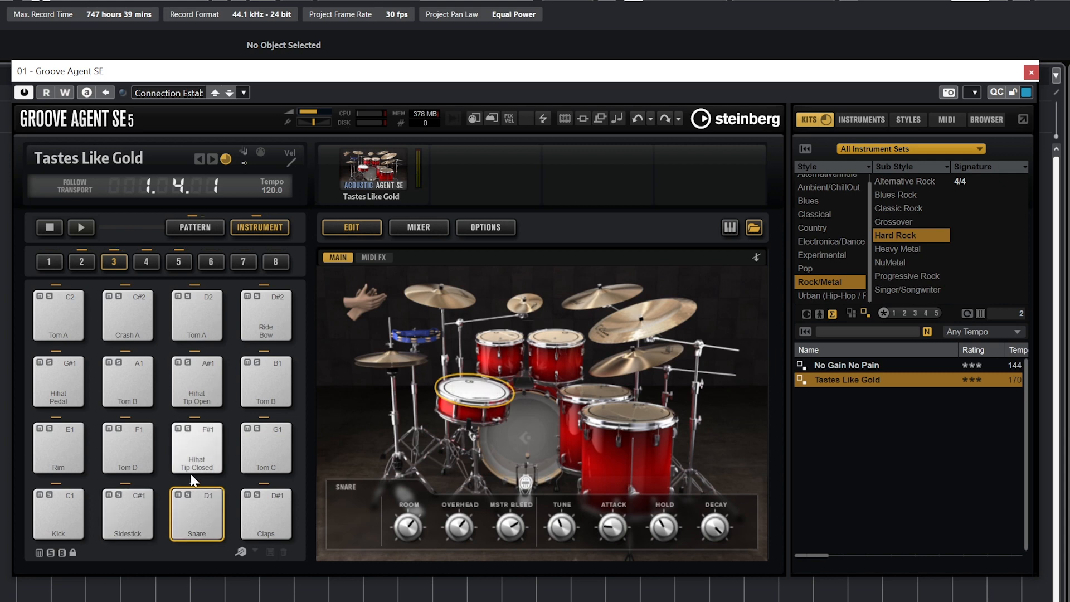
mouse_move(101, 578)
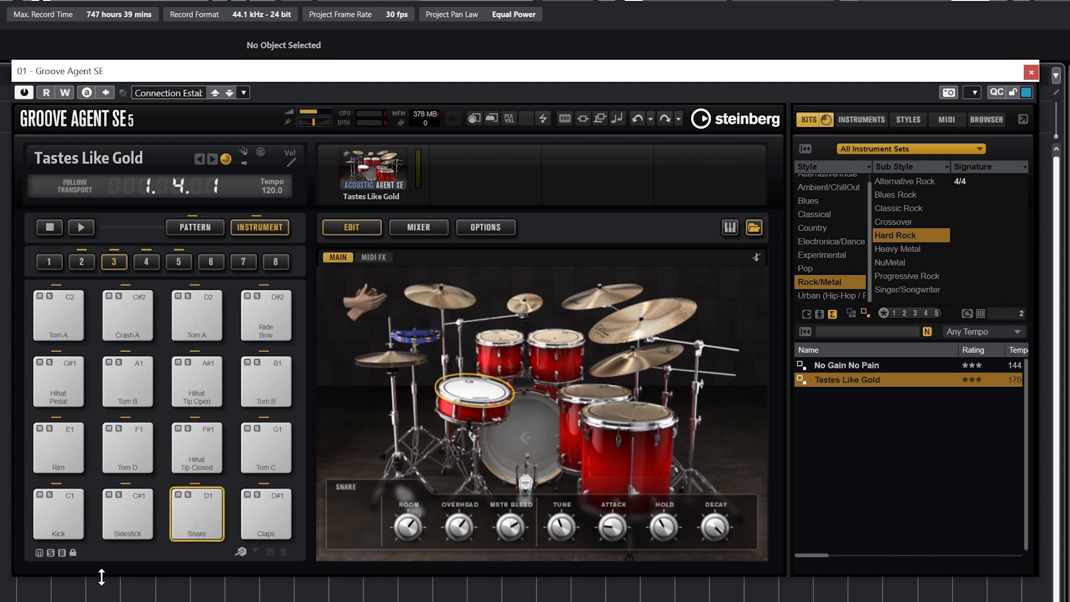
mouse_move(93, 568)
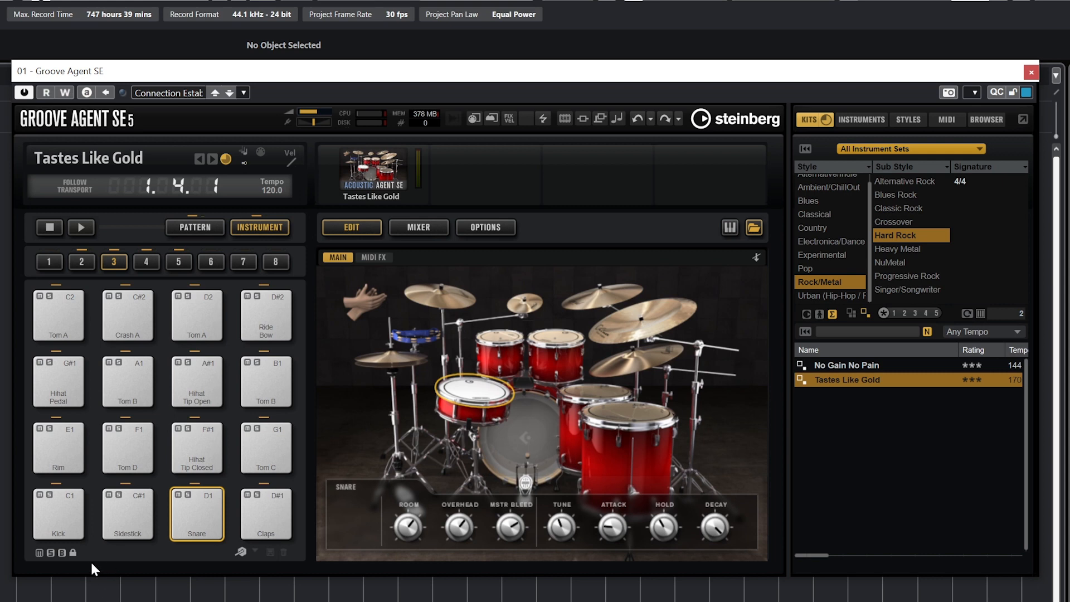
mouse_move(406, 280)
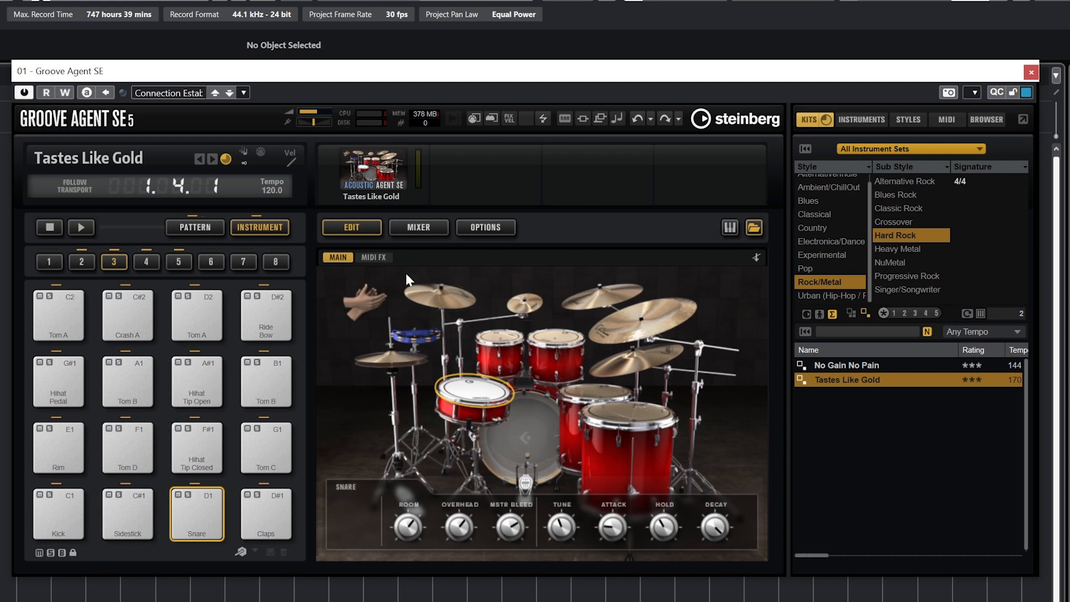
click(373, 258)
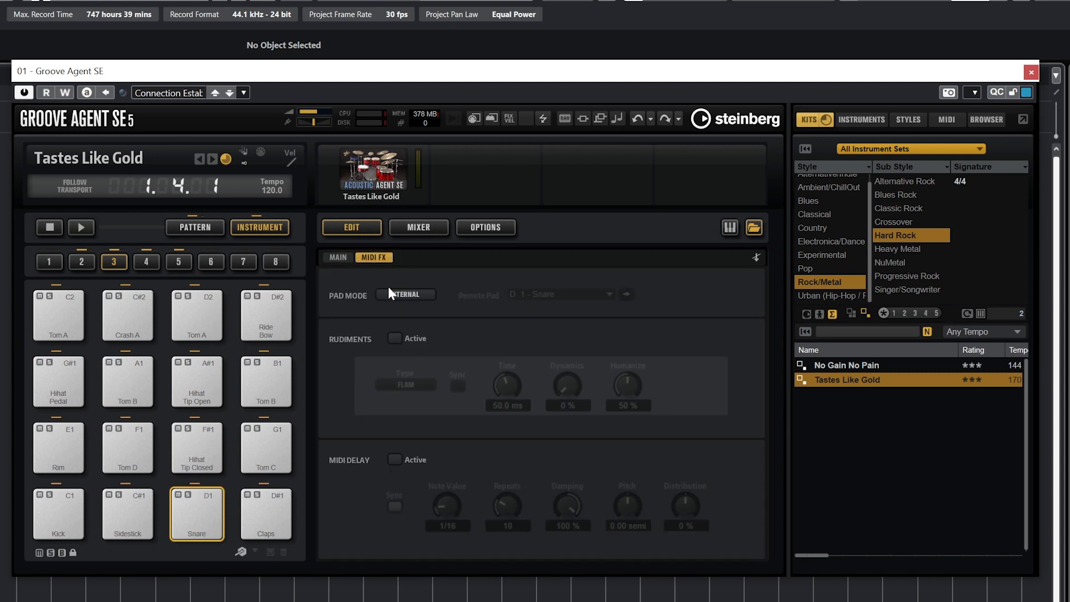
mouse_move(410, 393)
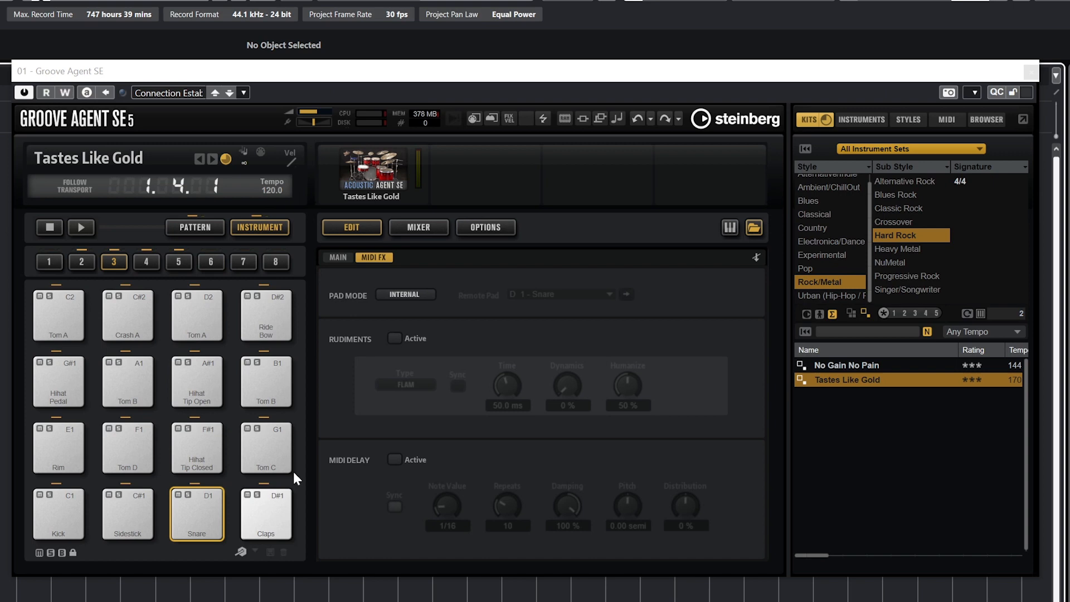
Step: Limit the kit browser to Allen Morgan Signature Drums and the Pop style
click(910, 149)
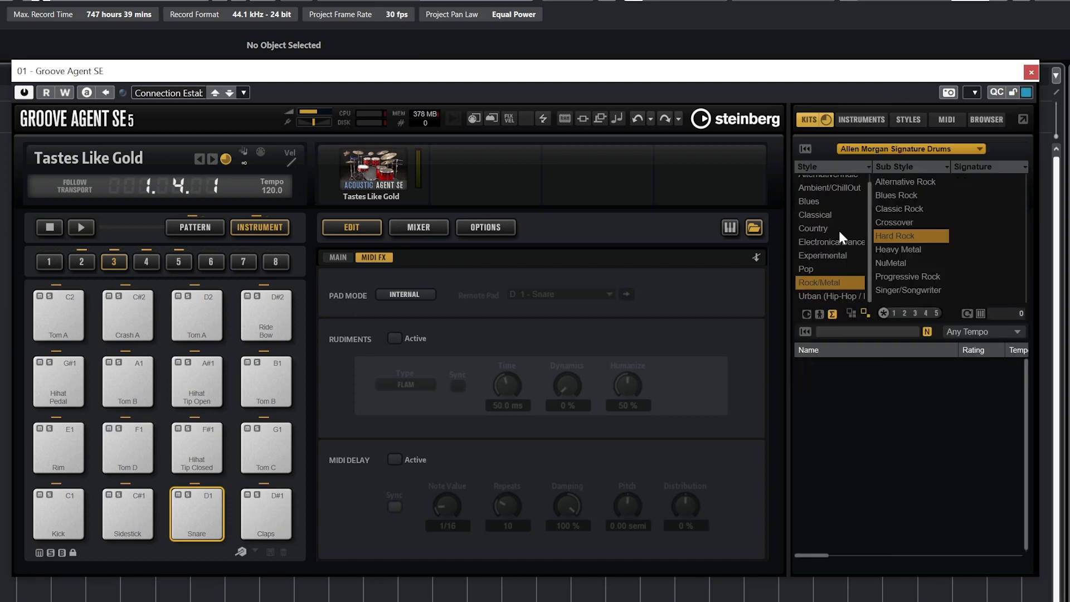
mouse_move(988, 240)
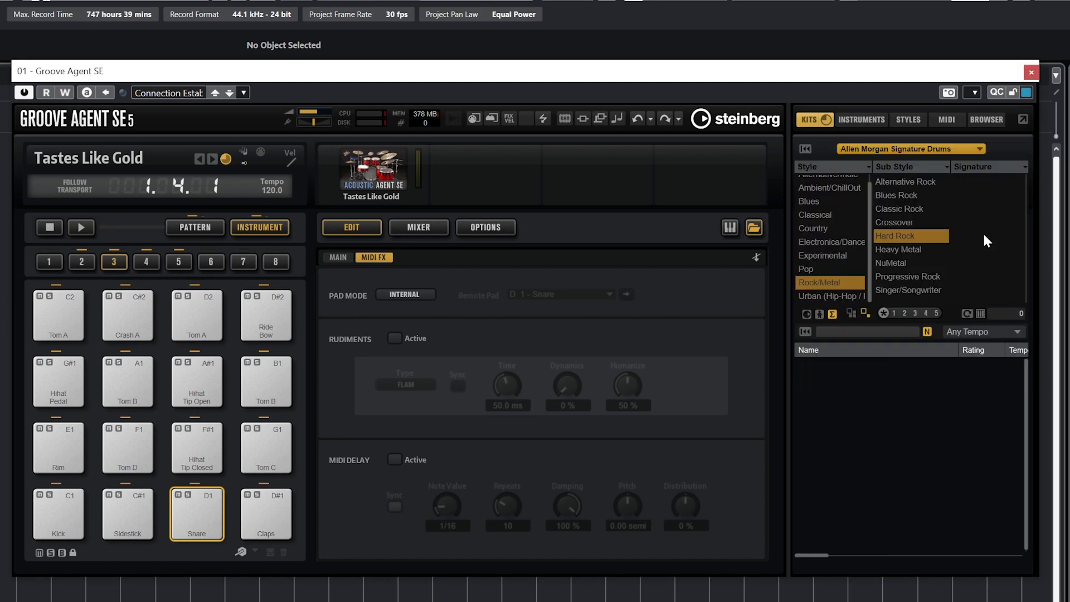
click(806, 277)
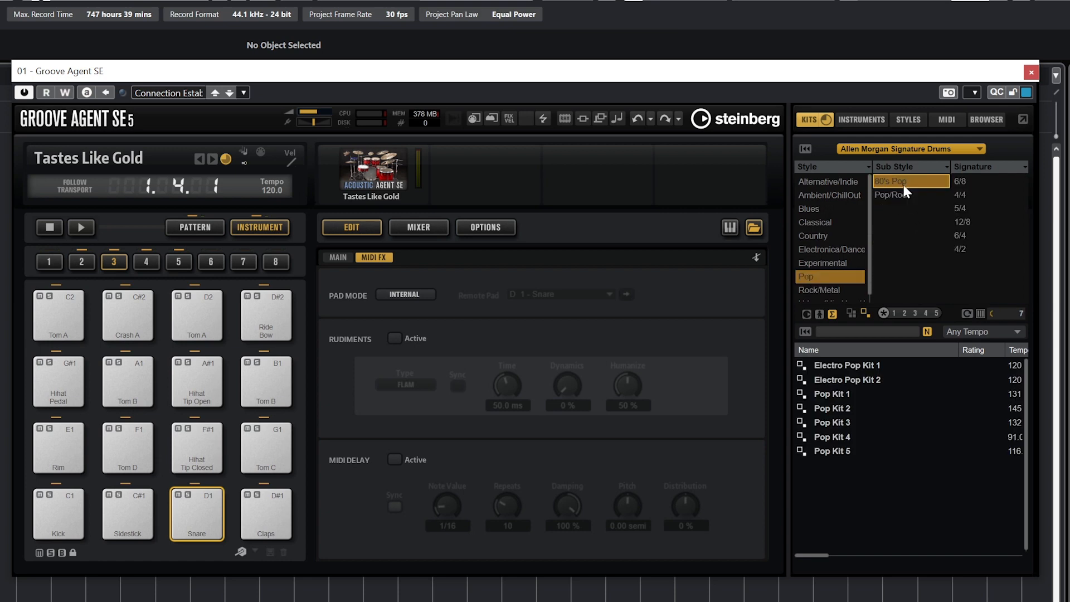
Step: Load Electro Pop Kit 1, audition a pad, then list the Rock/Metal kits
double_click(847, 365)
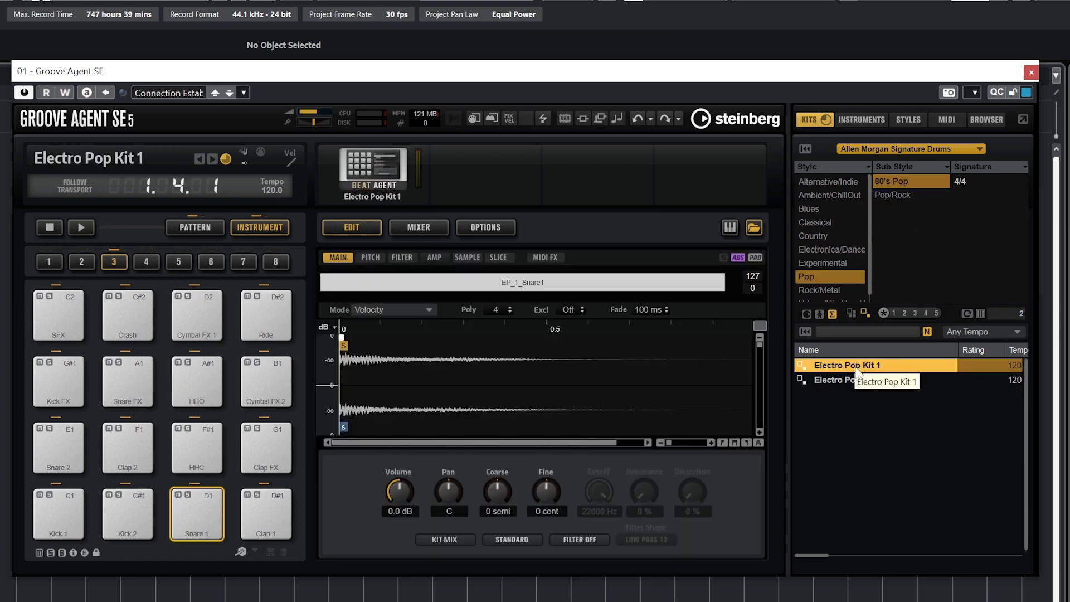
mouse_move(846, 379)
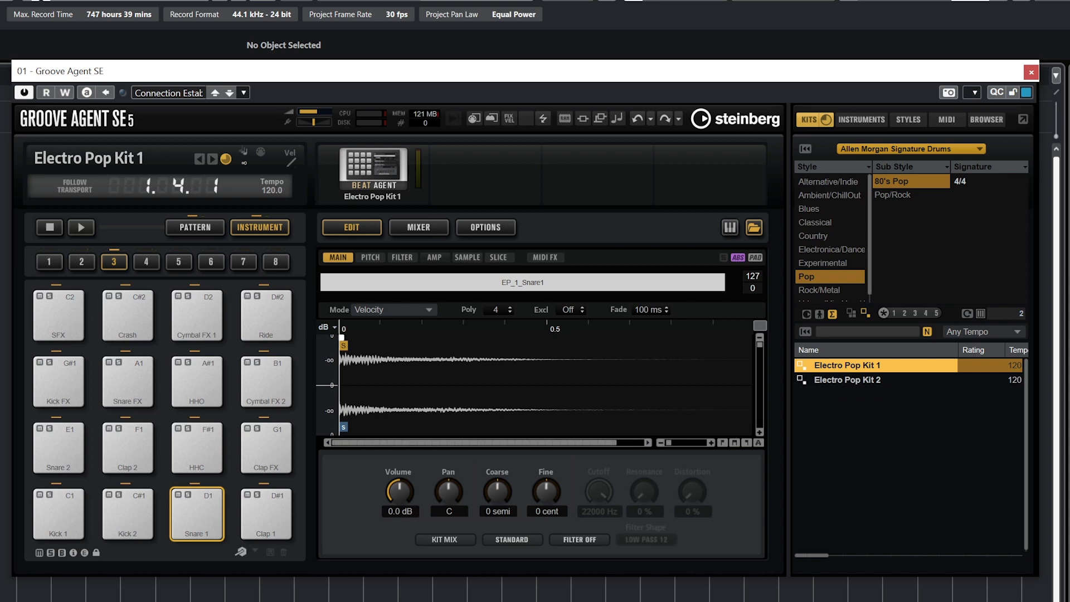
mouse_move(325, 212)
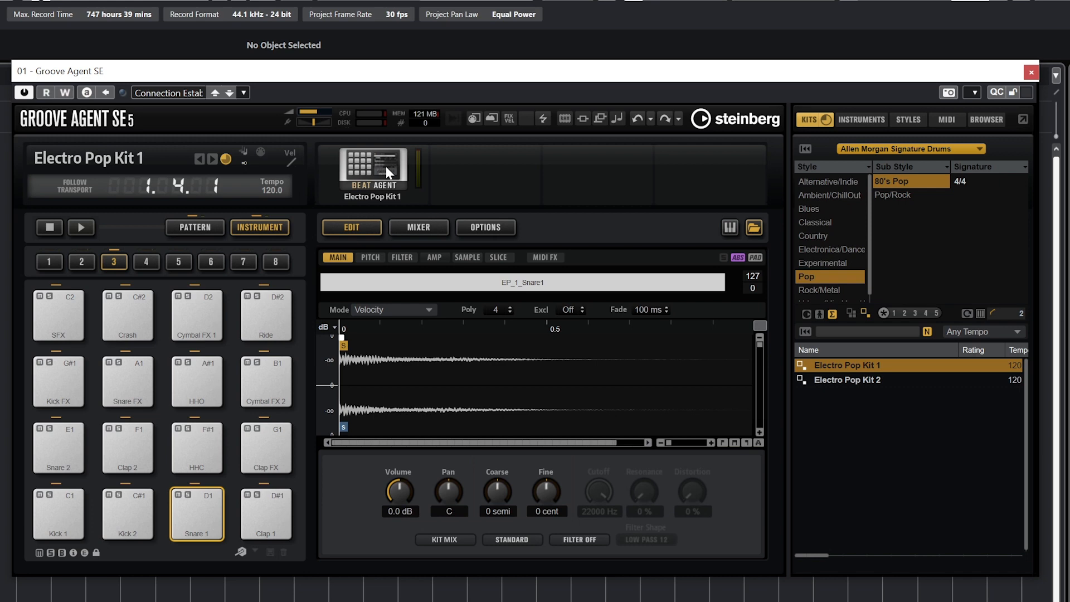
mouse_move(336, 384)
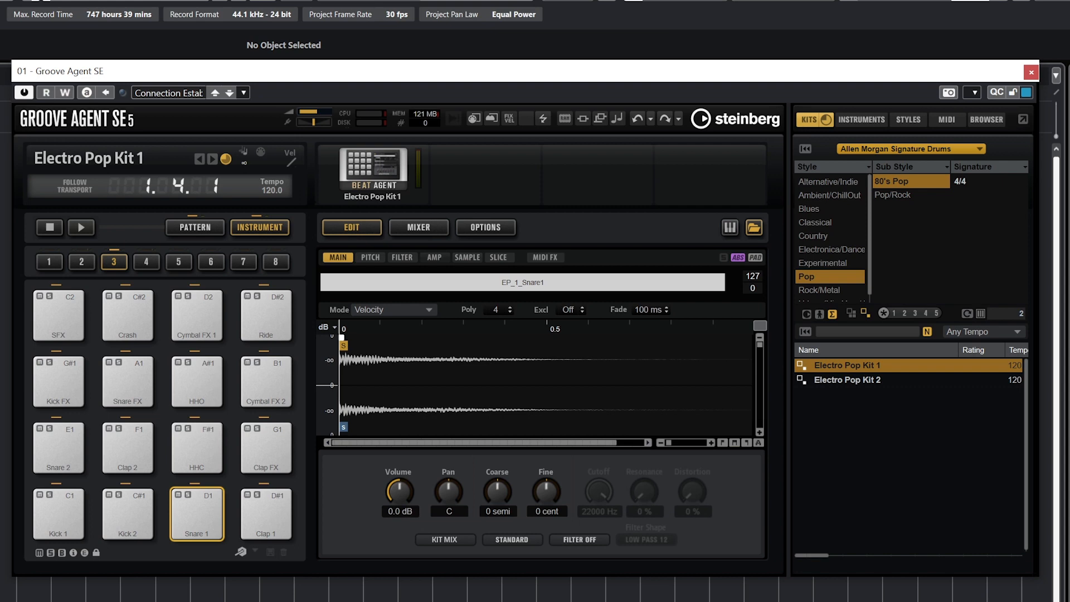
click(265, 381)
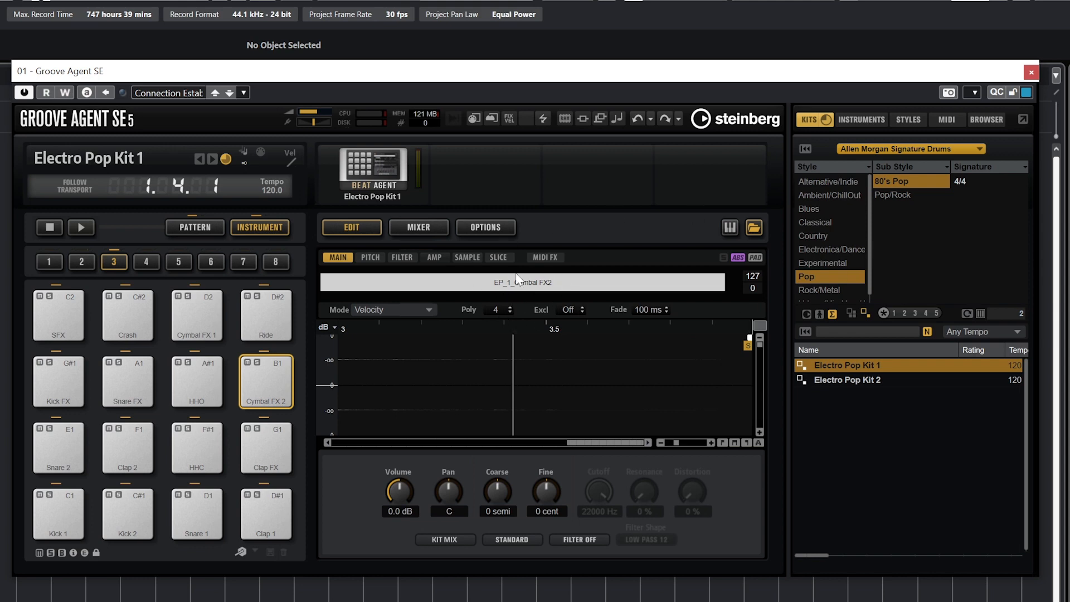
mouse_move(523, 280)
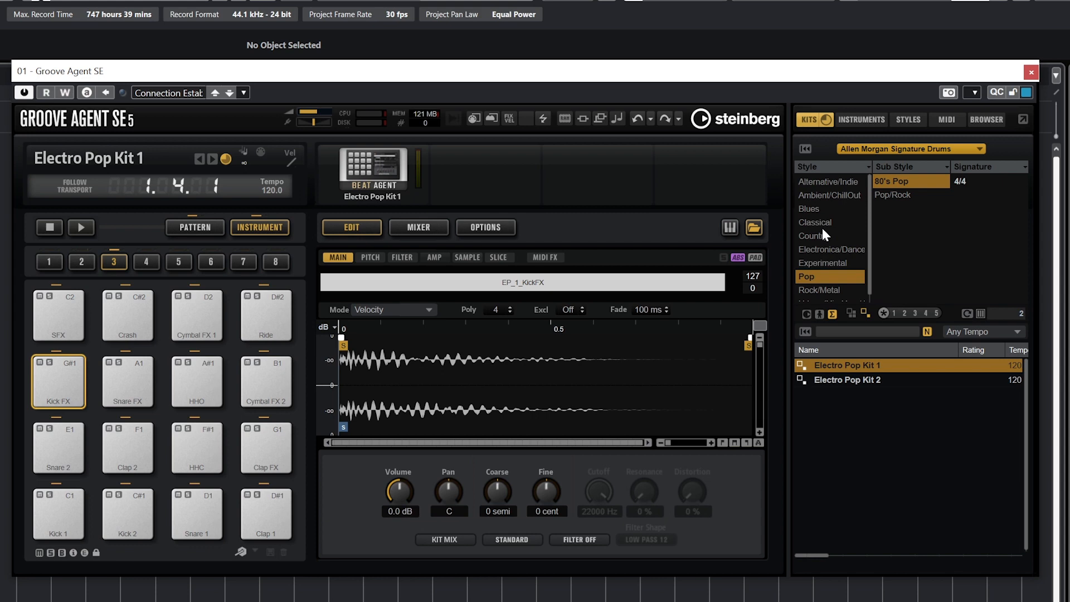
click(818, 277)
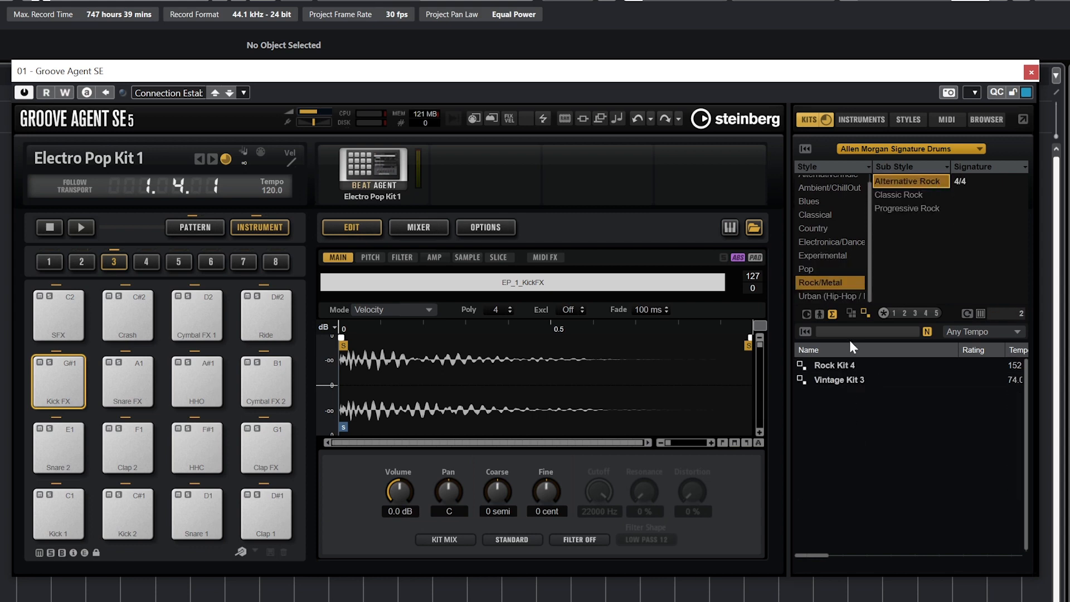
Step: Load Rock Kit 4 and preview its snare at two velocities
double_click(834, 365)
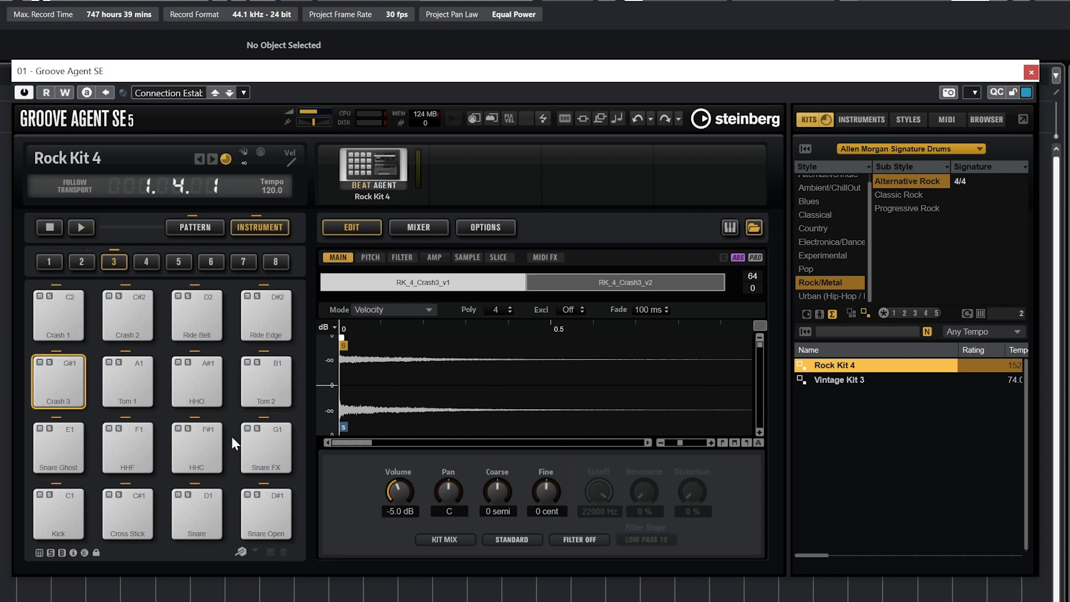
click(197, 514)
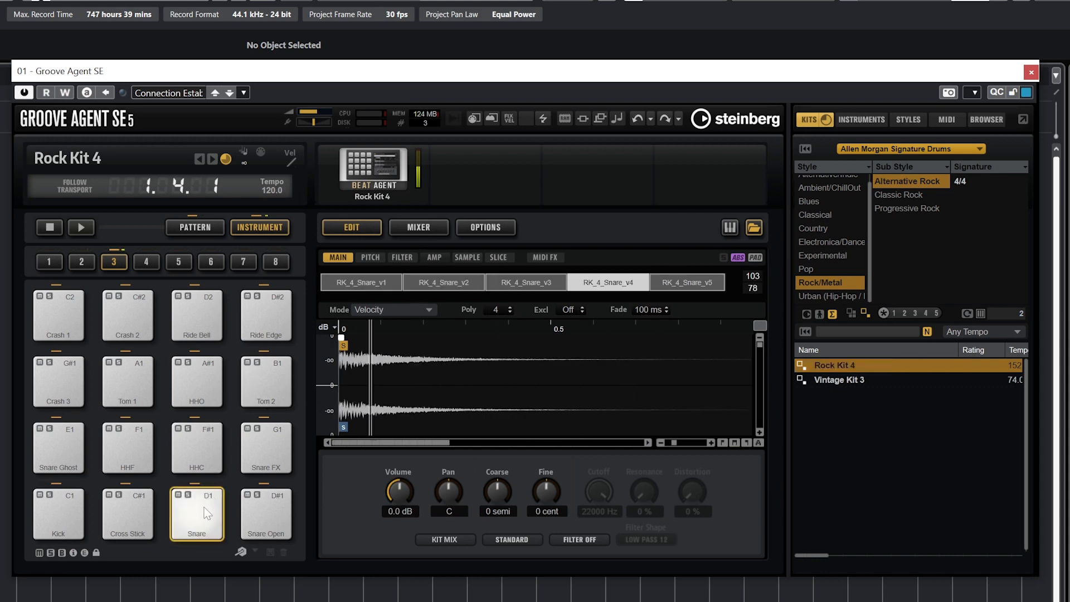
click(688, 282)
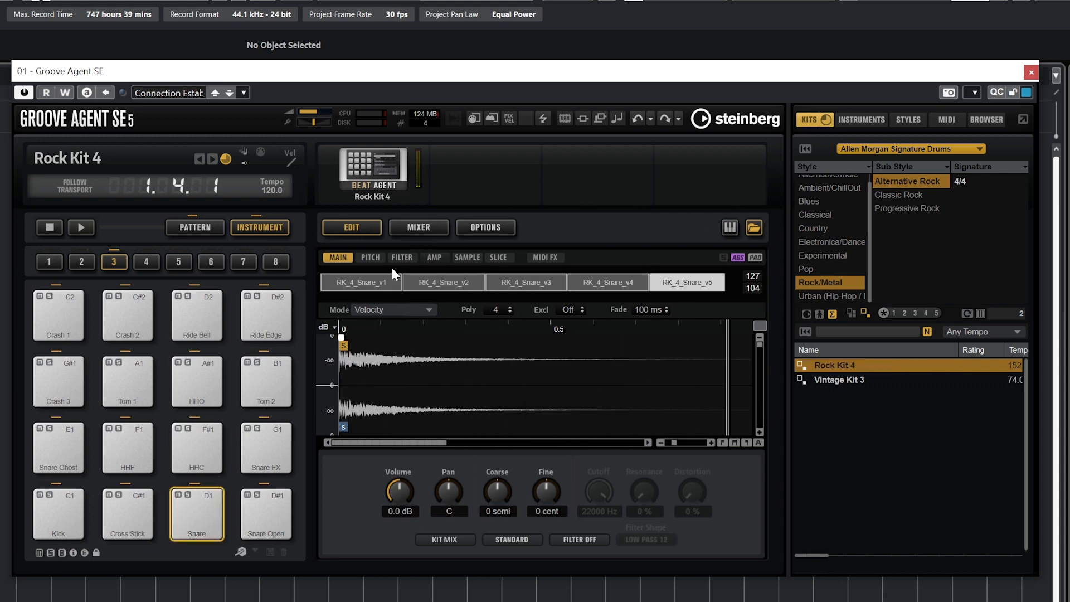
Step: Reload Electro Pop Kit 1 from Pop > 80's Pop, reset the snare to 0 dB and audition it
click(815, 268)
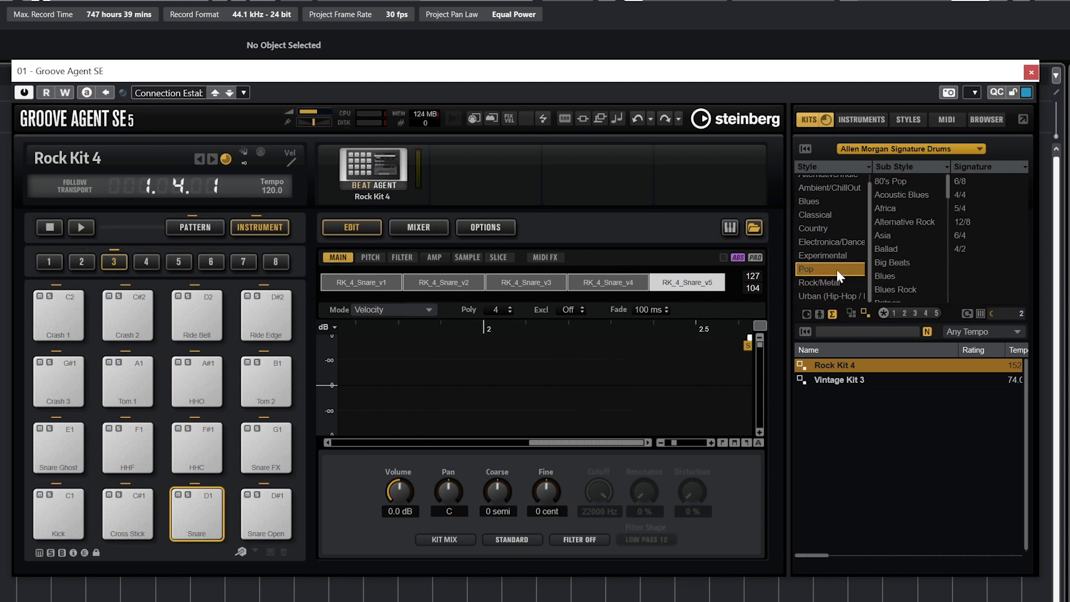
click(806, 268)
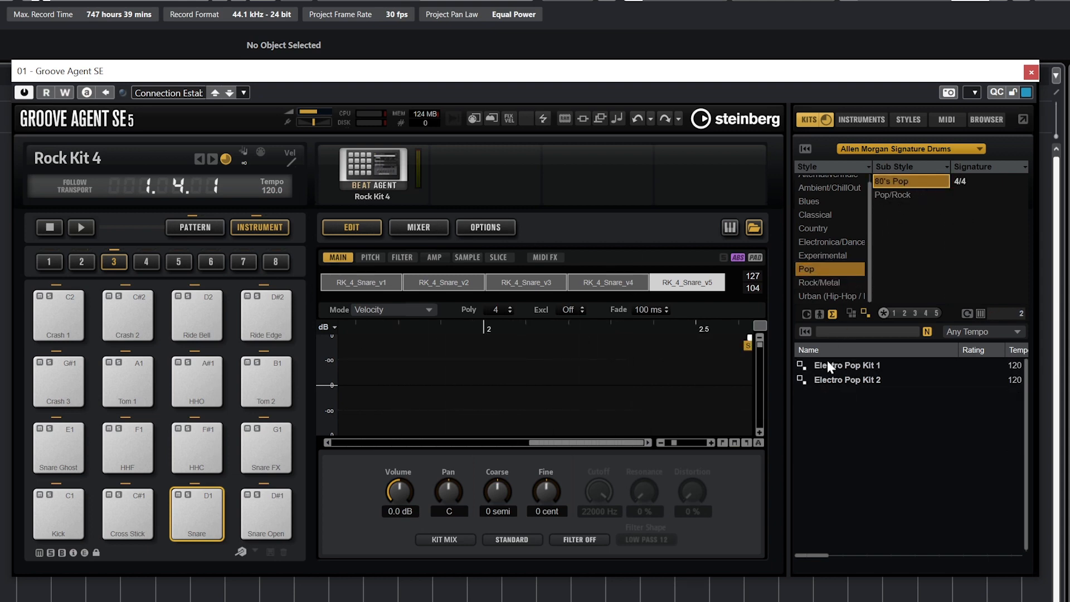
double_click(848, 365)
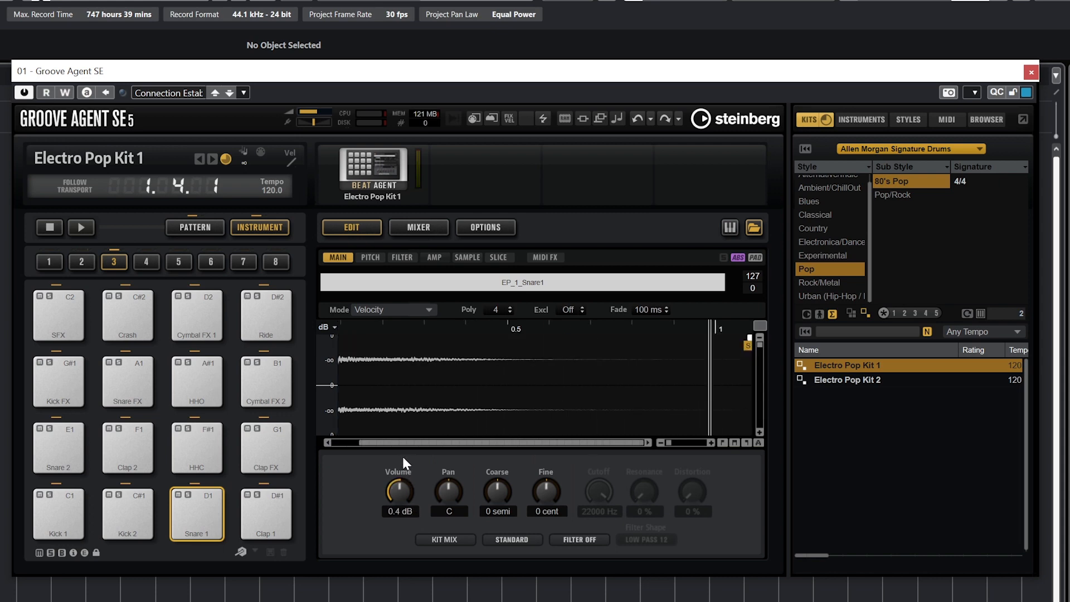
double_click(399, 511)
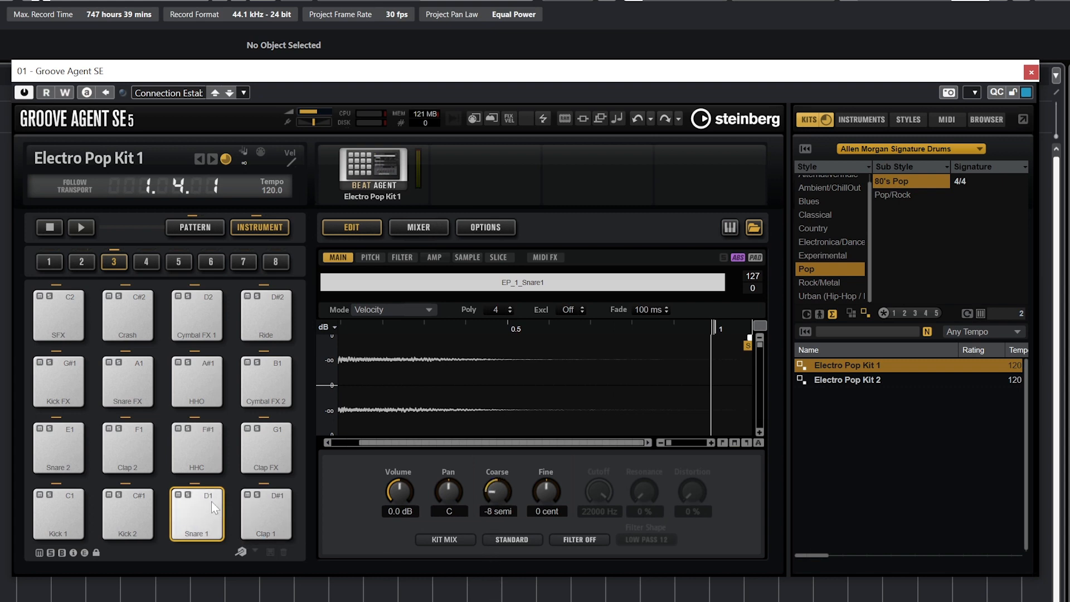
double_click(498, 511)
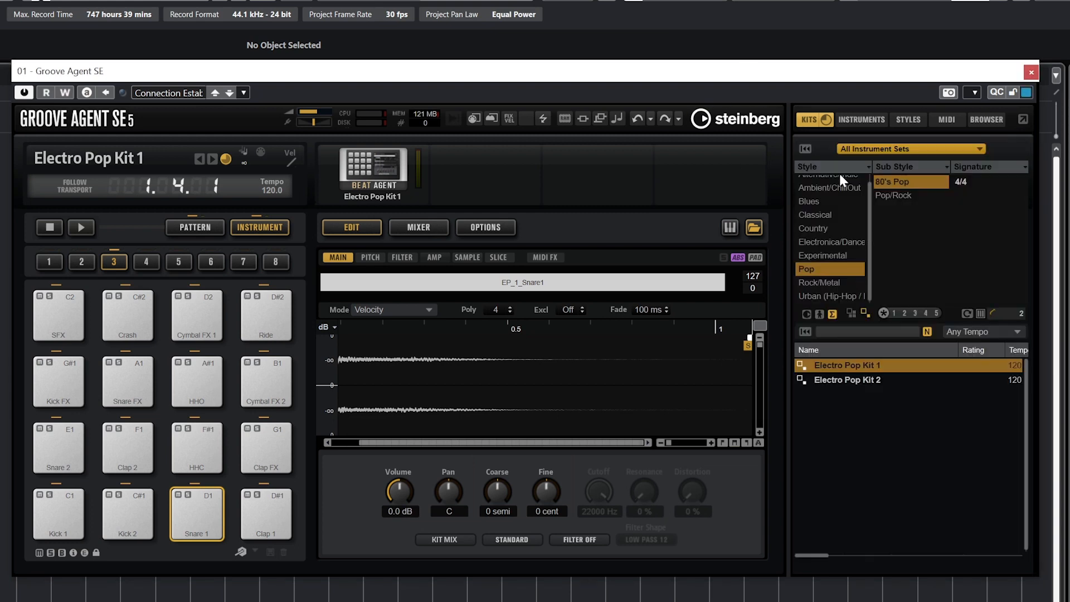
Step: Load Connection Established from Rock/Metal > Classic Rock and switch the browser to MIDI patterns
click(819, 282)
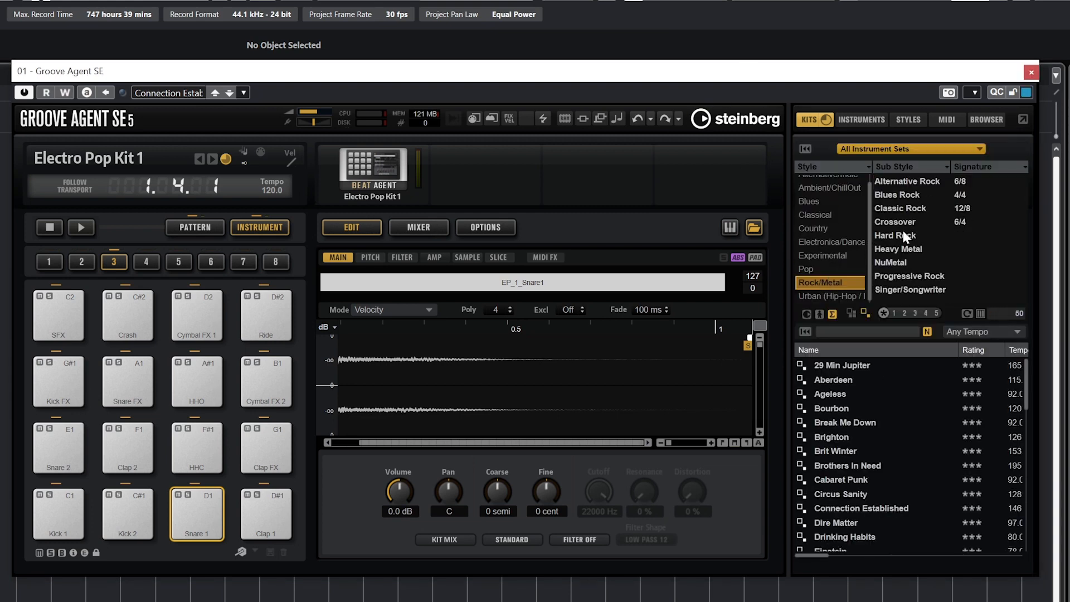
click(900, 208)
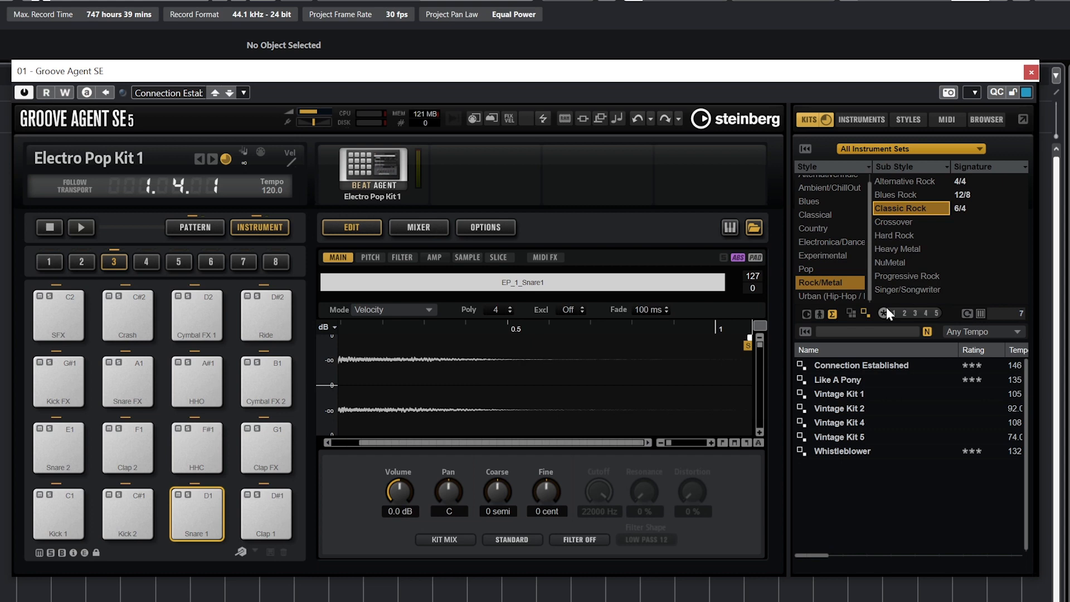
double_click(861, 365)
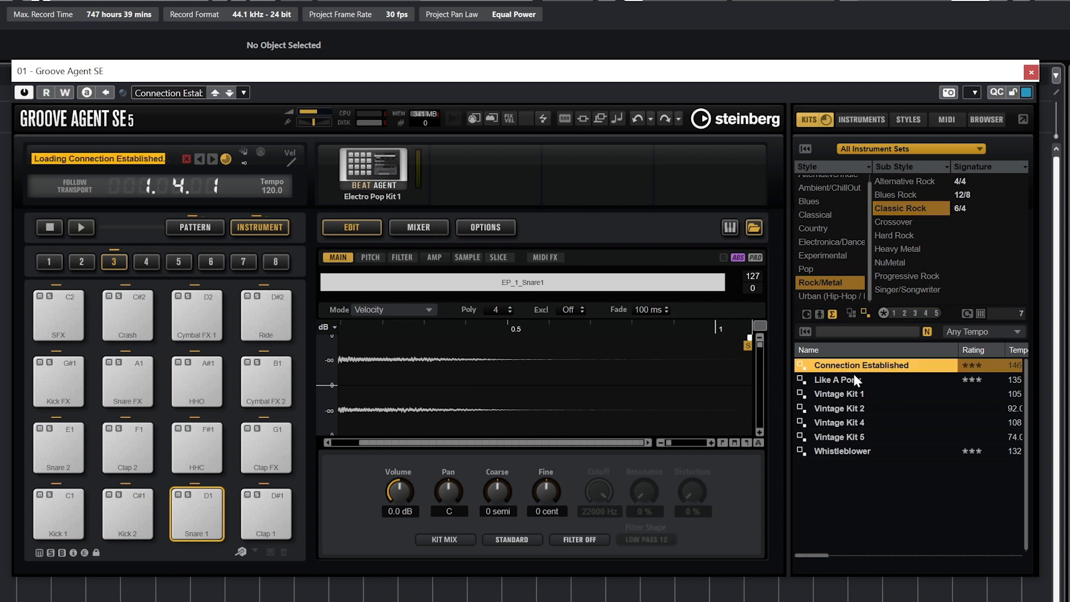
double_click(867, 364)
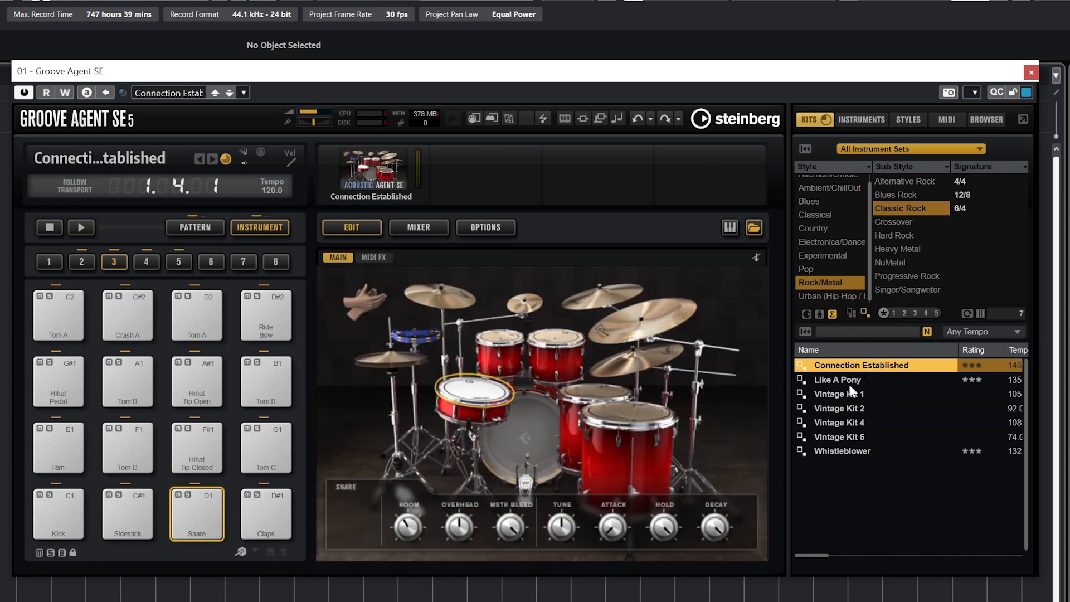
mouse_move(841, 398)
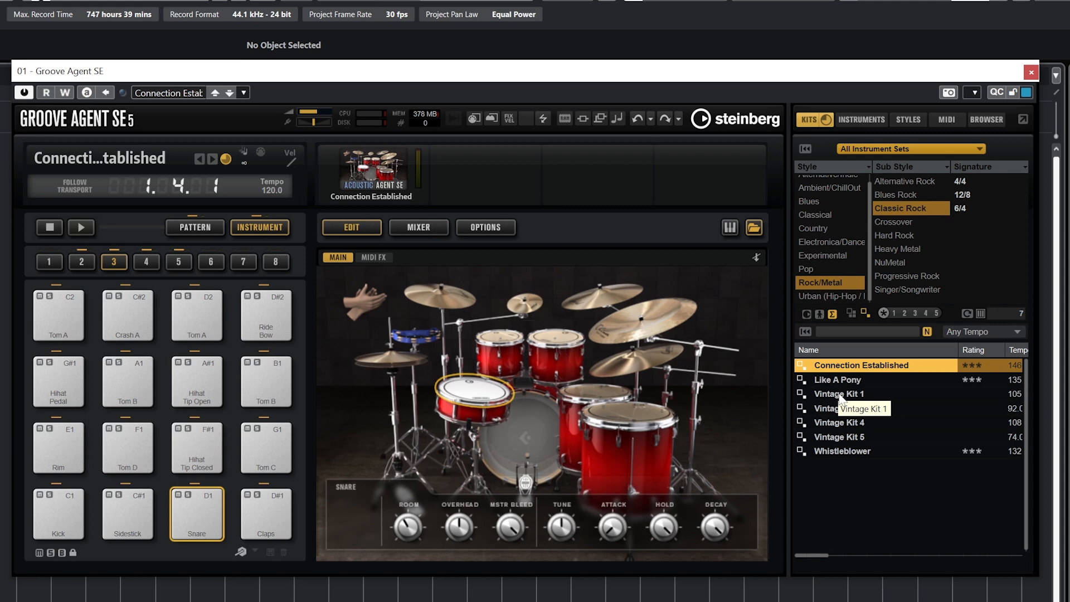
mouse_move(840, 402)
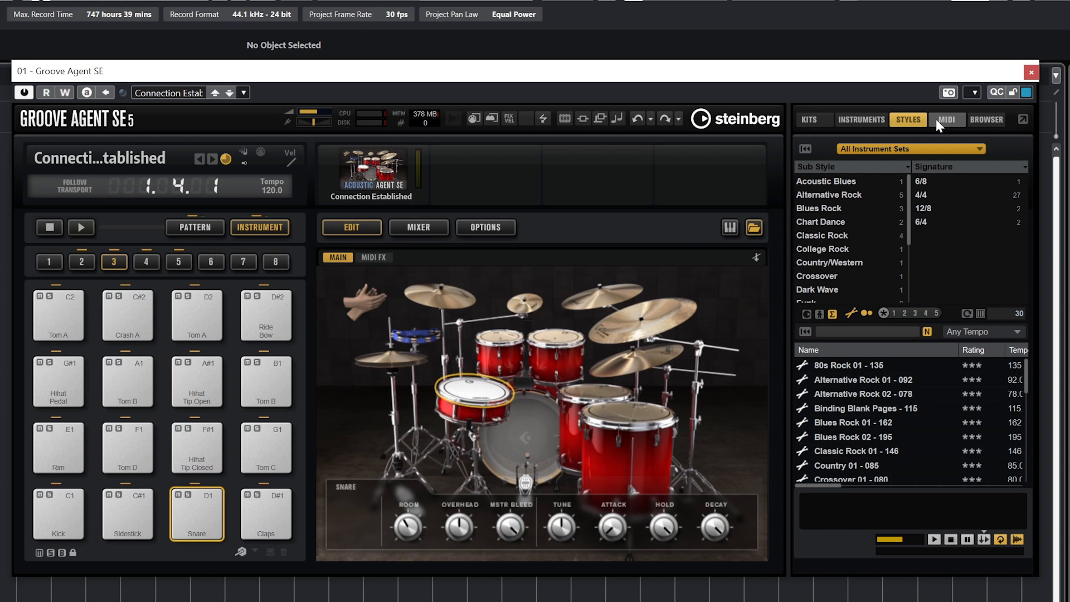
click(947, 120)
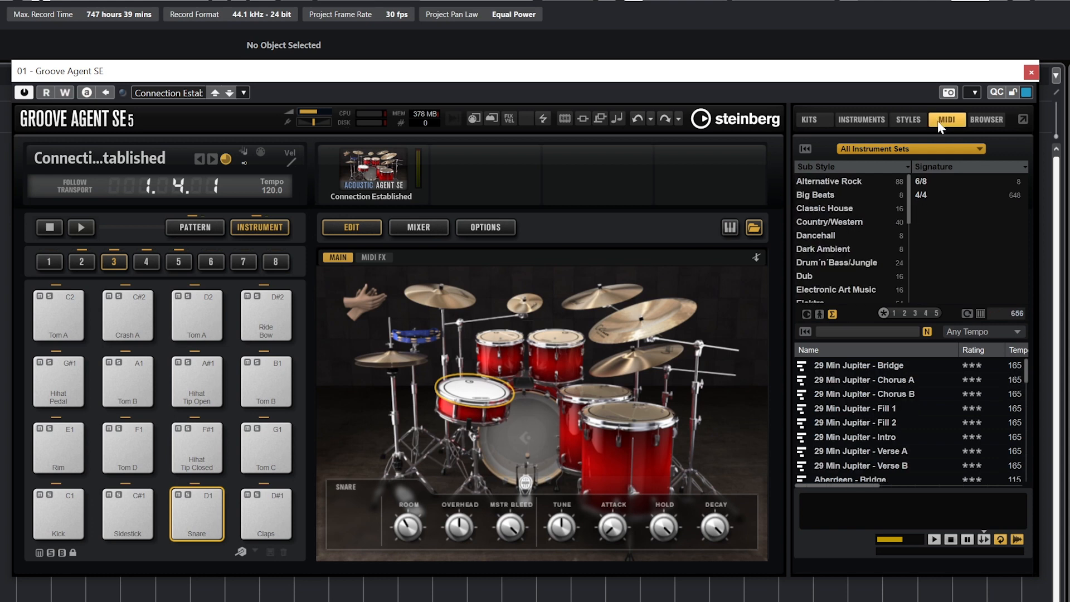
mouse_move(934, 137)
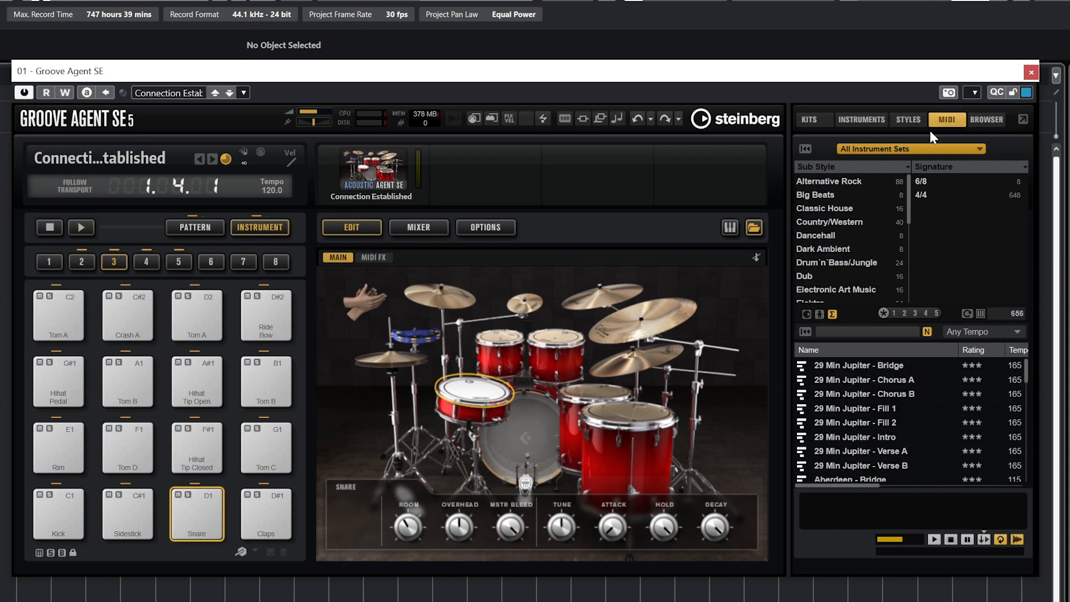
mouse_move(225, 348)
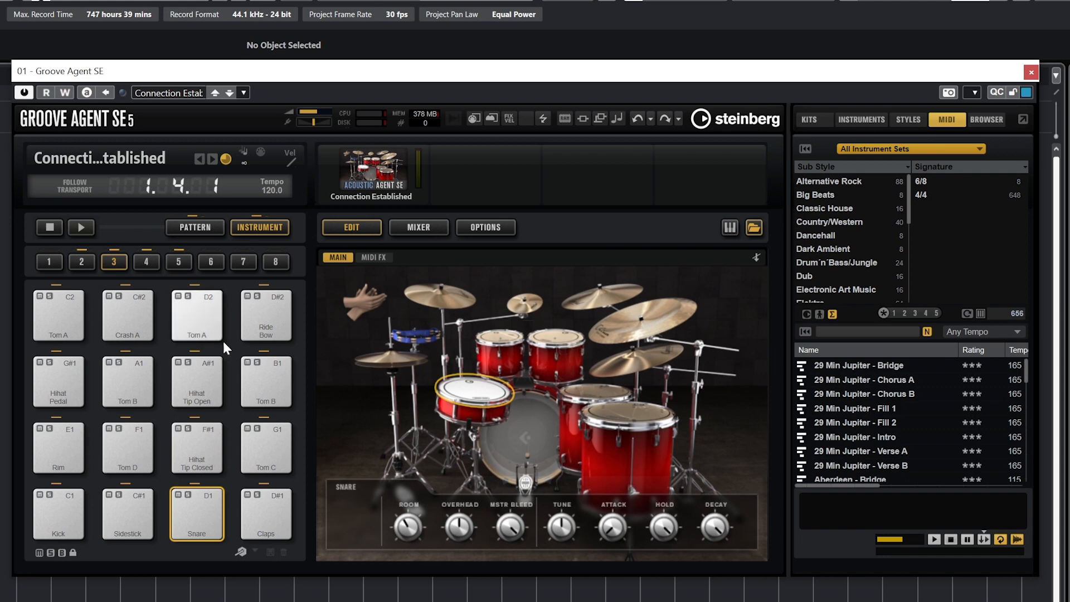
Step: Switch pads to pattern mode and select the Hard Rock 01 - 170 acoustic style
click(194, 227)
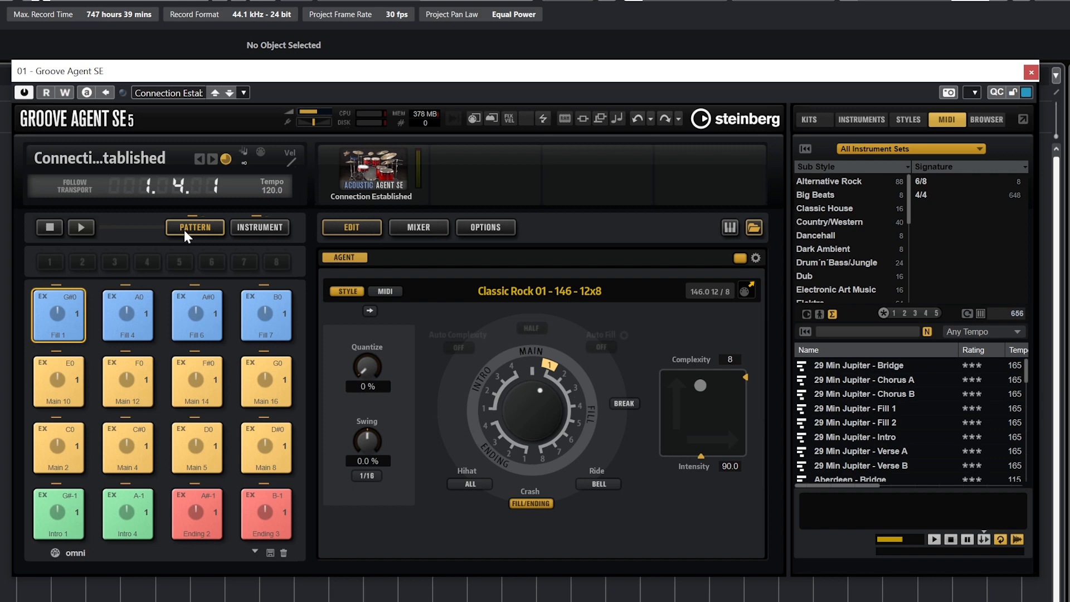
mouse_move(228, 217)
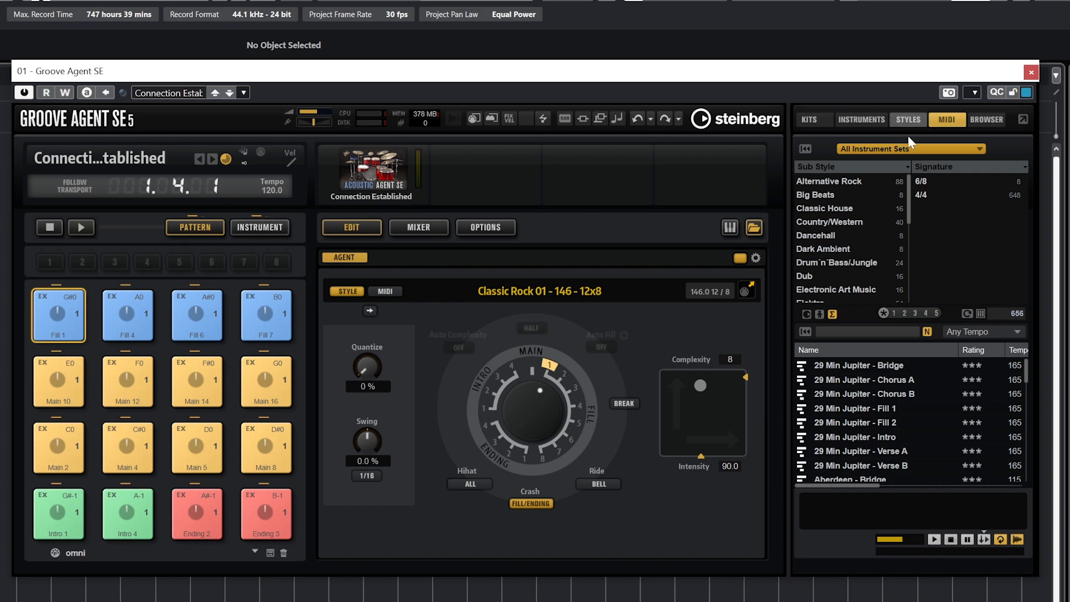
click(908, 119)
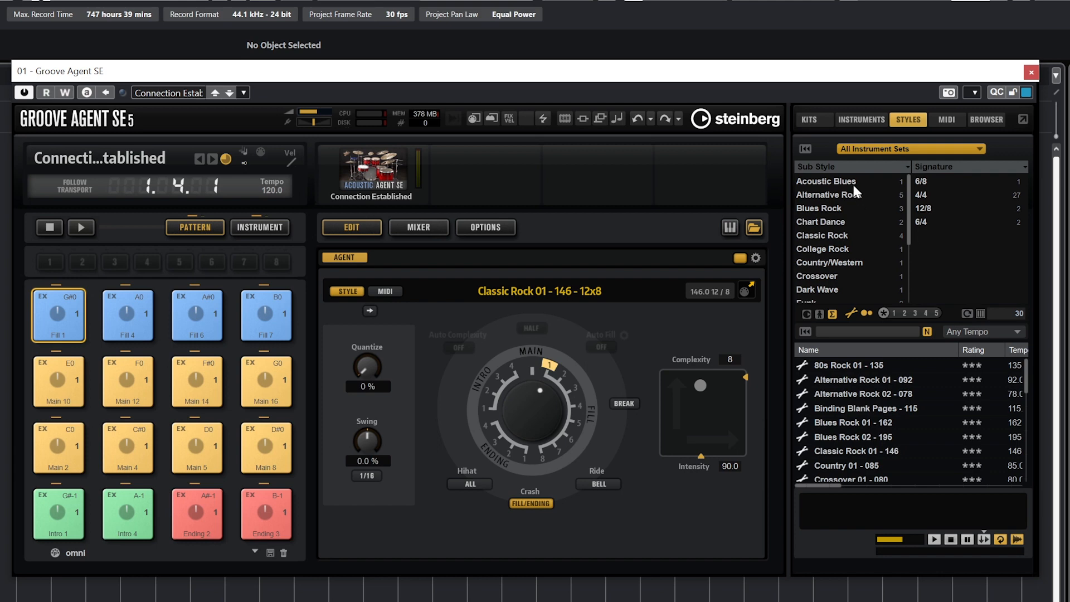
scroll(down, 3)
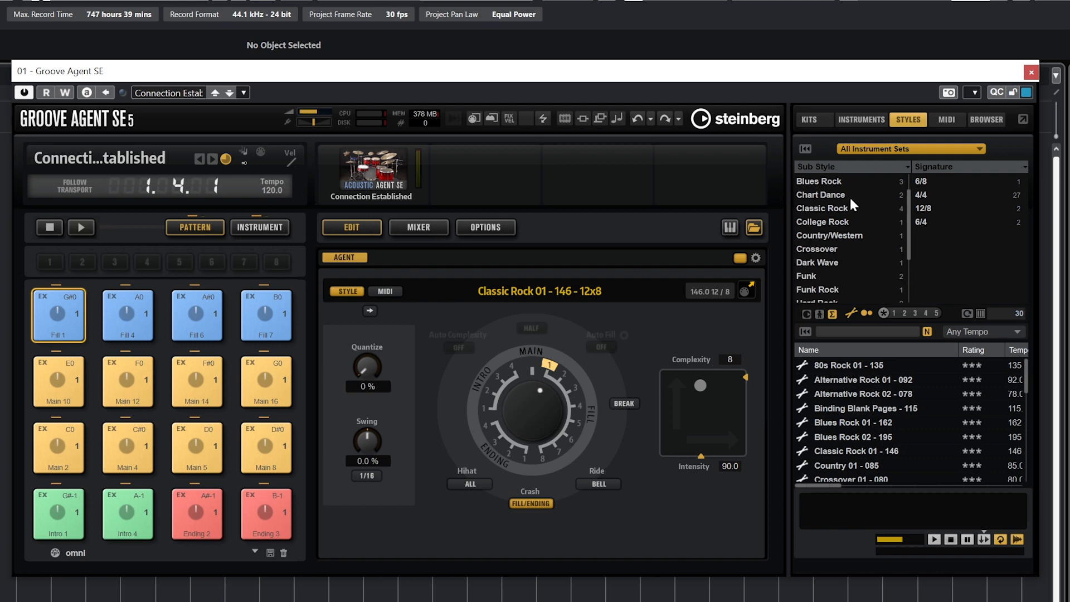
click(818, 249)
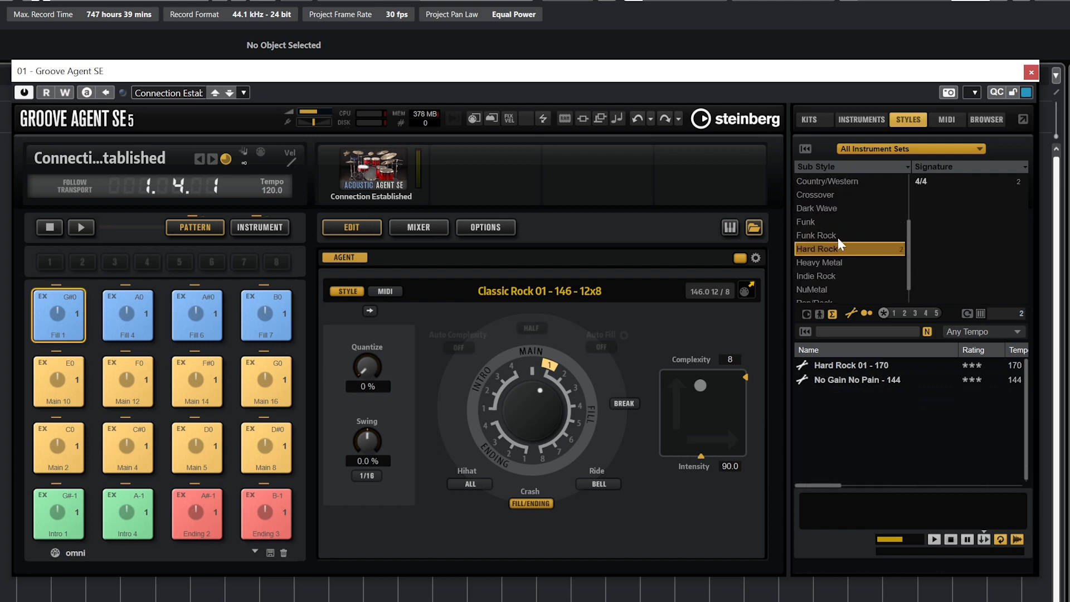
mouse_move(937, 183)
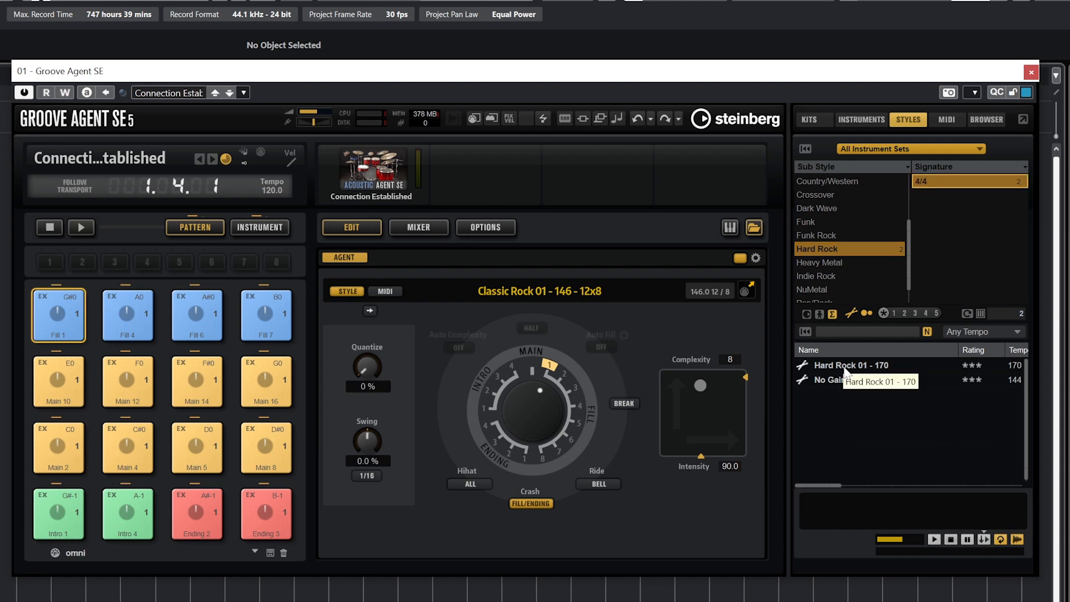
click(849, 365)
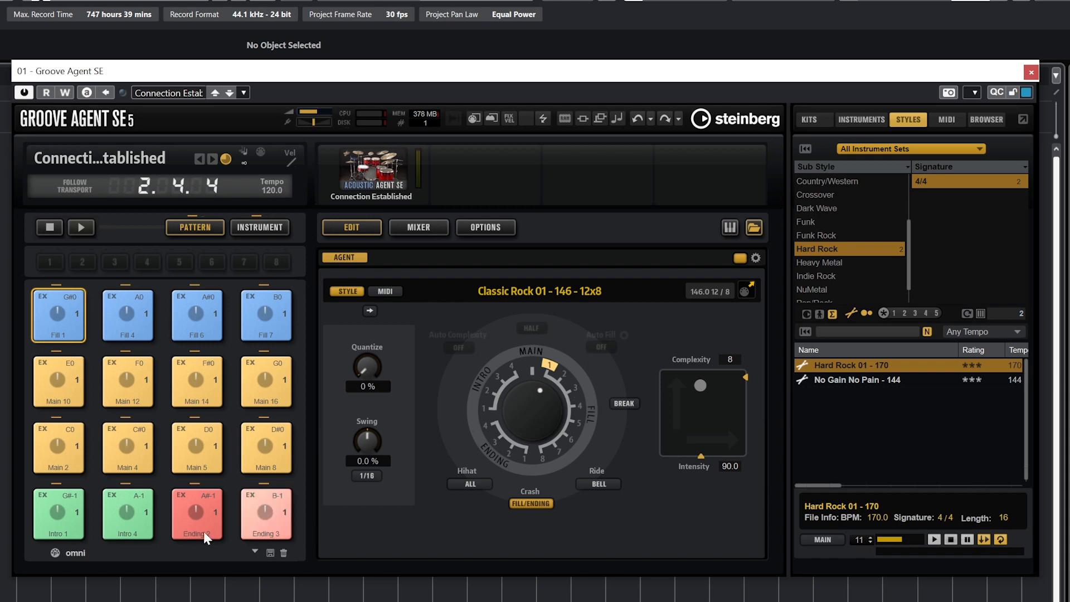
Step: Audition the Intro 1, Main 2 and neighbouring pattern pads with Hard Rock 01 - 170
click(59, 514)
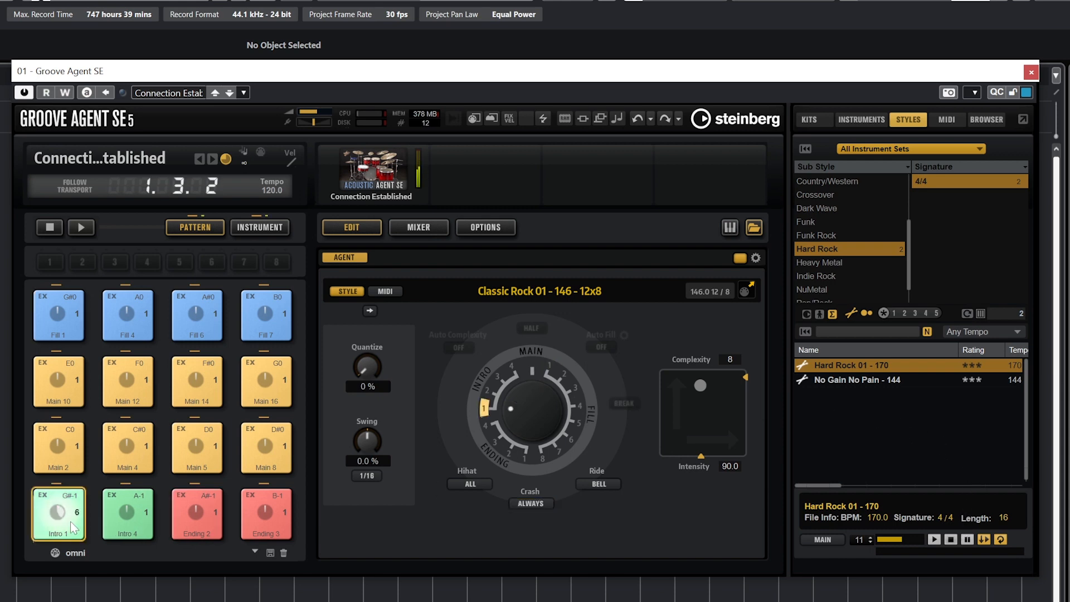
click(59, 448)
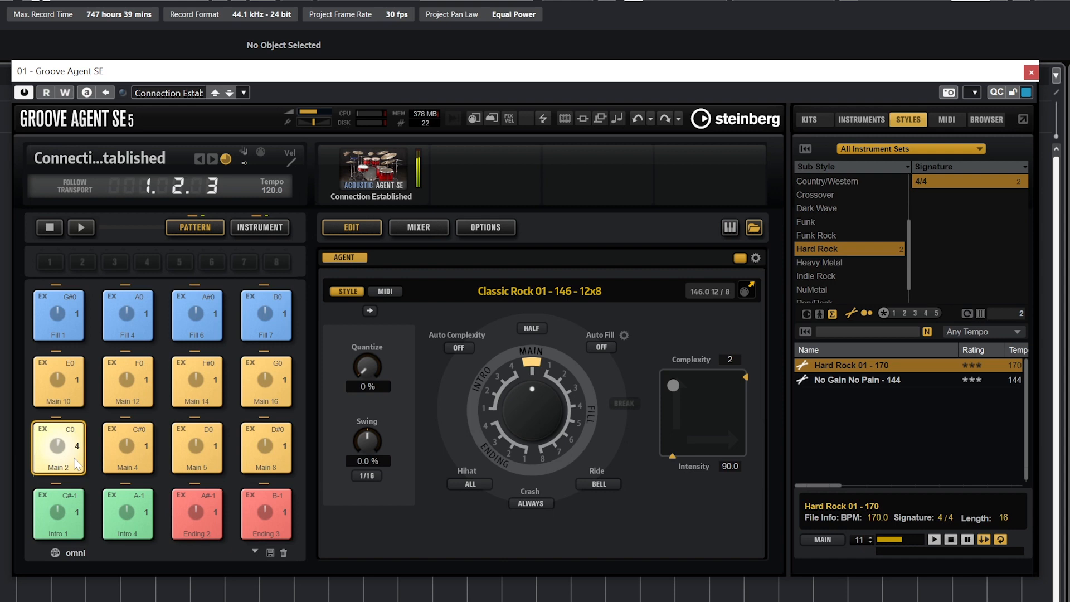
click(128, 447)
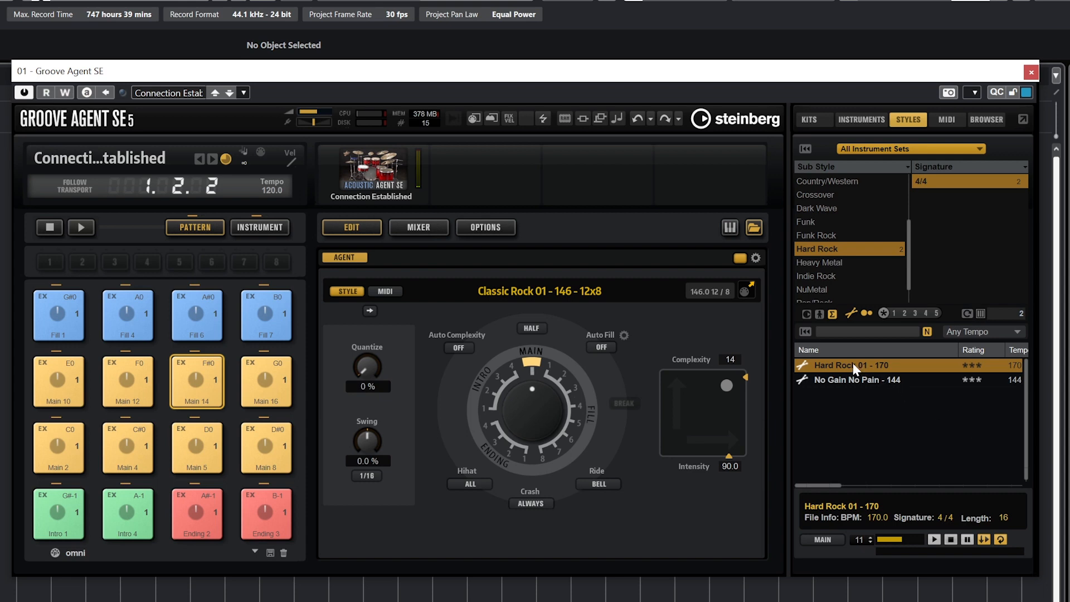
mouse_move(856, 371)
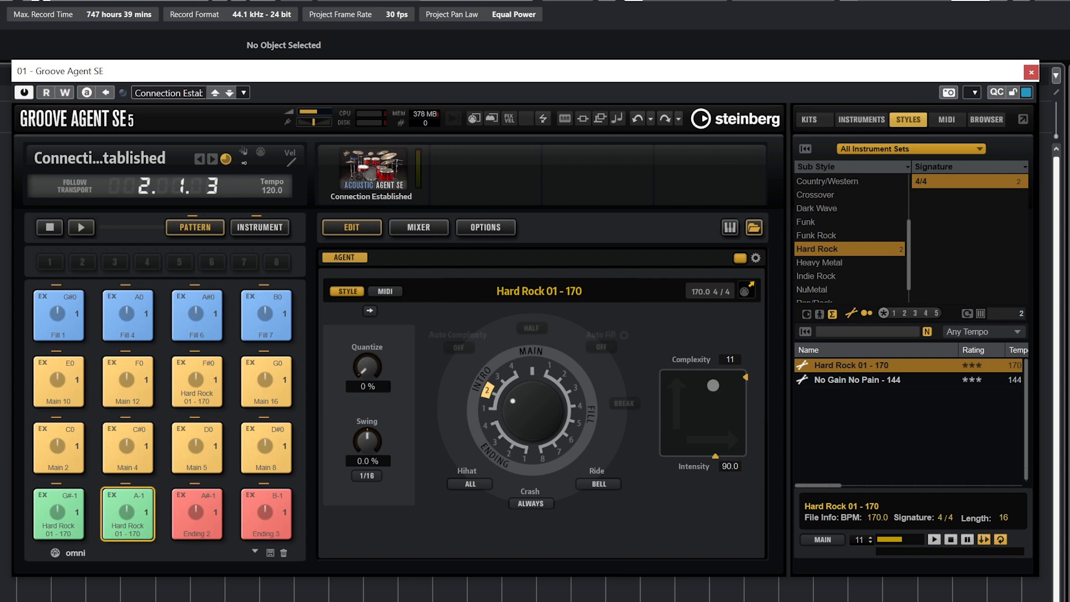
click(59, 448)
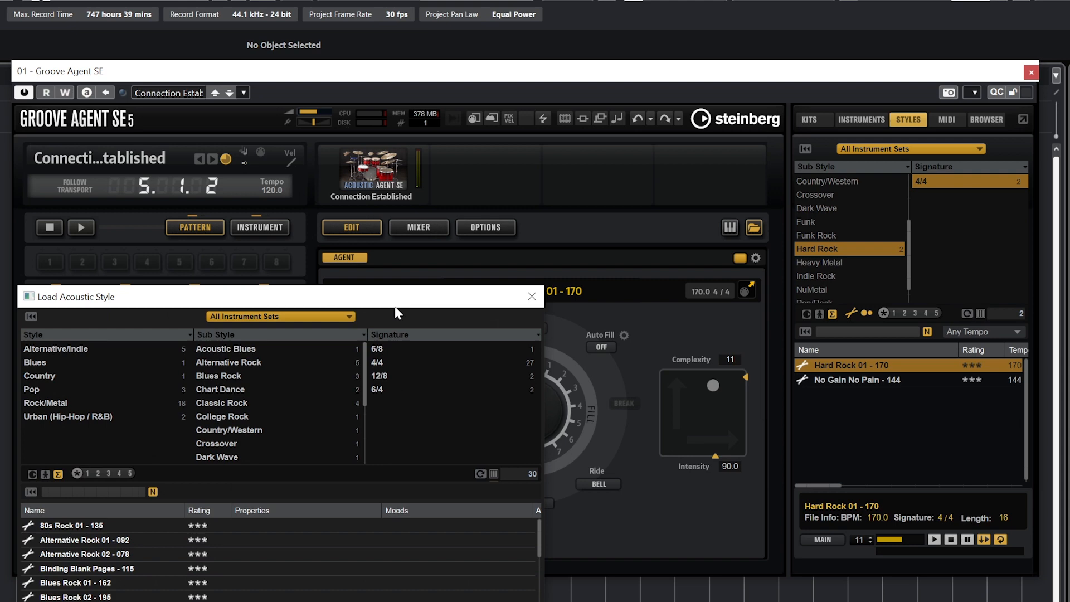
mouse_move(34, 399)
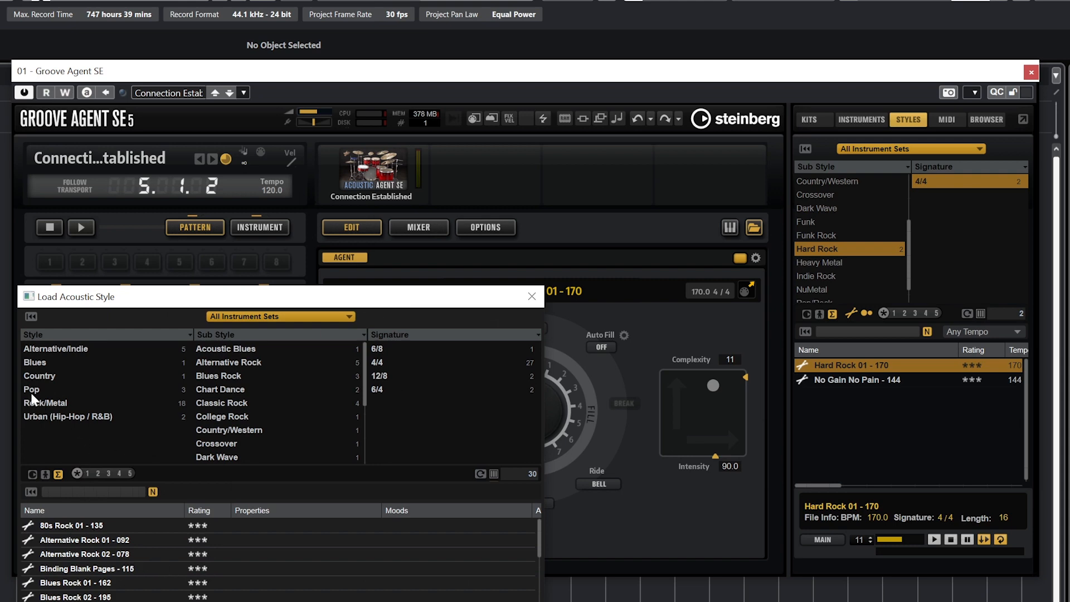
Step: Load Hard Rock 01 - 170 onto Main 2 via Rock/Metal > Hard Rock and audition its variations
click(46, 402)
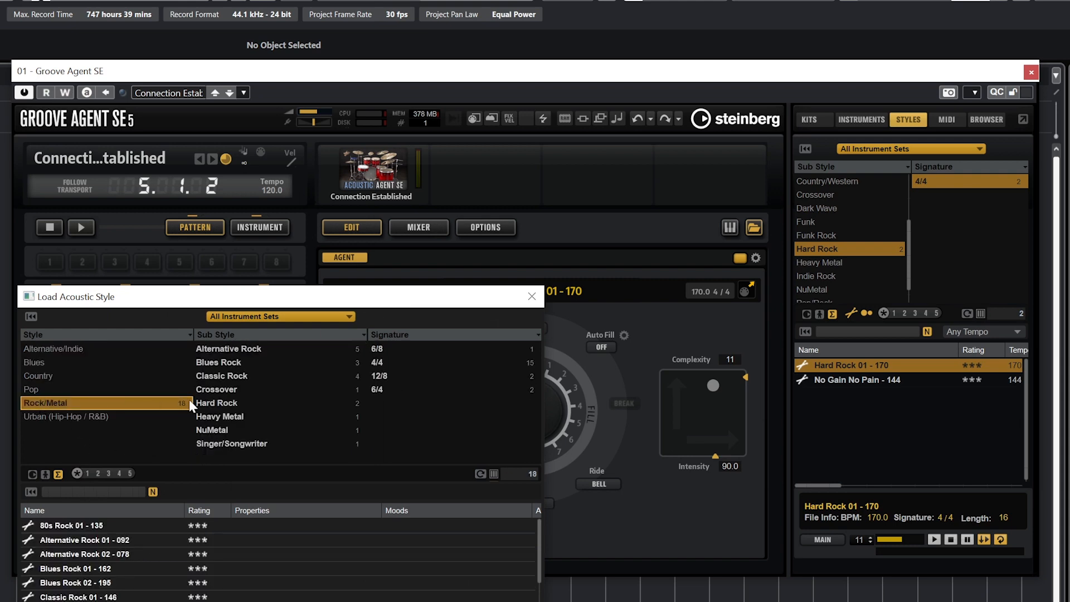
click(216, 402)
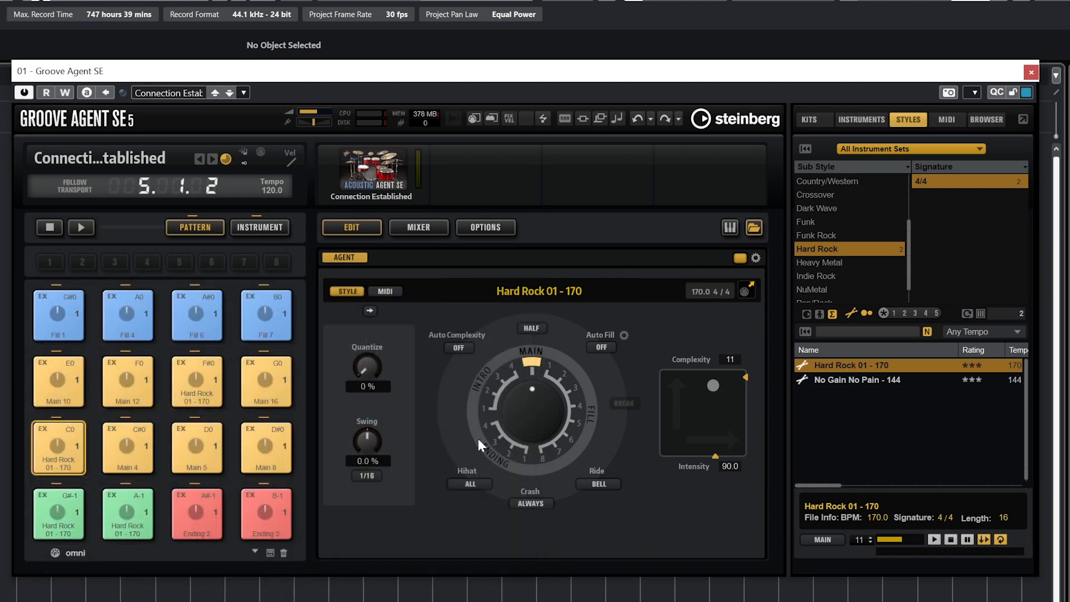
mouse_move(476, 437)
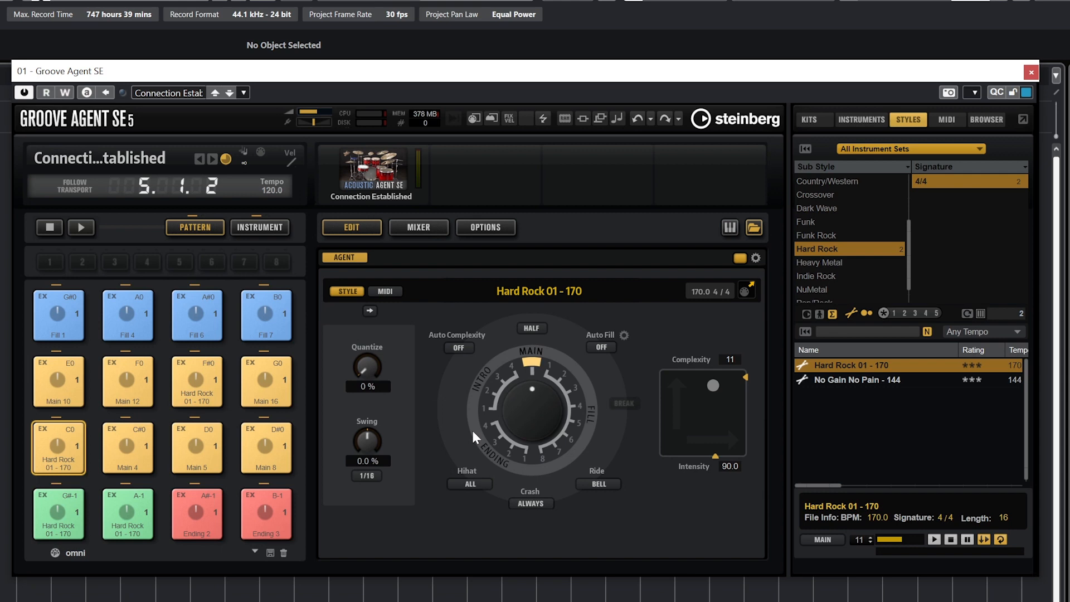
mouse_move(529, 416)
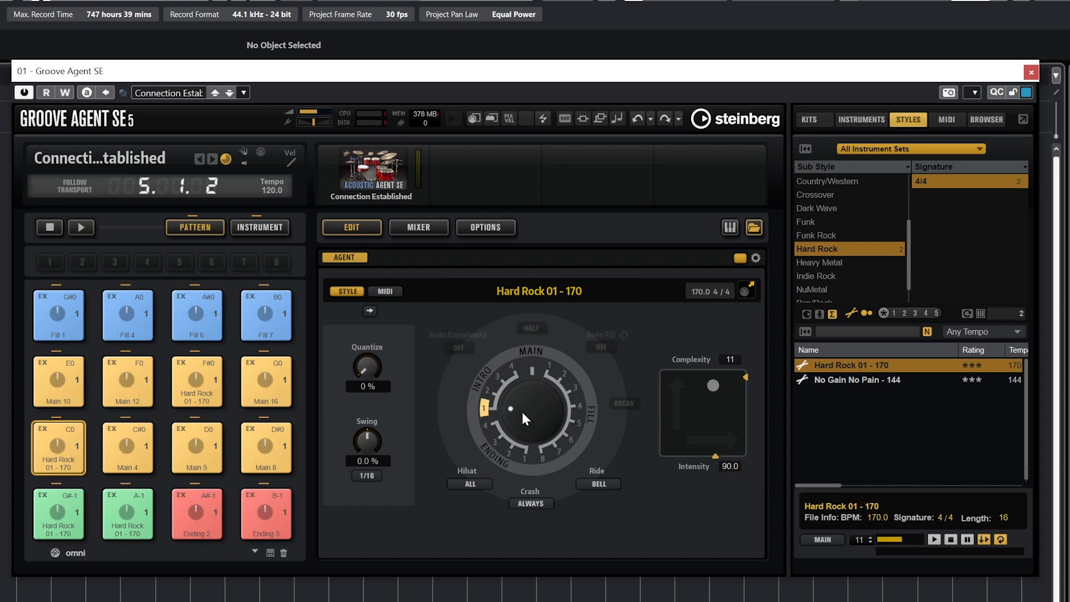
click(59, 447)
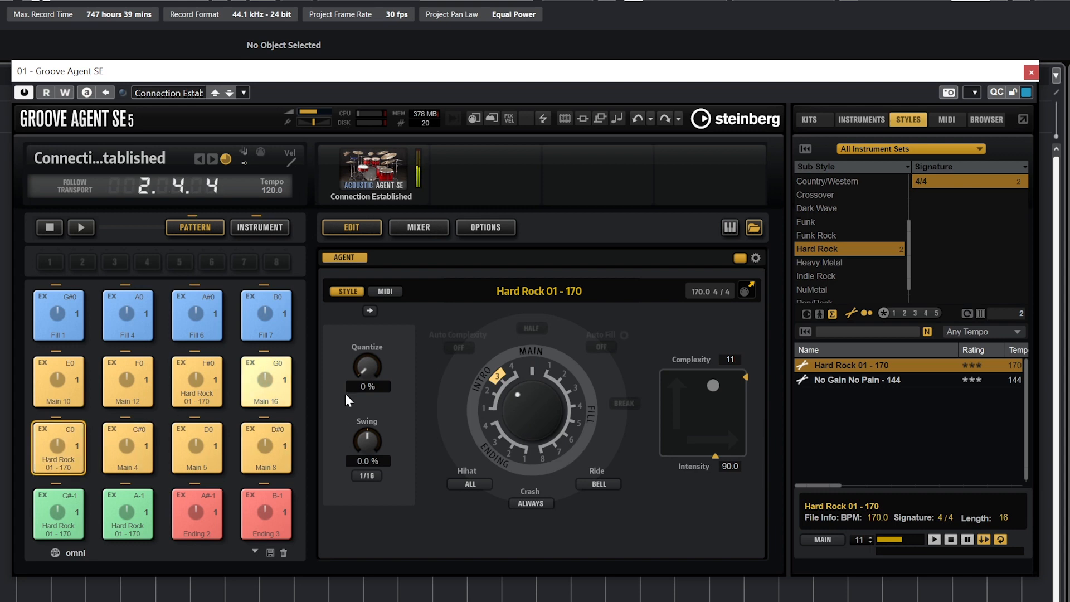
click(59, 448)
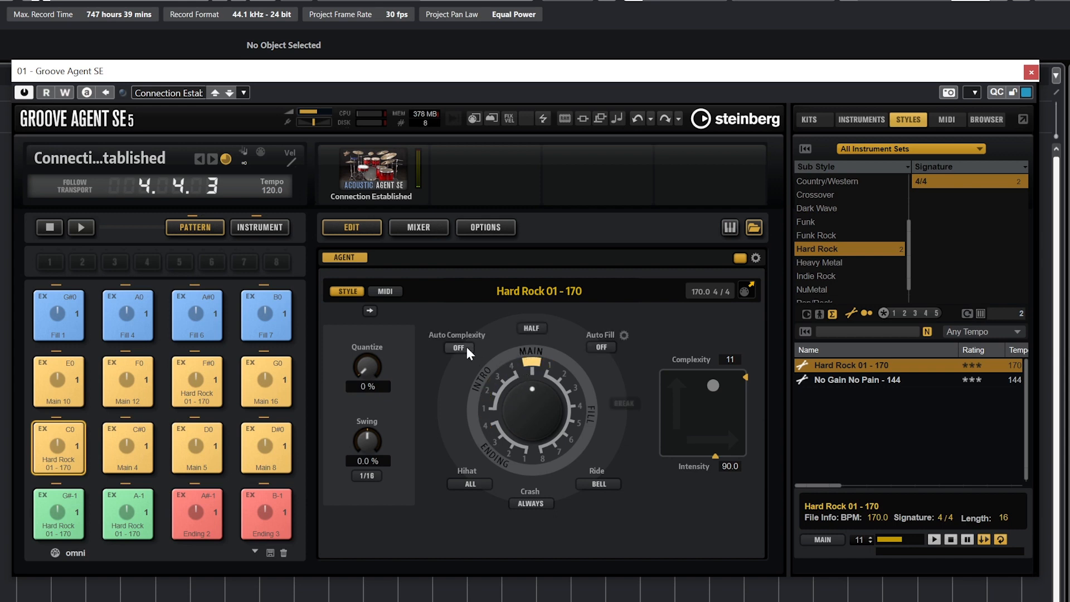
Step: Set Auto Complexity to 2+4 and Auto Fill to every 8 bars for the Hard Rock style
click(458, 347)
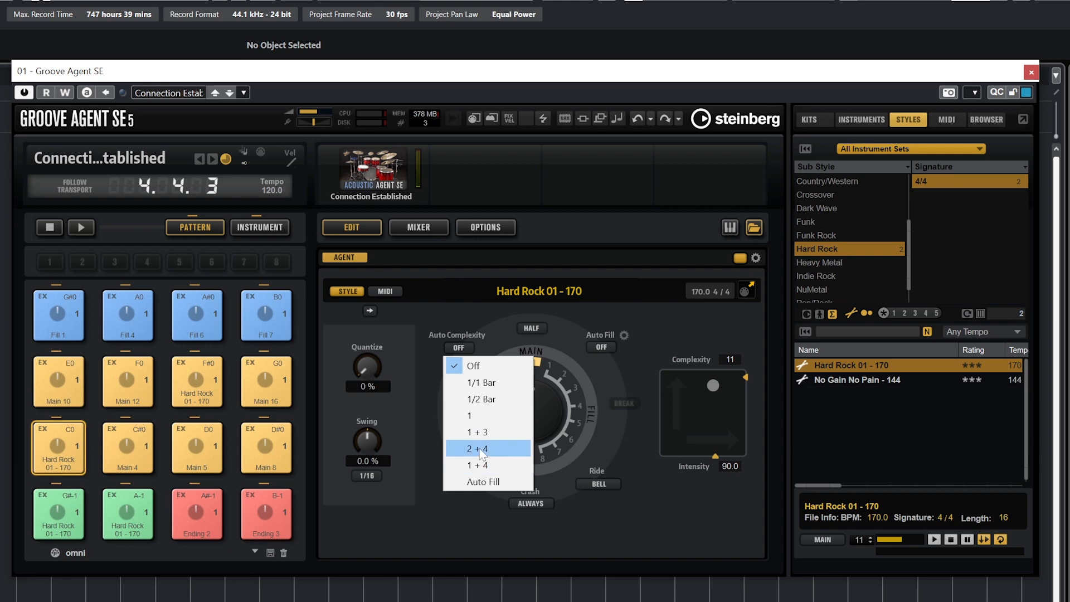
click(488, 448)
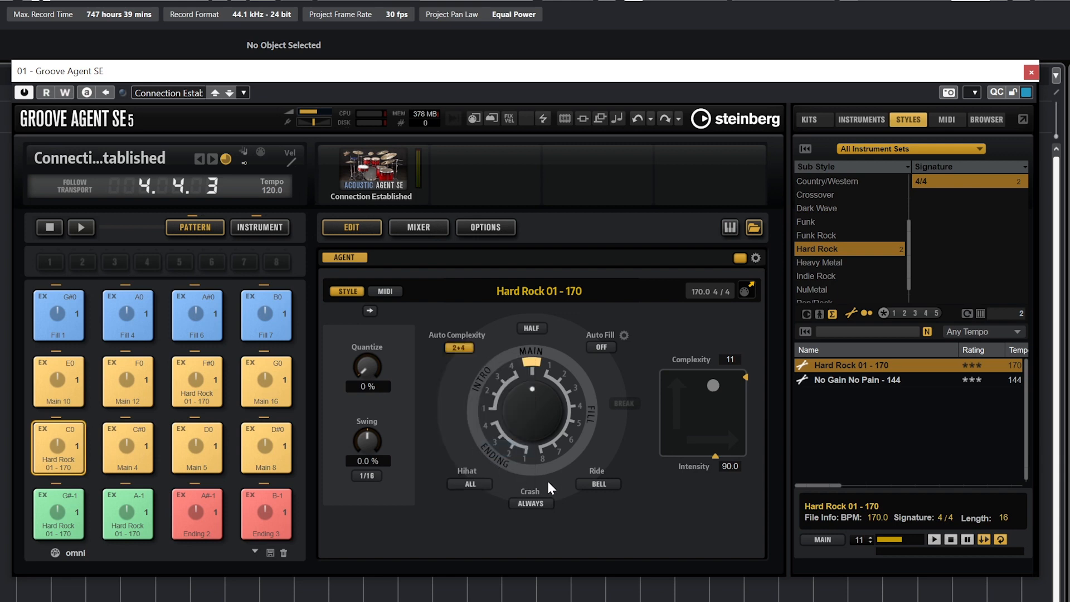
mouse_move(554, 326)
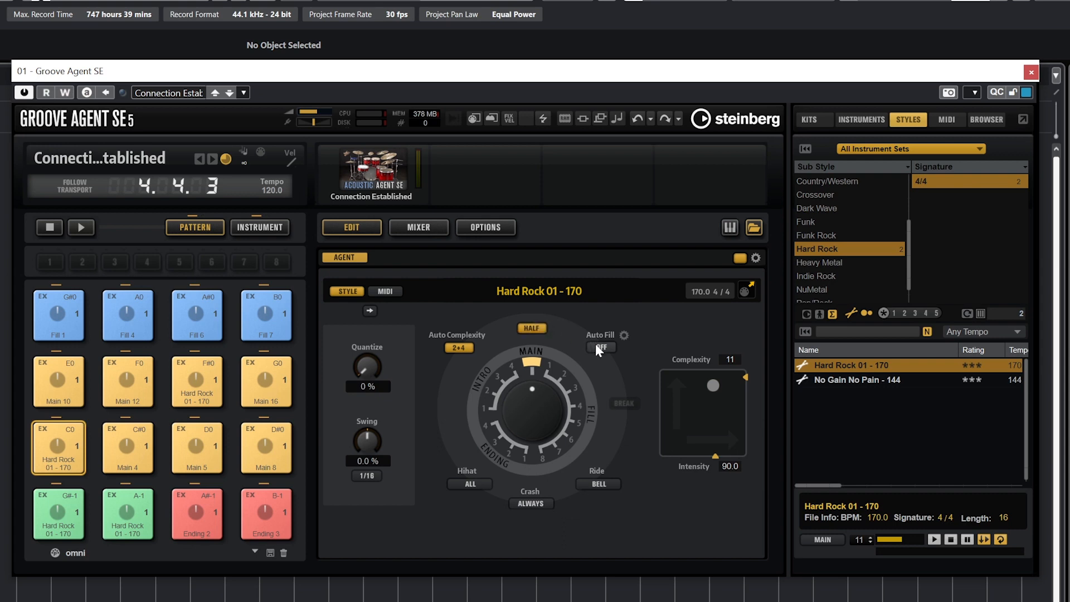
click(600, 348)
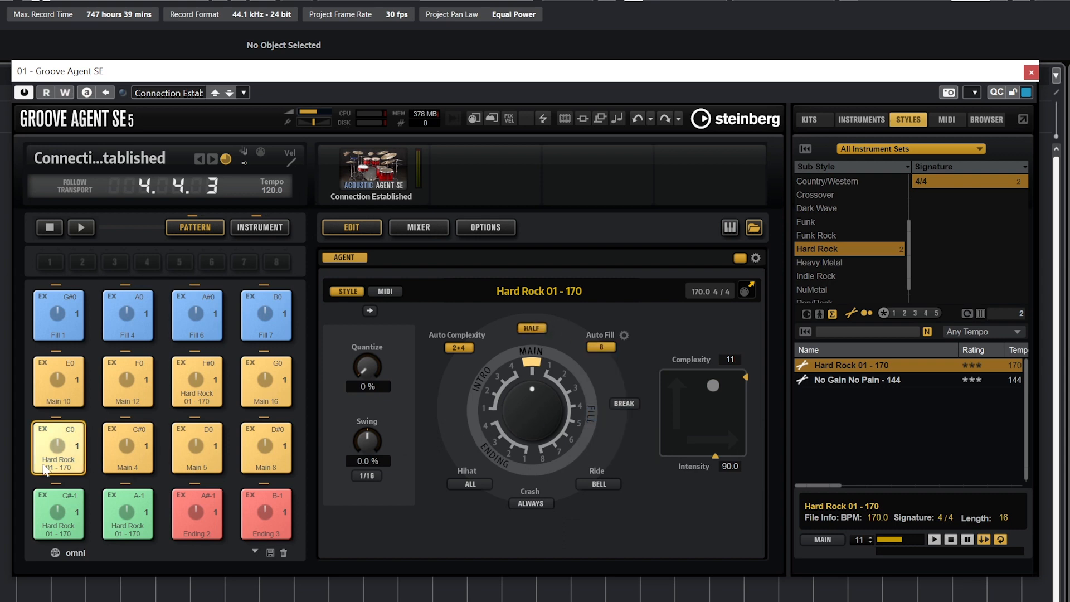
Step: Audition the Main 2 pad and bring up the Auto Fill settings with Crash on Fill/Ending
click(59, 447)
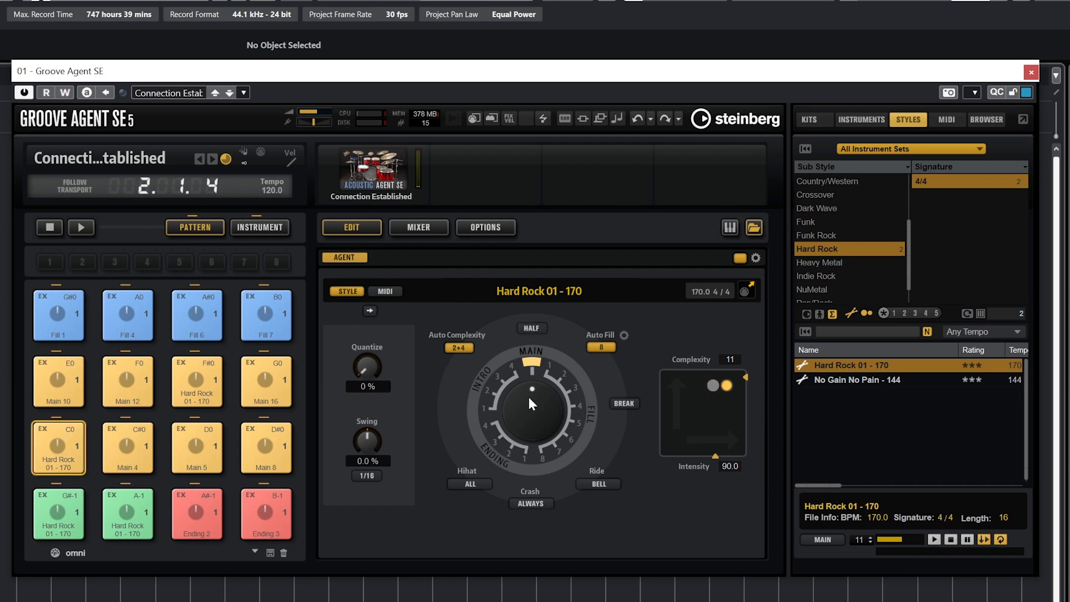
click(623, 335)
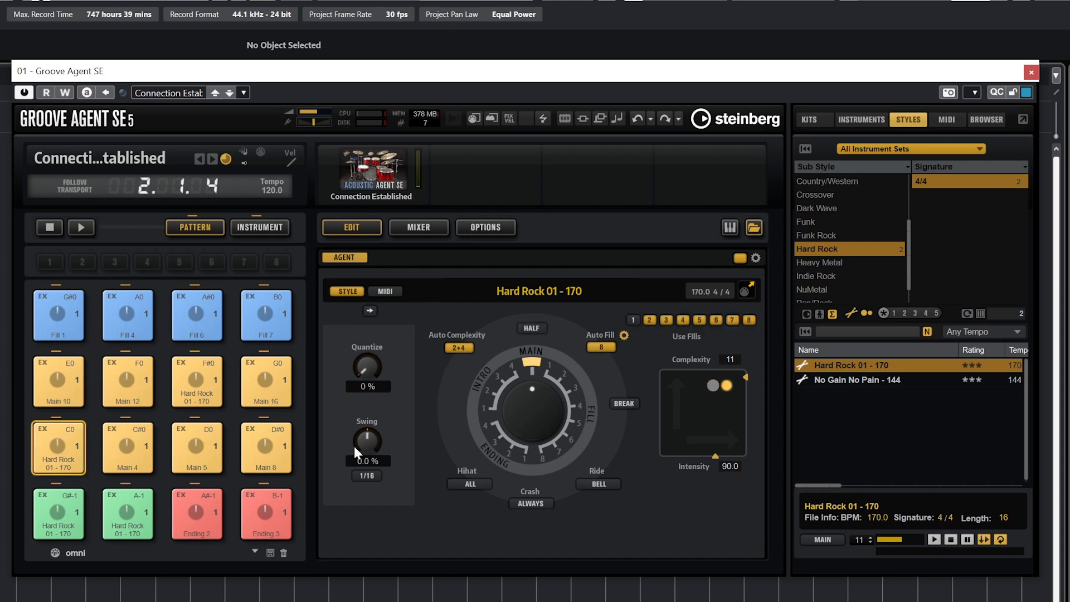
click(59, 447)
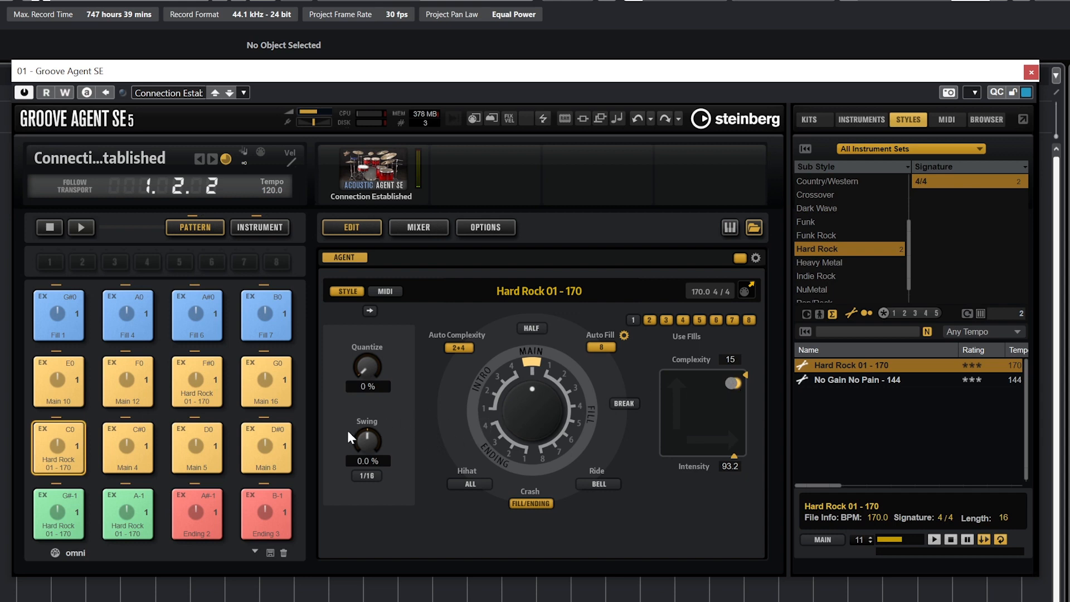
Step: Trigger the Main 2 pad to play at complexity 16 and show its playback options
click(58, 447)
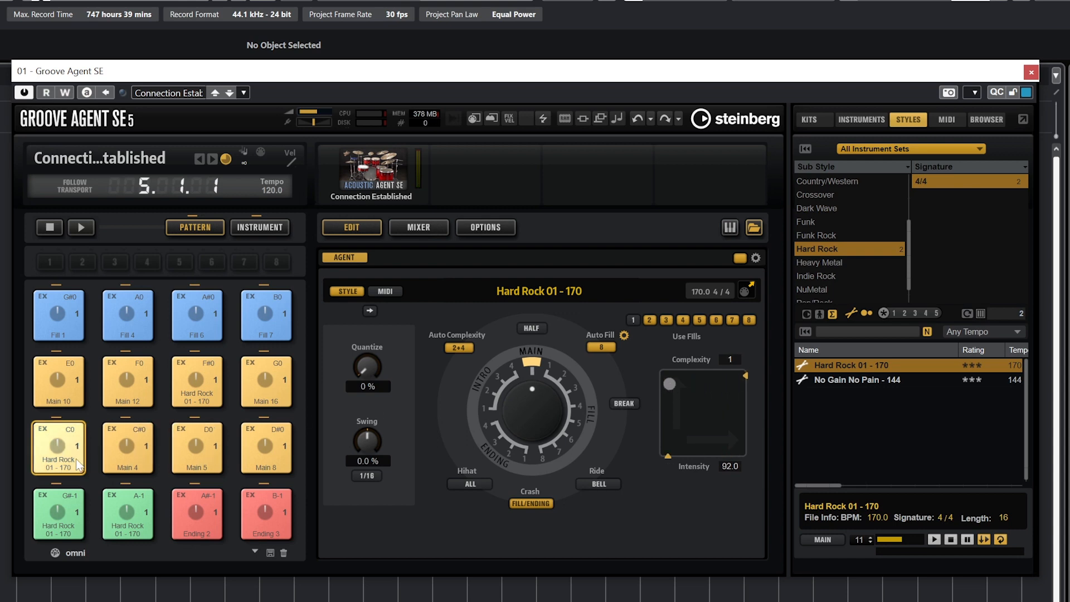
click(59, 447)
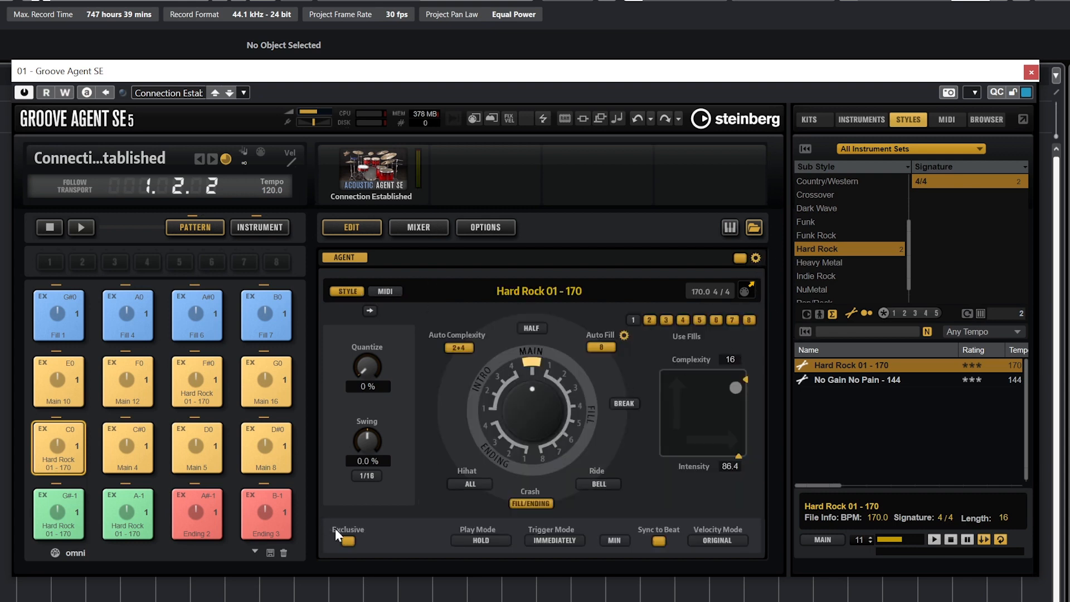
Step: Audition Intro 1 and Main 2, then set the Hard Rock pad's Play Mode to Toggle
click(59, 514)
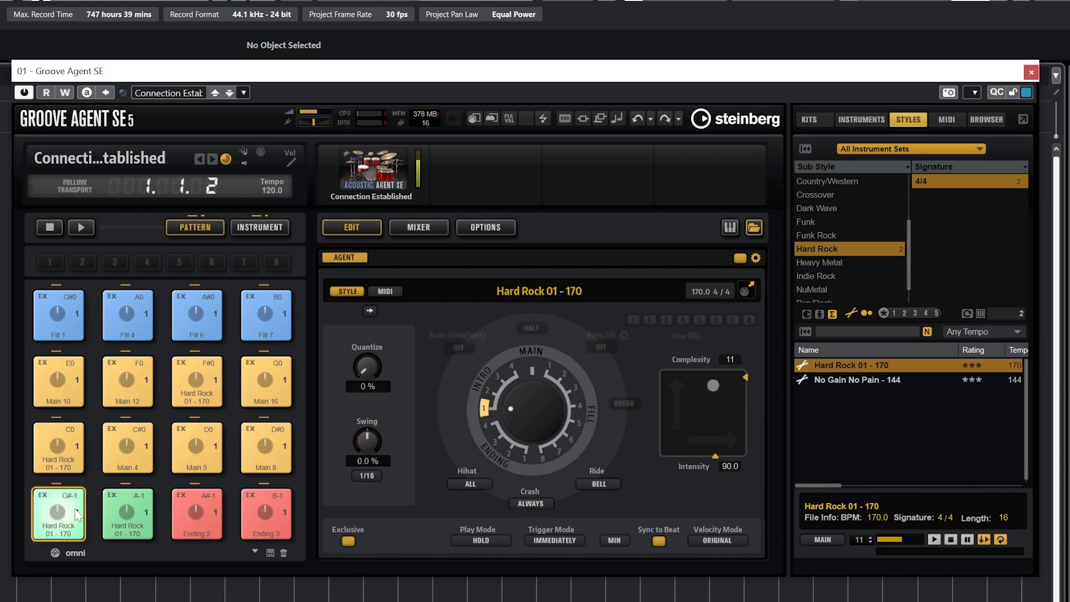
click(59, 448)
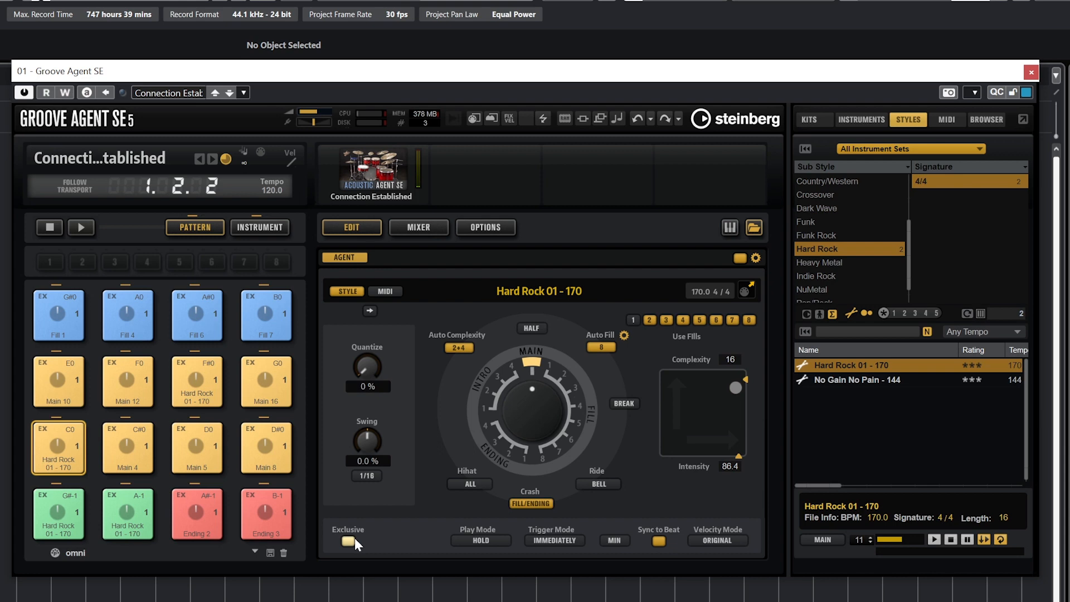
mouse_move(481, 540)
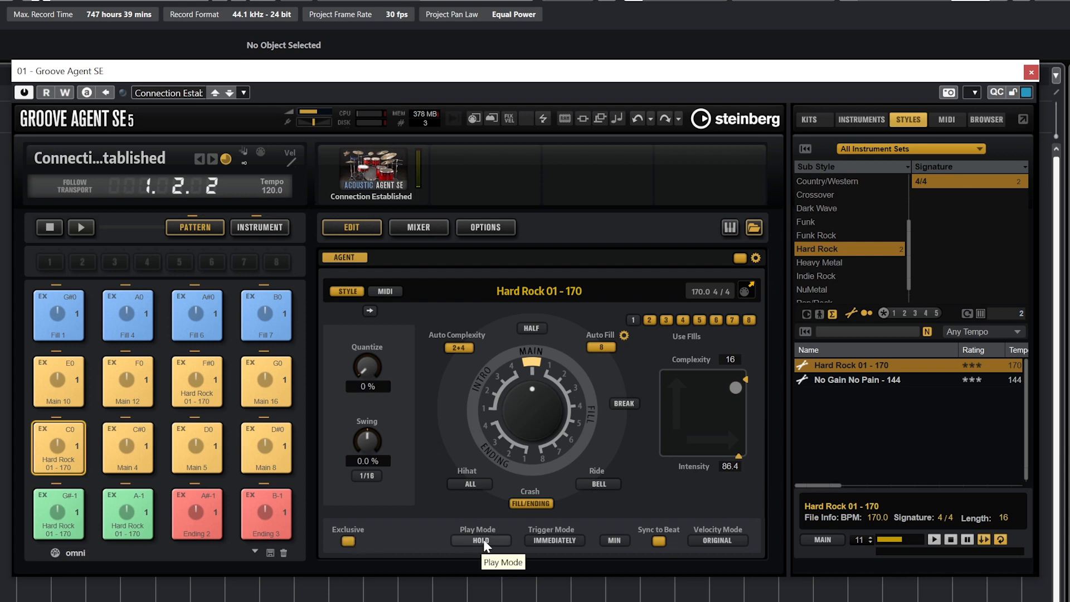
click(481, 540)
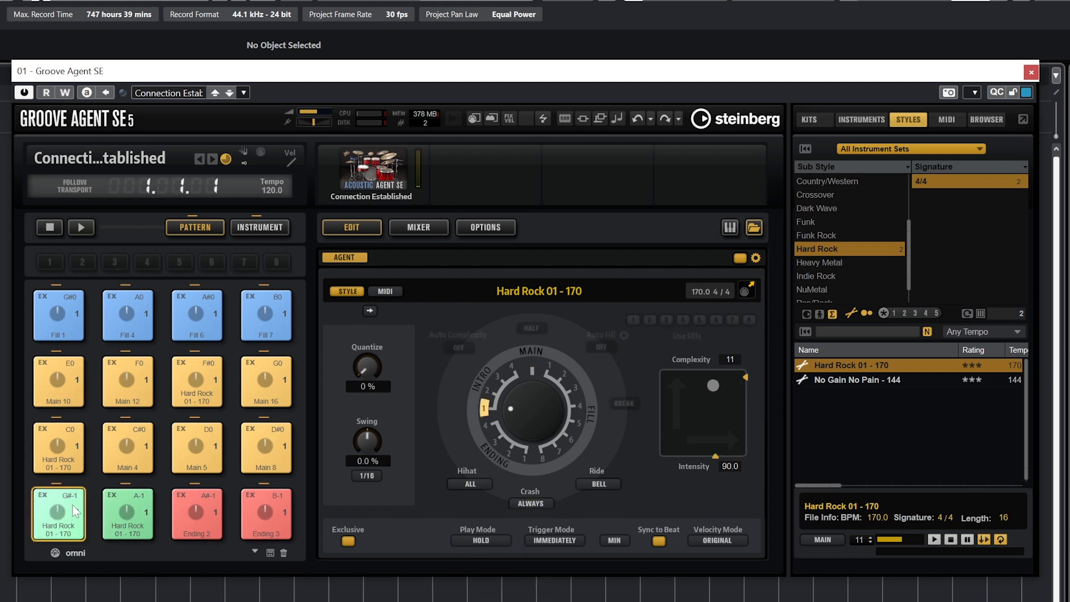
click(480, 540)
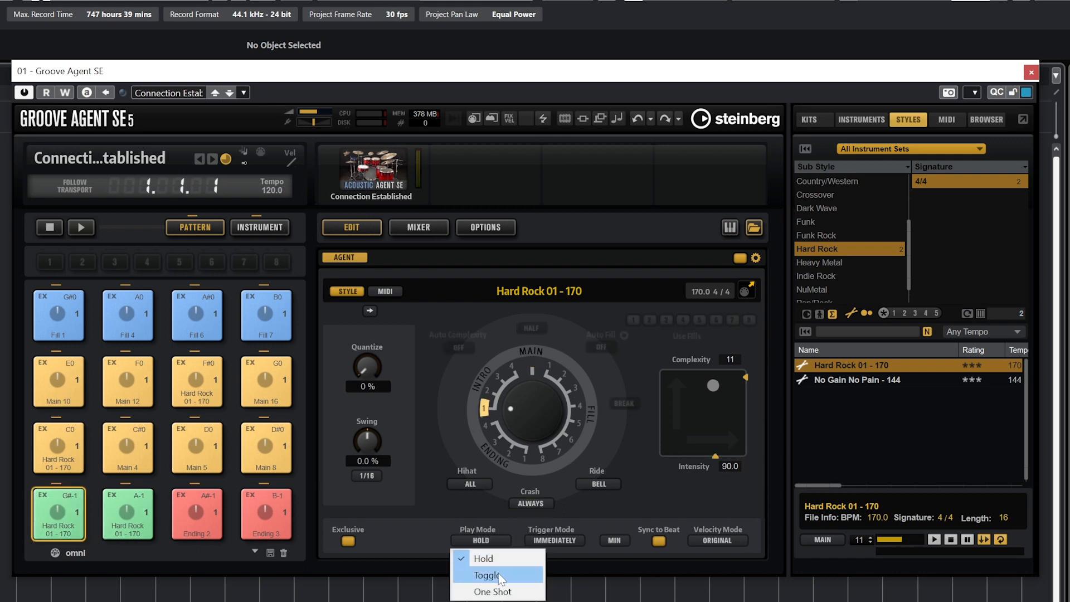
click(486, 575)
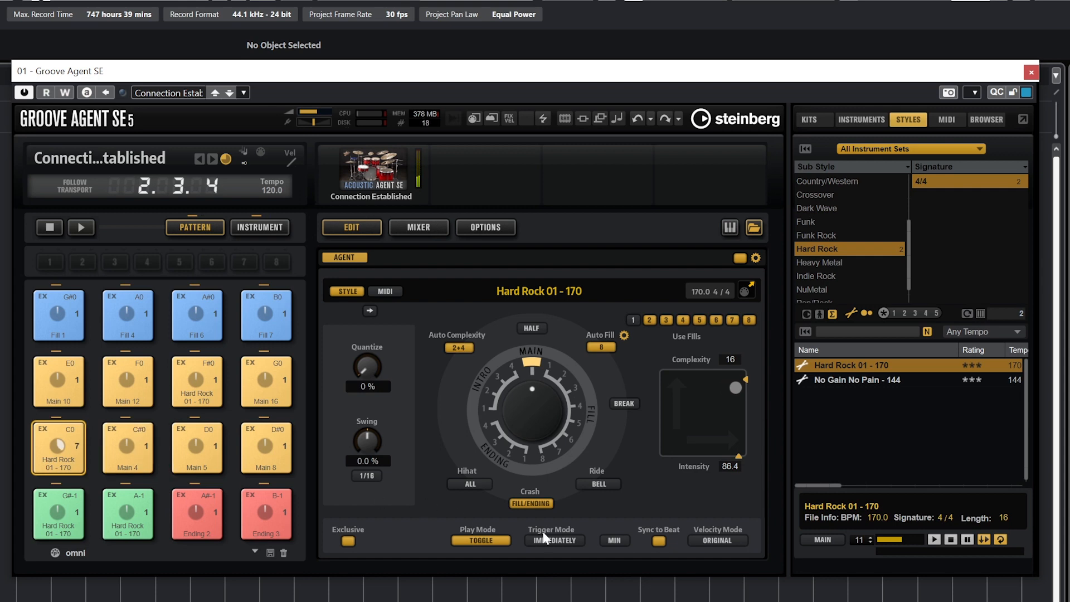
Step: Set Trigger Mode to Next Measure and Velocity Mode to As Played for the pad
click(554, 540)
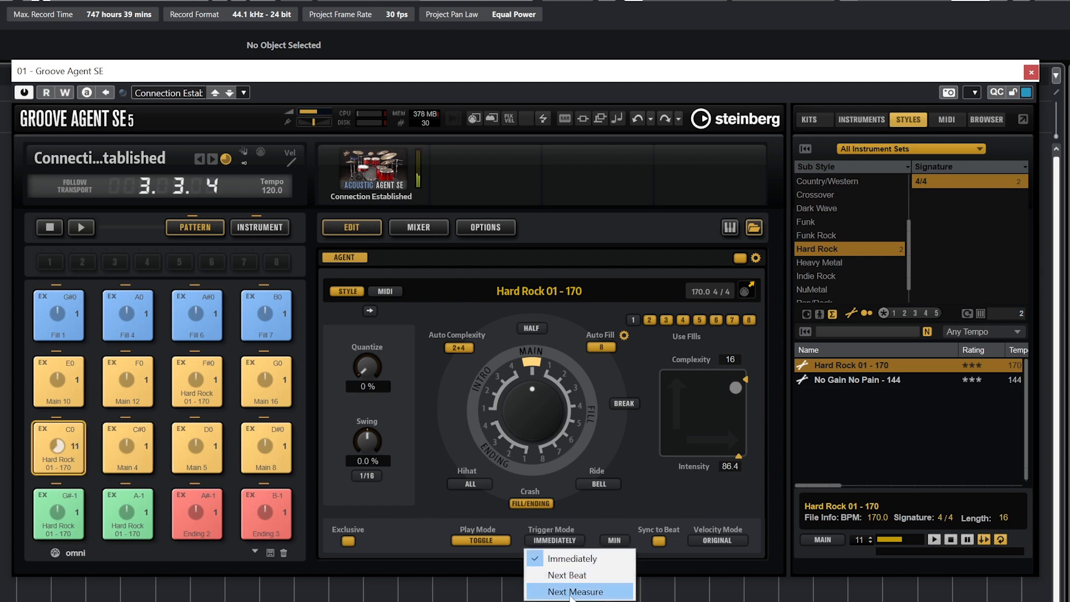
click(577, 592)
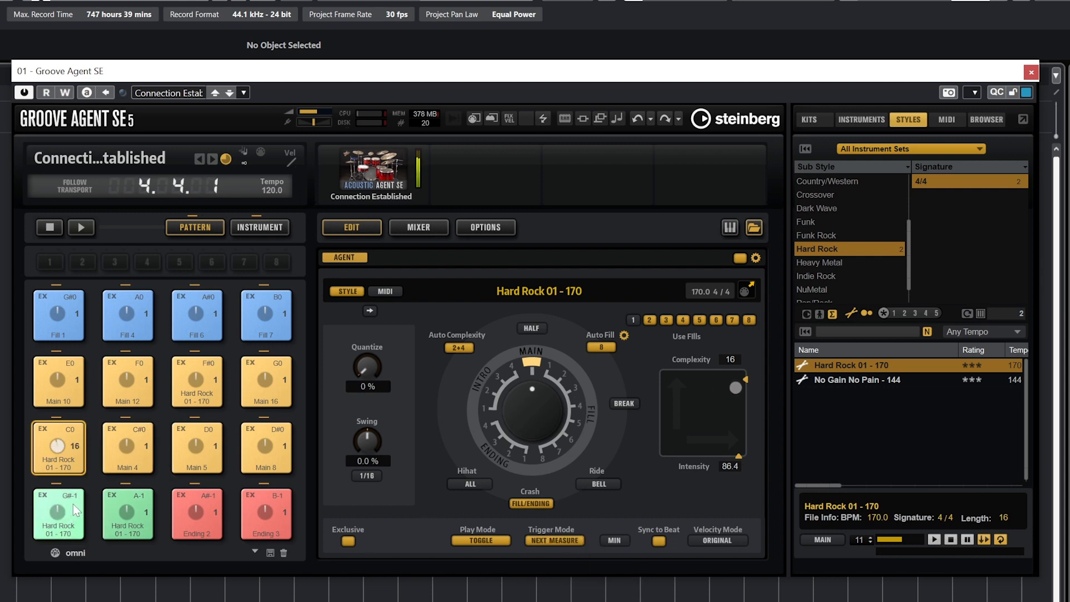
click(58, 514)
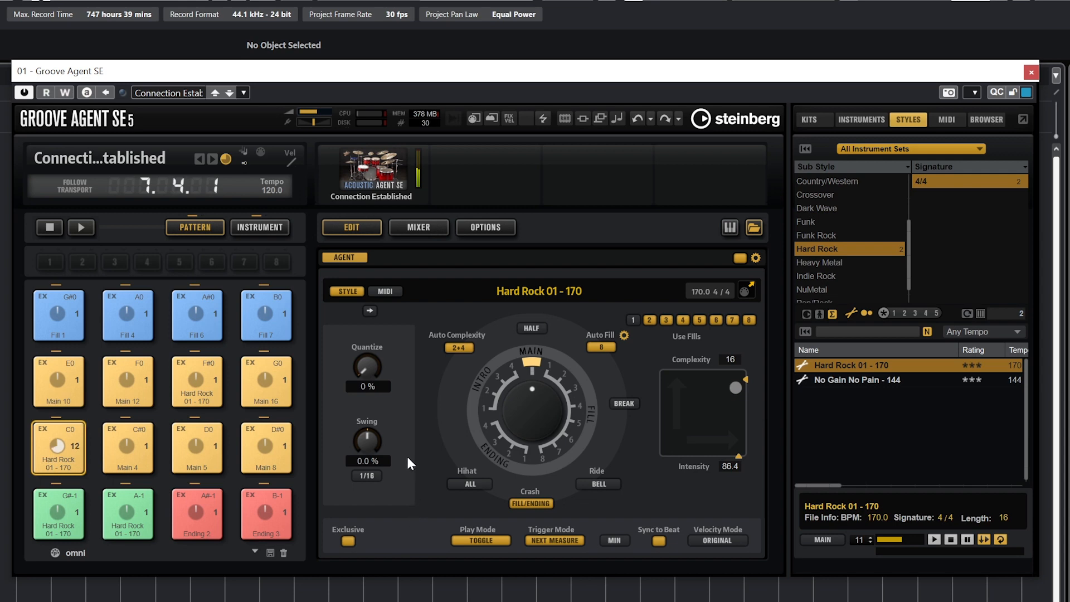
click(718, 540)
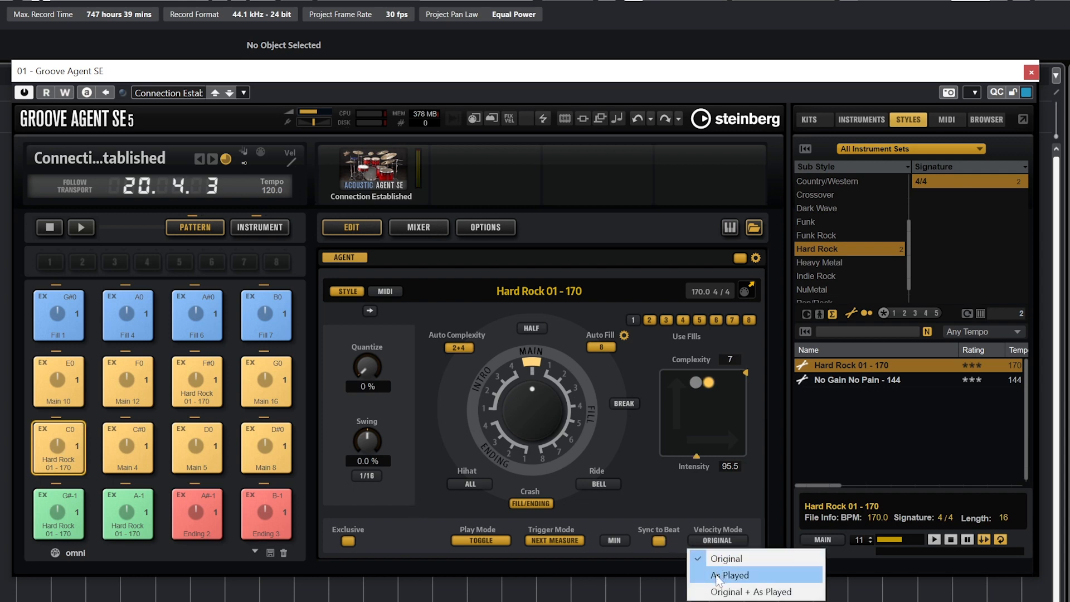
click(729, 575)
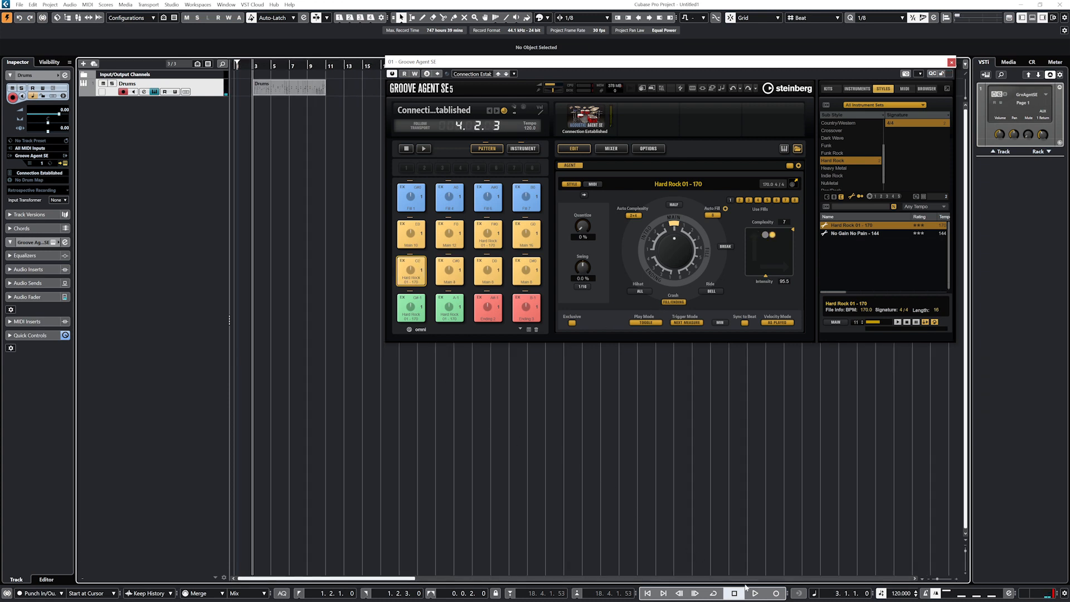
Step: Switch the Hard Rock 01 - 170 pad from style playback to the MIDI pattern player
click(755, 592)
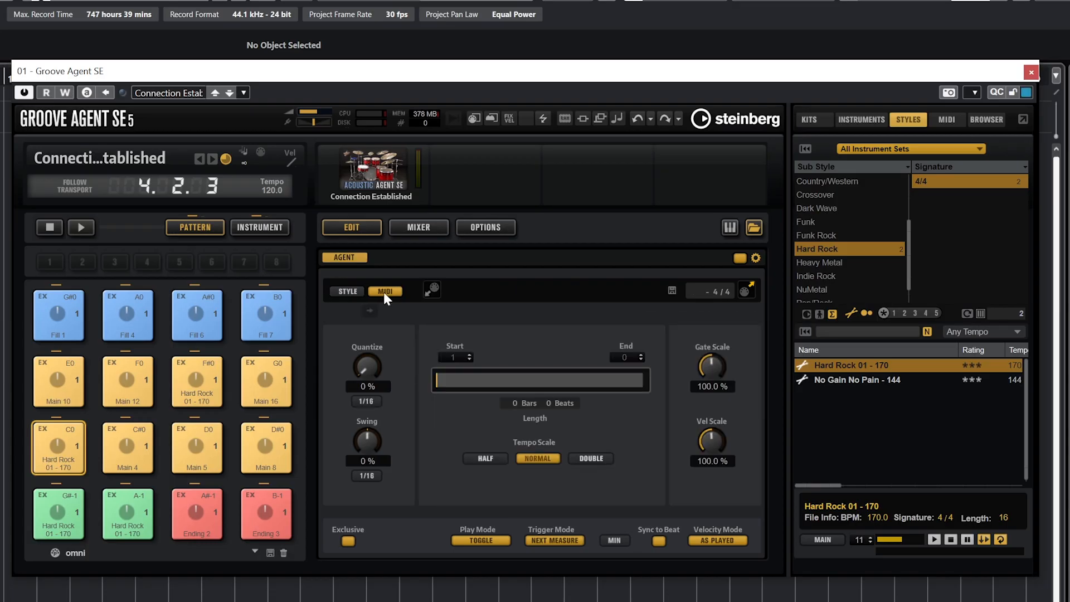
mouse_move(384, 291)
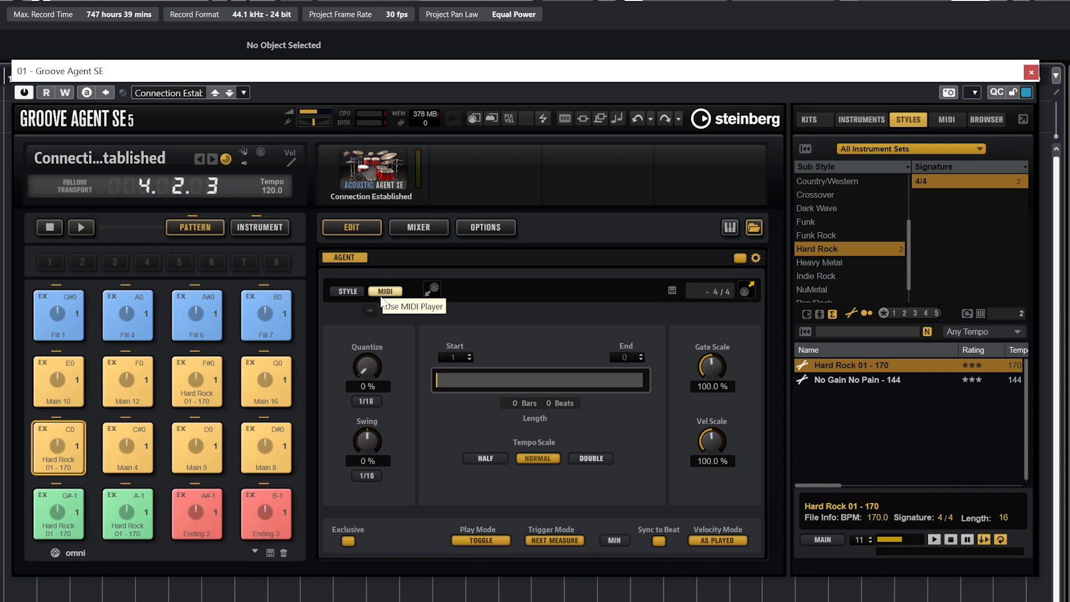
mouse_move(477, 399)
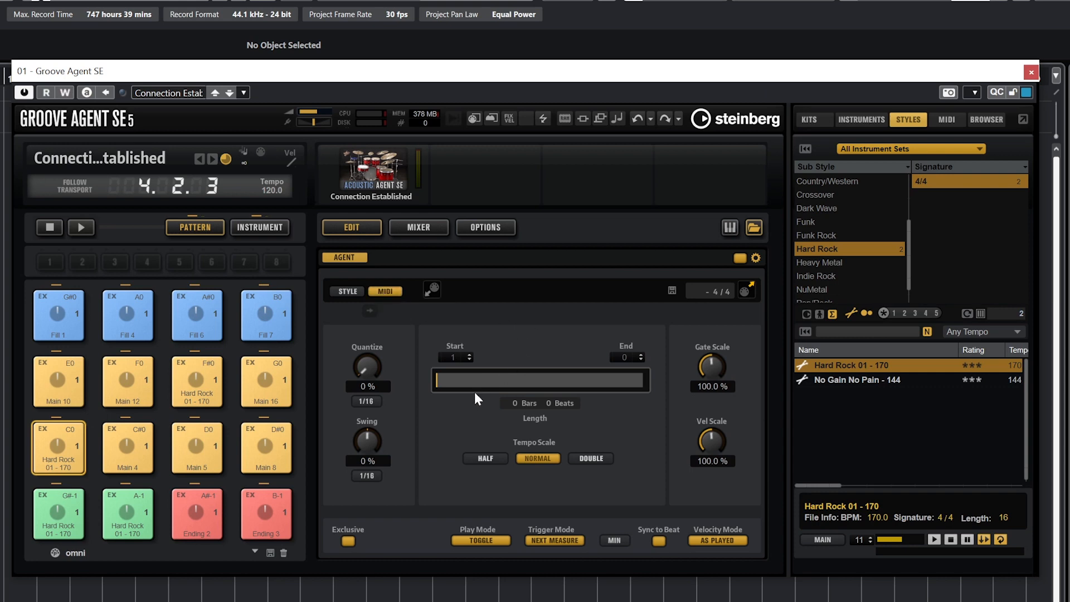
mouse_move(419, 322)
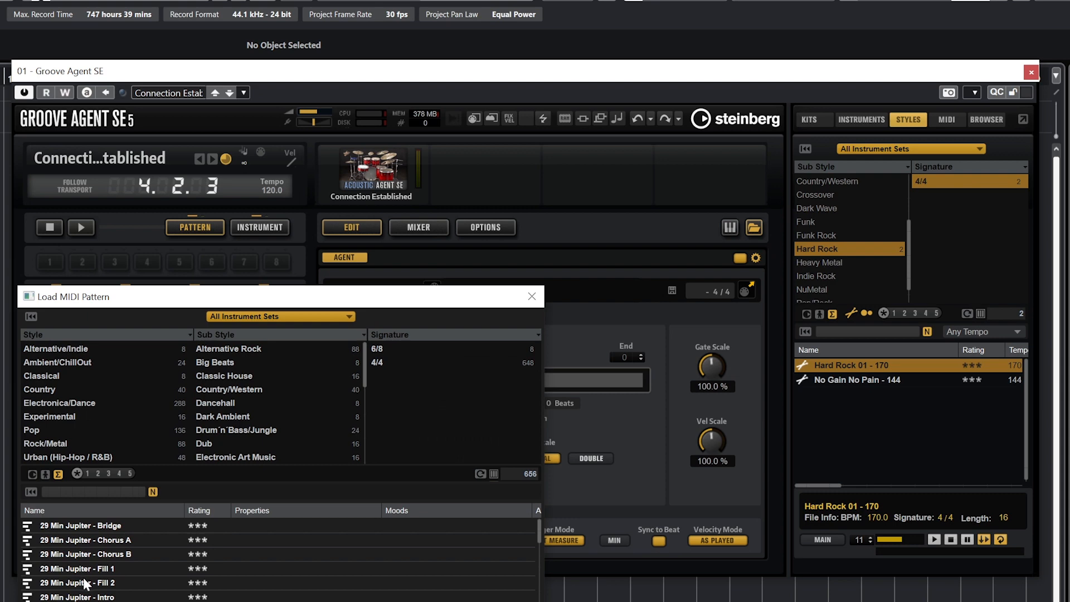
Step: Load 29 Min Jupiter Verse A and Intro MIDI patterns onto pads C0 and G#-1 and audition the Intro pad
click(532, 296)
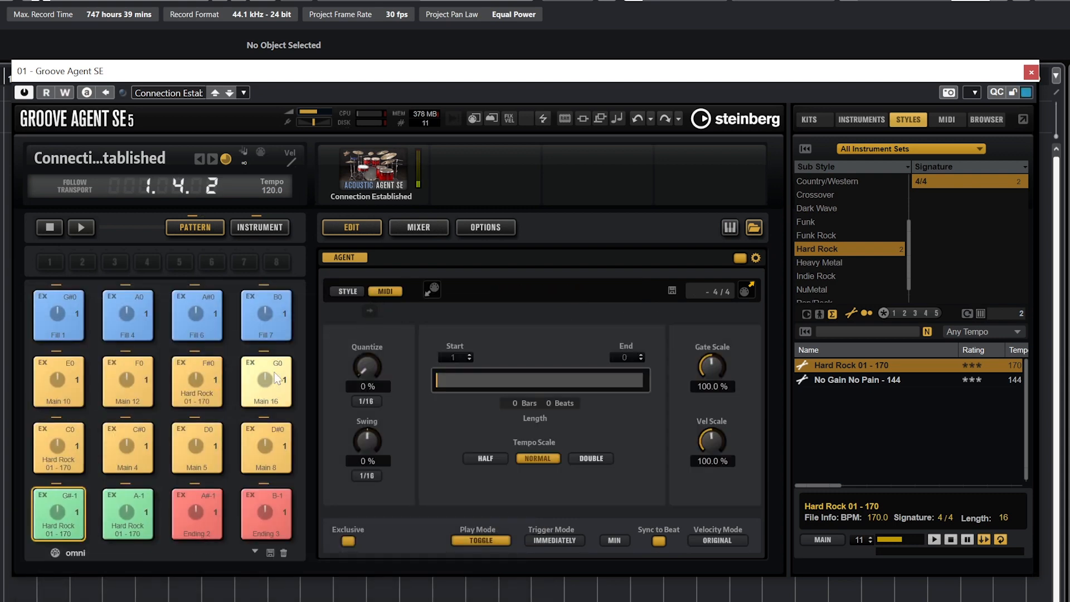
click(753, 228)
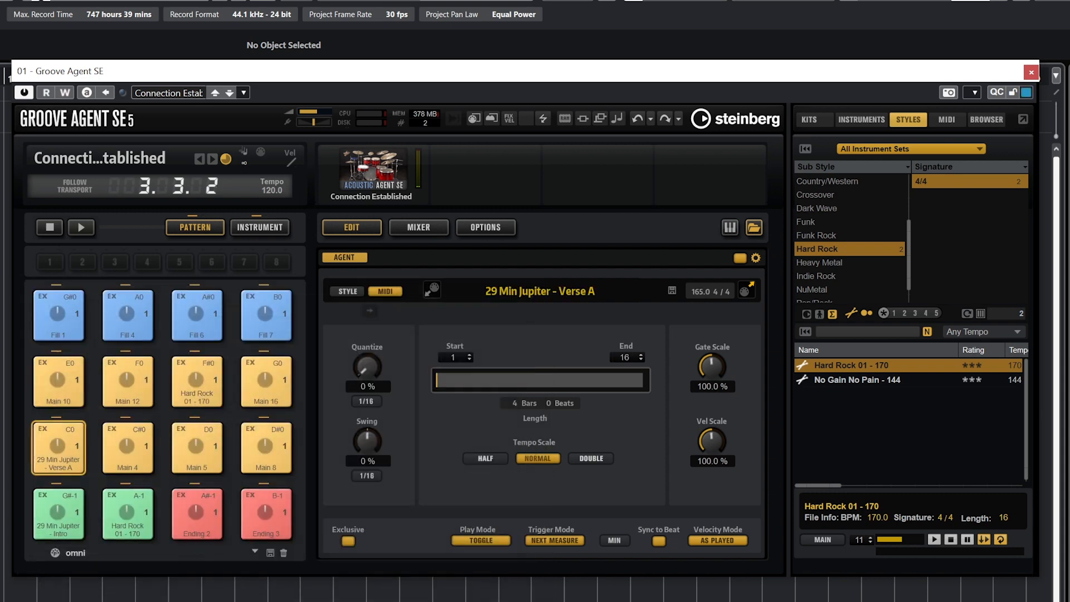
click(58, 514)
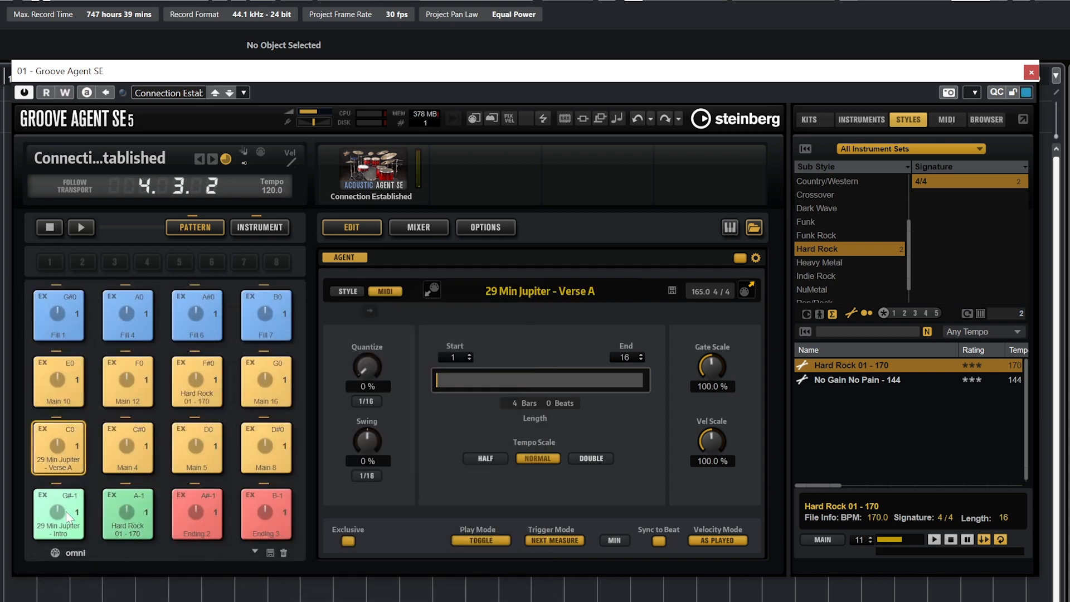
click(59, 514)
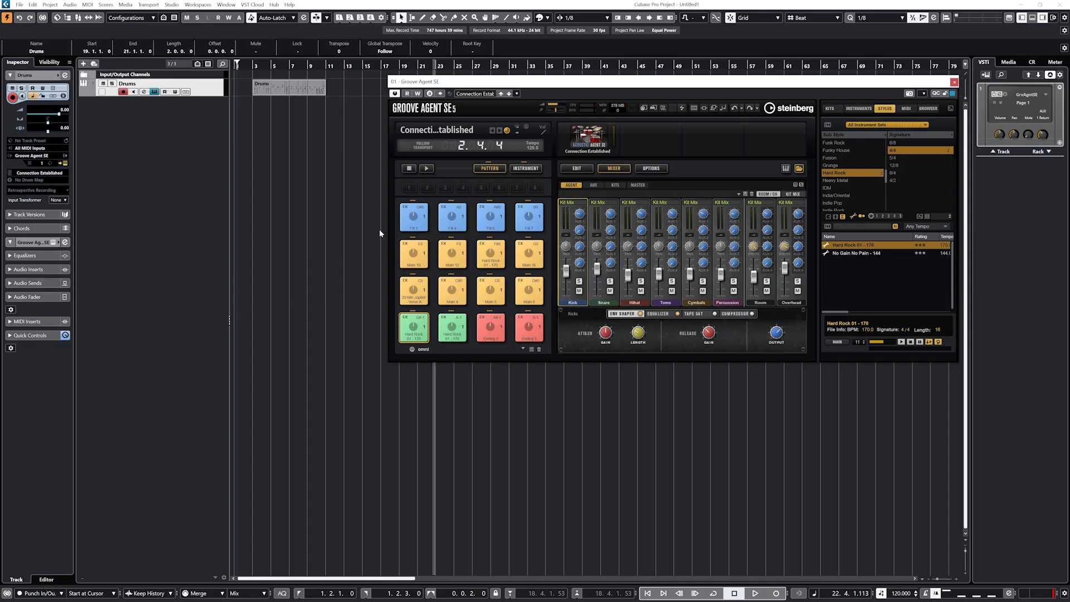
mouse_move(380, 233)
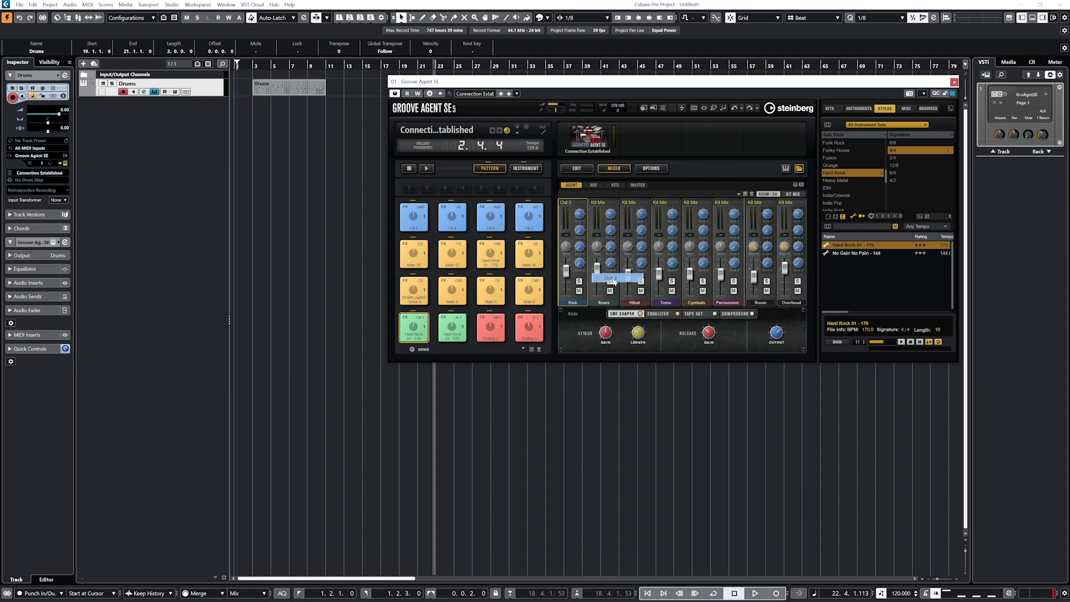
Step: Route snare, hi-hat, toms and room to Out 3, 4, onward and 8, then show the lower editor zone
click(633, 201)
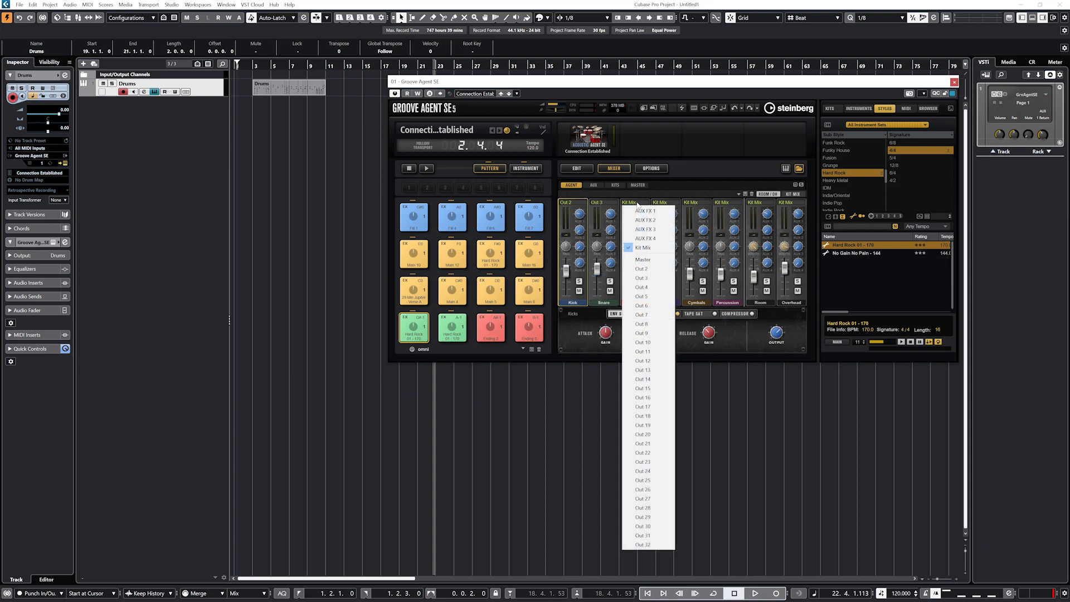
click(640, 286)
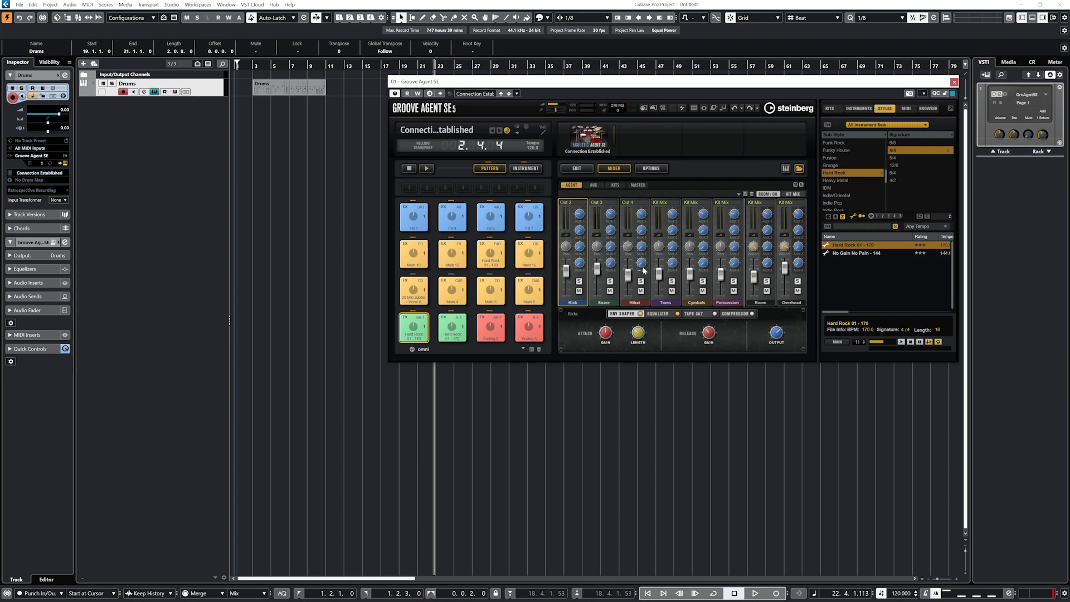
click(672, 298)
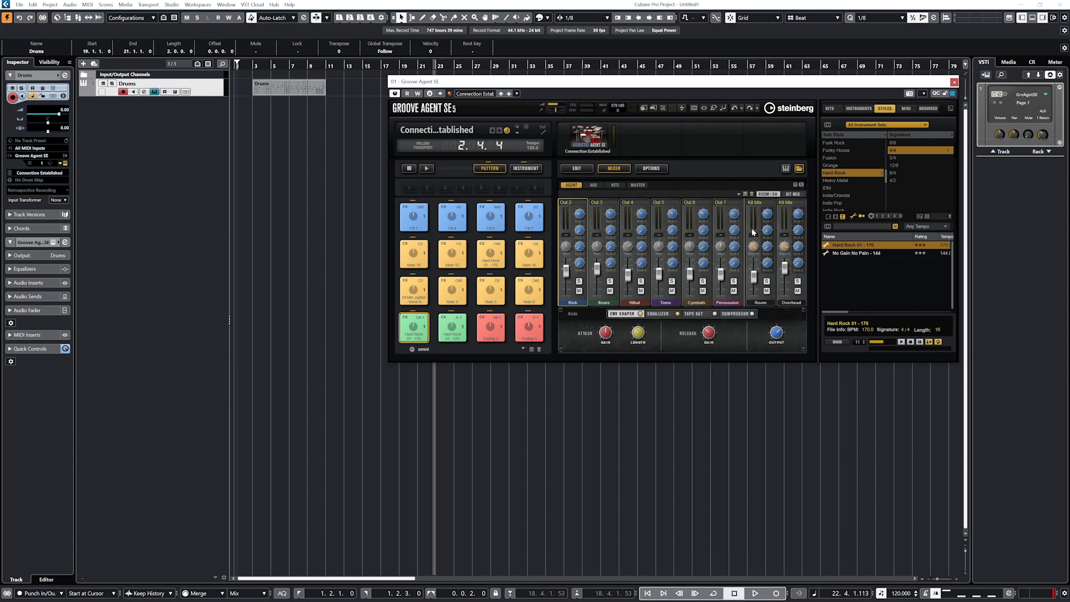
click(785, 202)
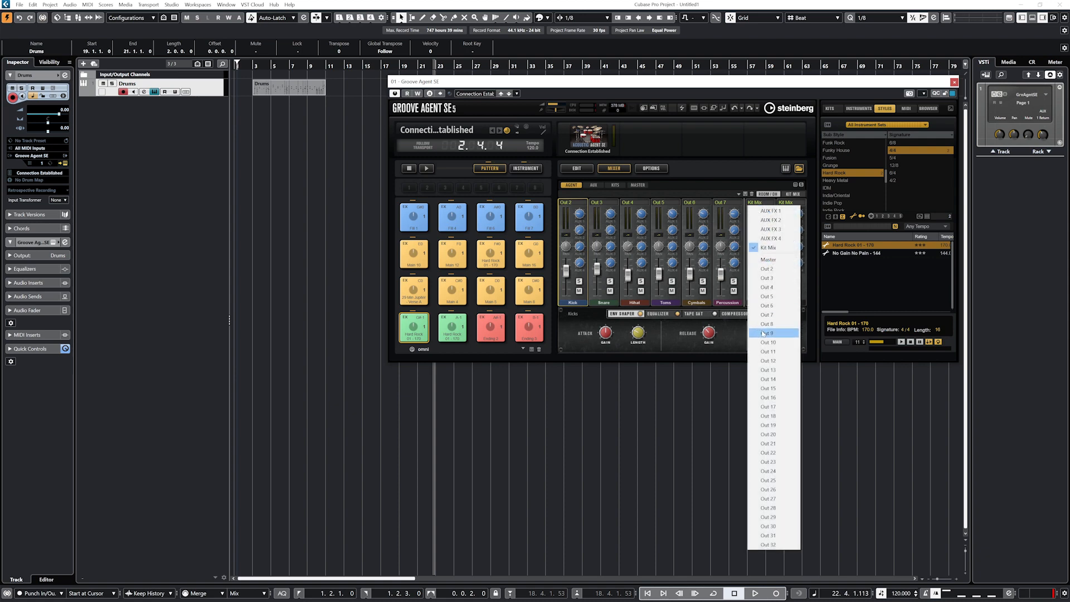
click(767, 333)
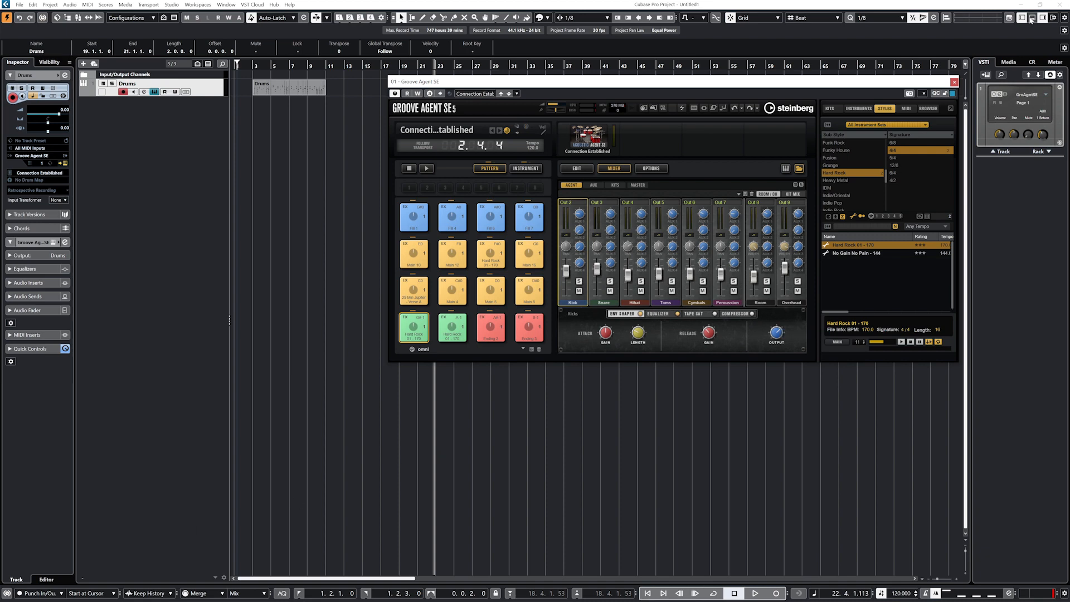
click(46, 584)
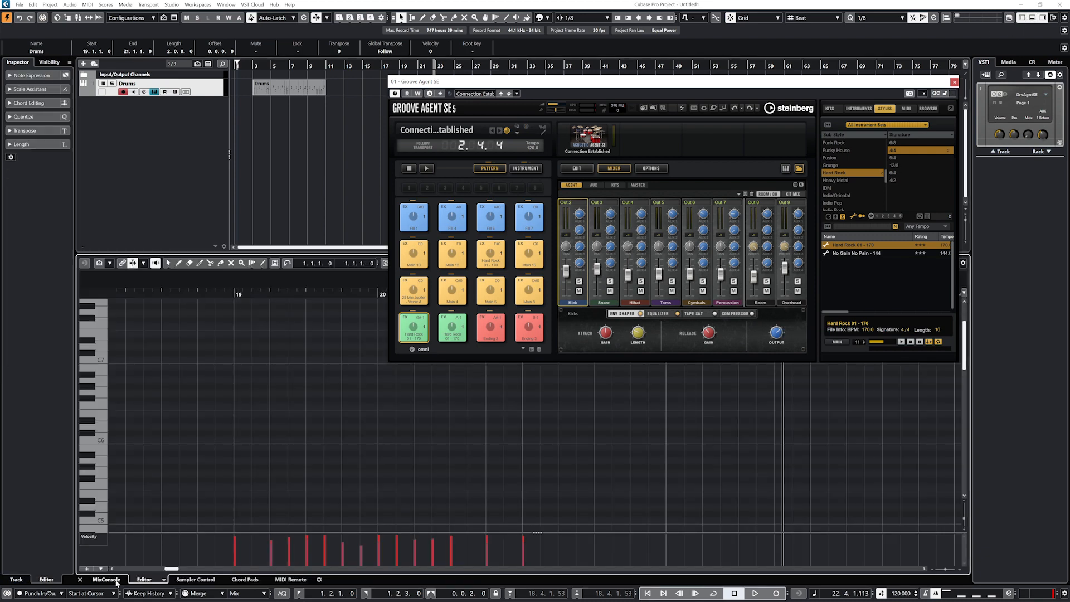
Step: Show the MixConsole's separate Kicks, Snares, Hihat, Toms, Room channels and start playback to meter them
click(106, 579)
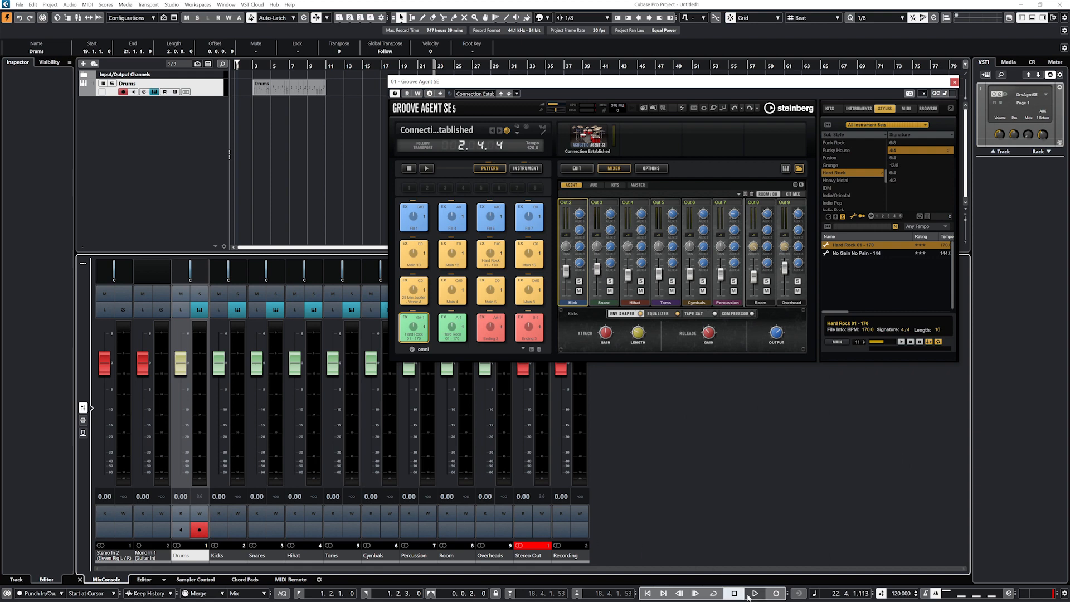
click(756, 592)
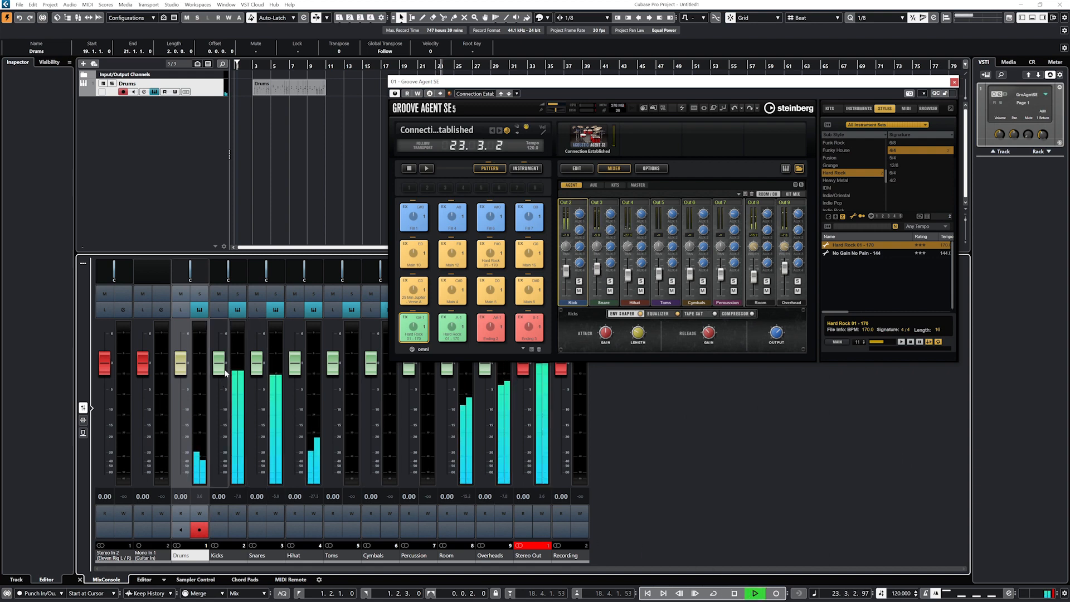